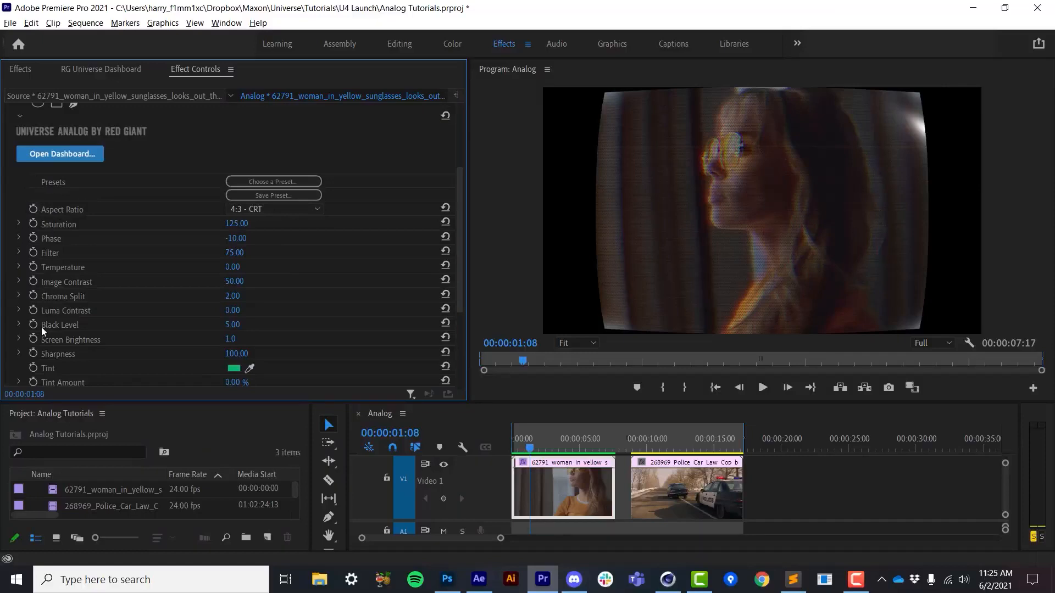
mouse_move(247, 308)
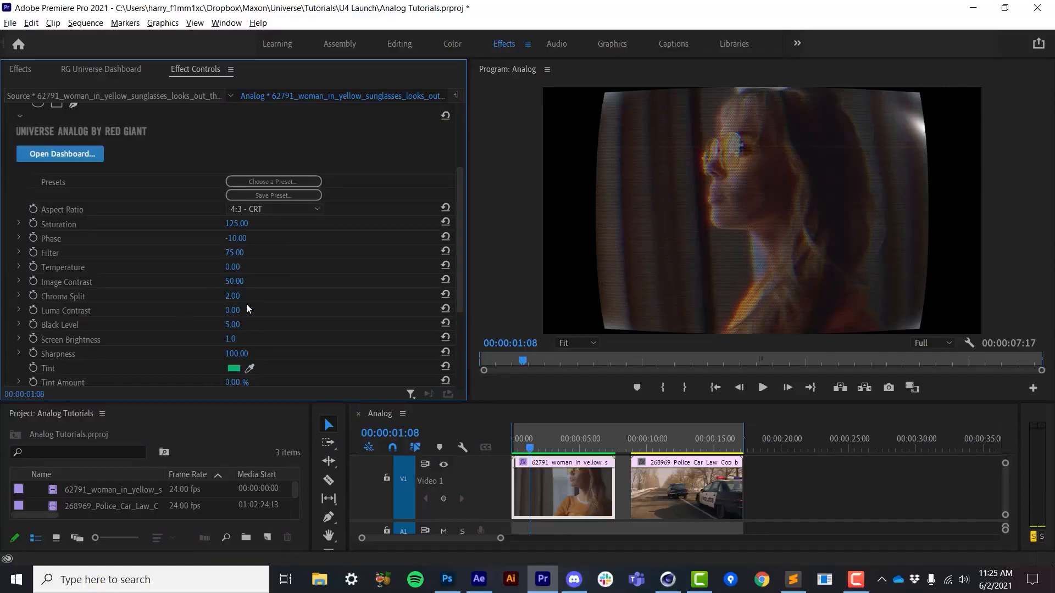
Move the playhead to the police car clip, select it, and show the Effects list.
click(695, 448)
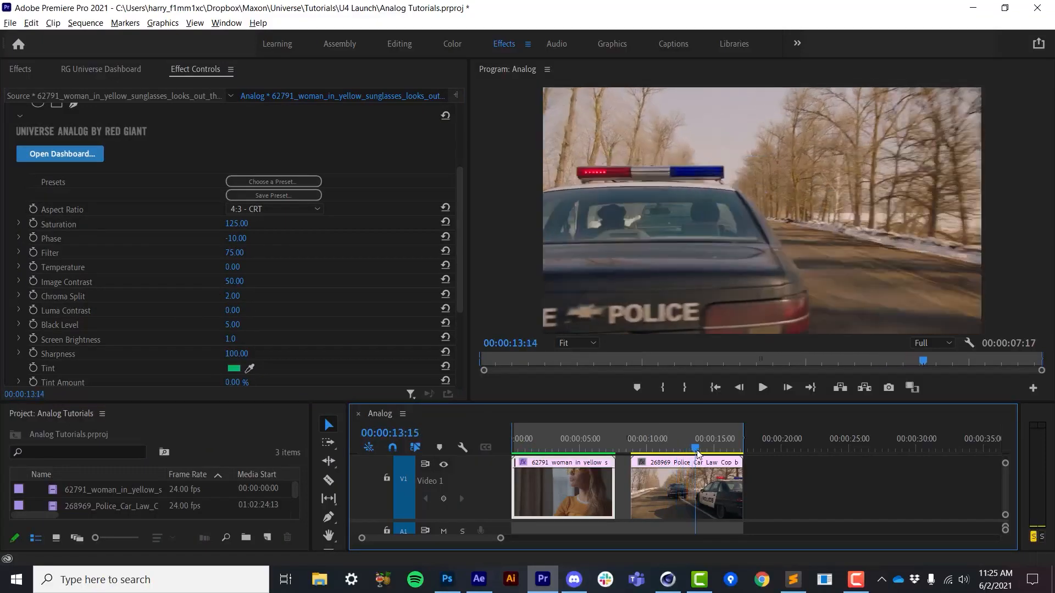
click(710, 487)
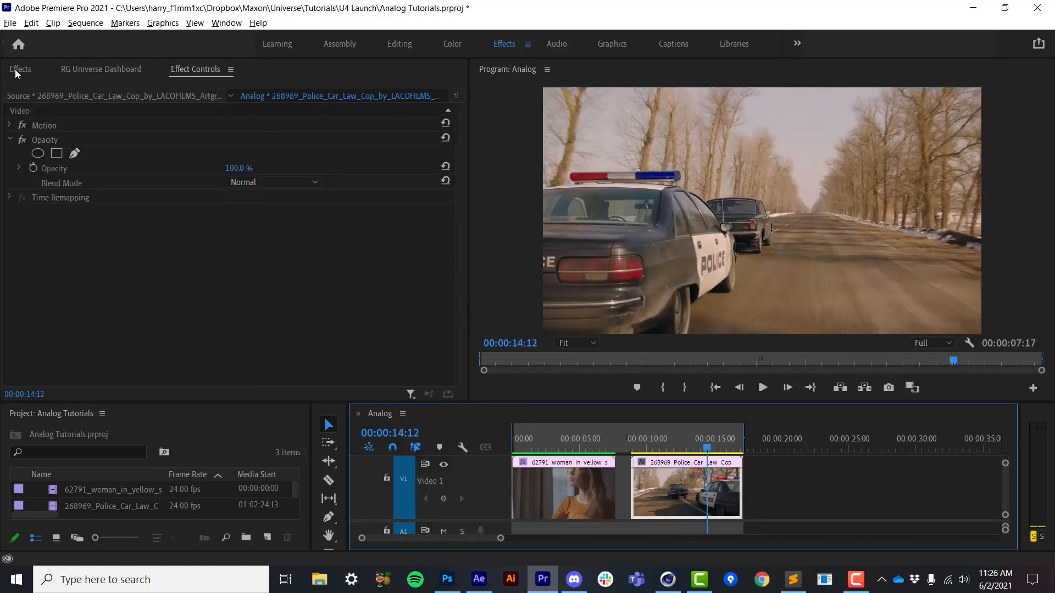
click(20, 70)
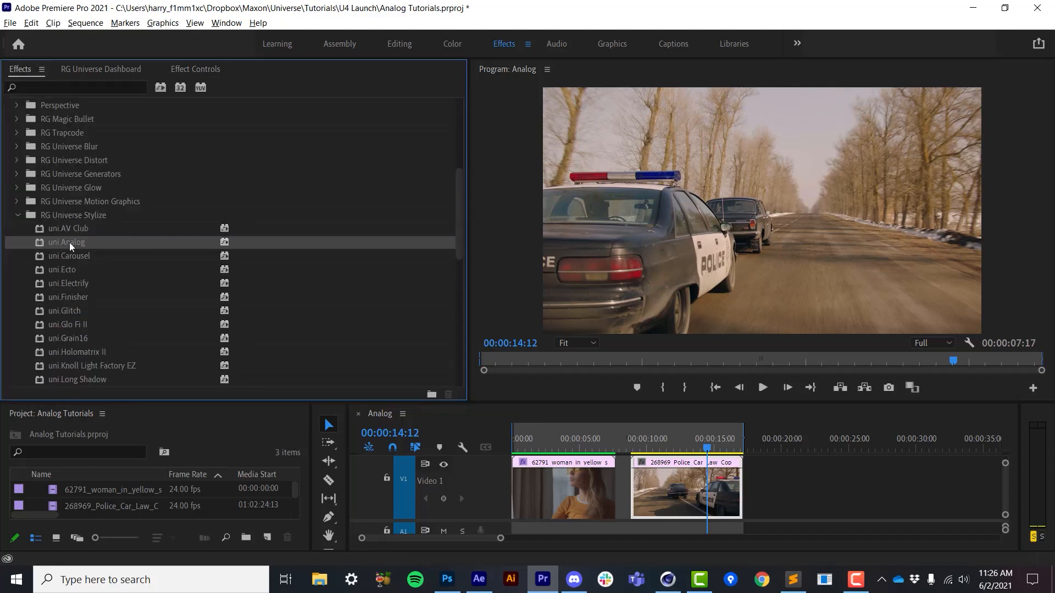
mouse_move(196, 70)
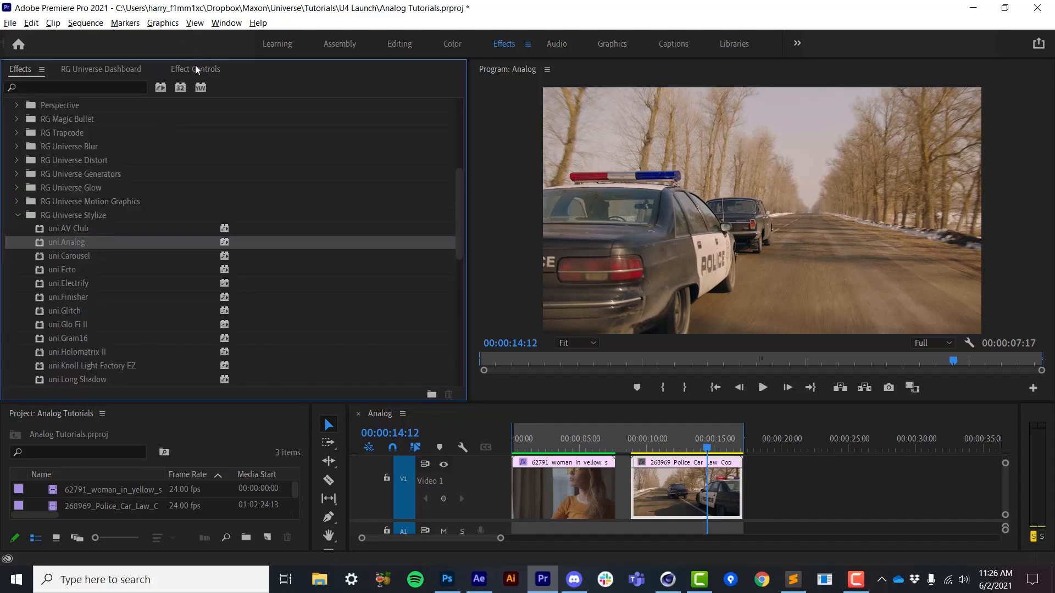
Apply the Red Giant Universe Stylize > Analog effect to the police car clip.
click(101, 70)
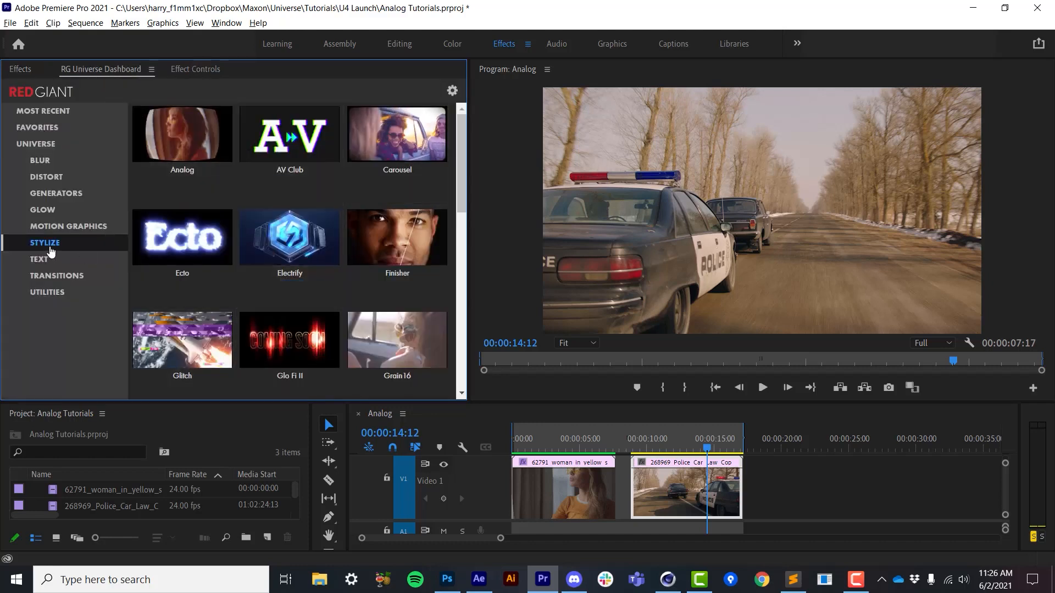
mouse_move(183, 133)
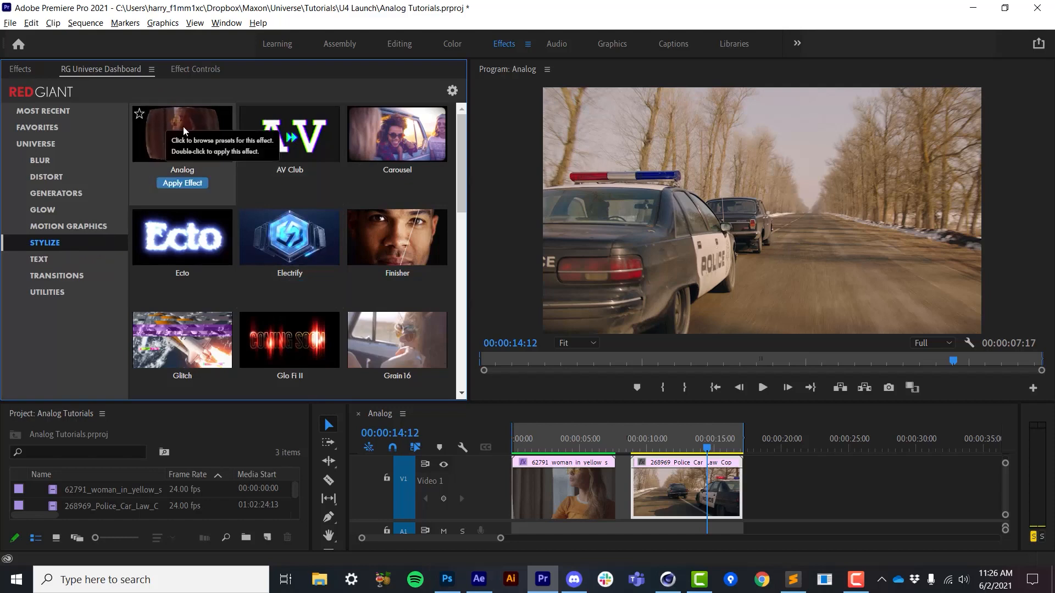
double_click(183, 131)
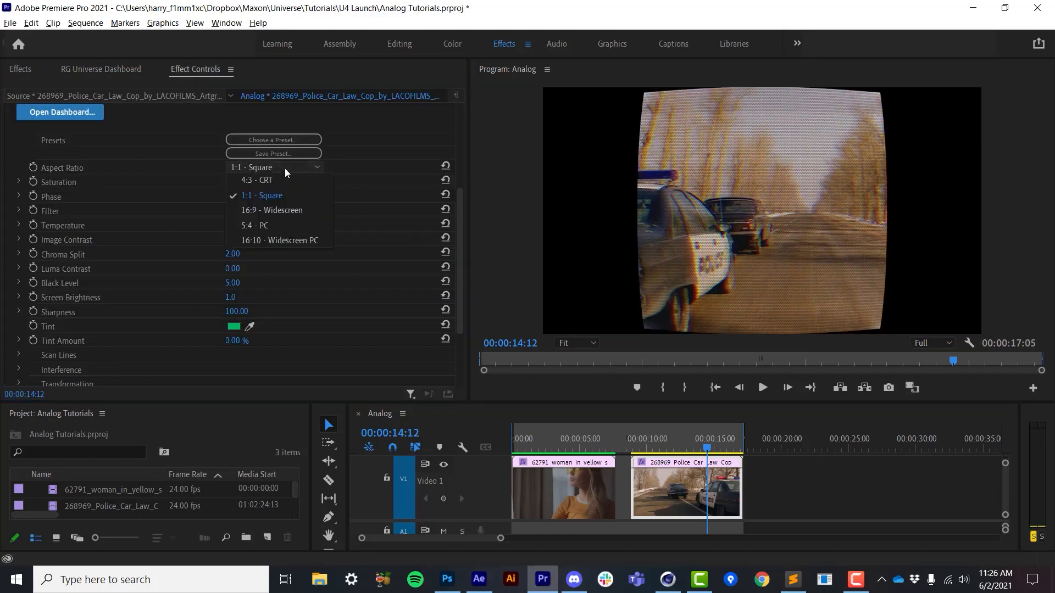
Try a 16:9 Widescreen aspect ratio for Analog, then settle on 4:3 CRT.
click(256, 180)
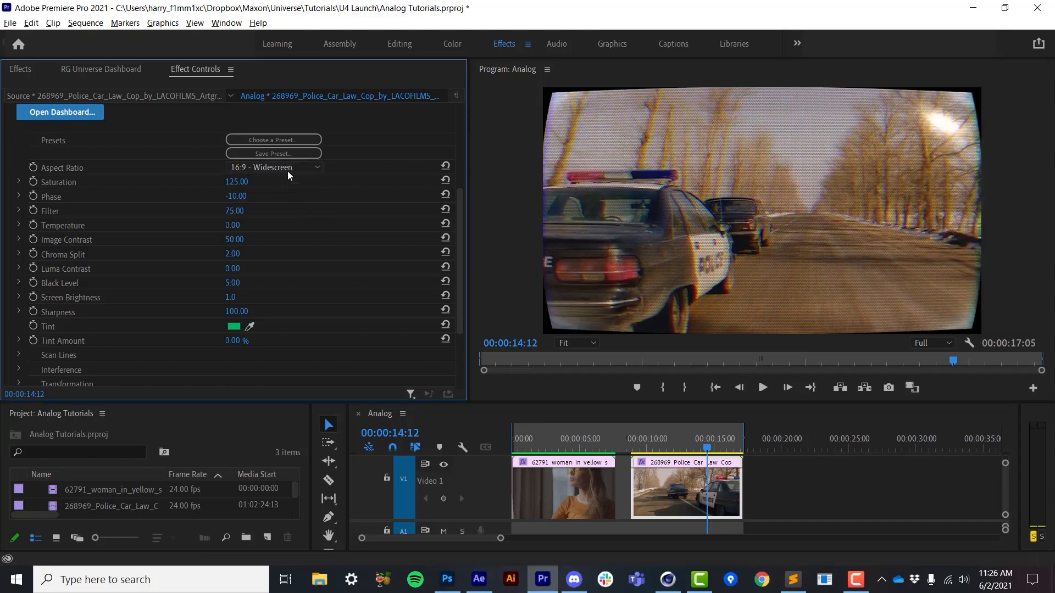
scroll(down, 3)
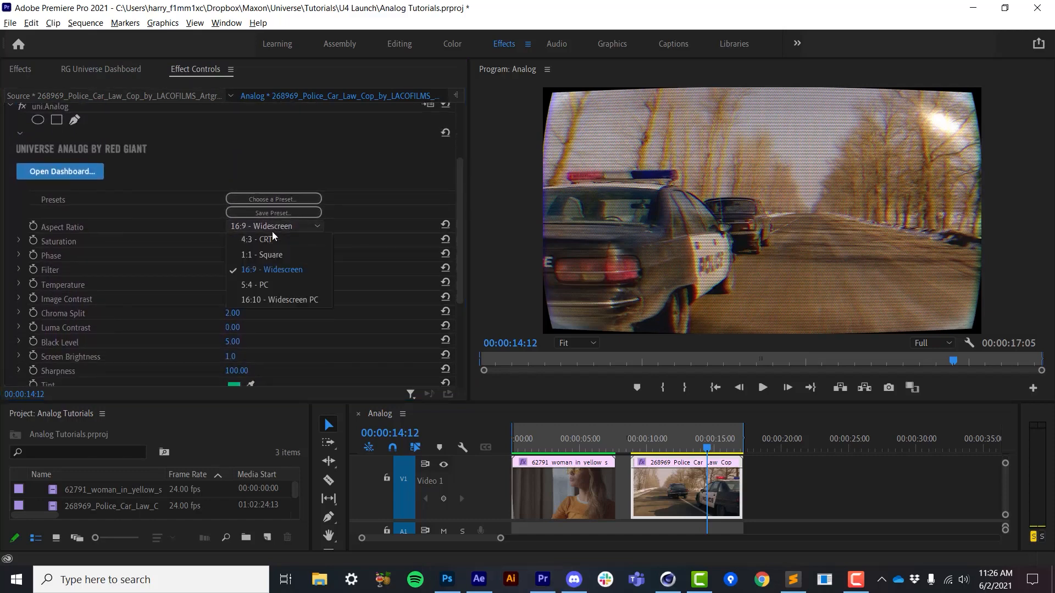
click(257, 239)
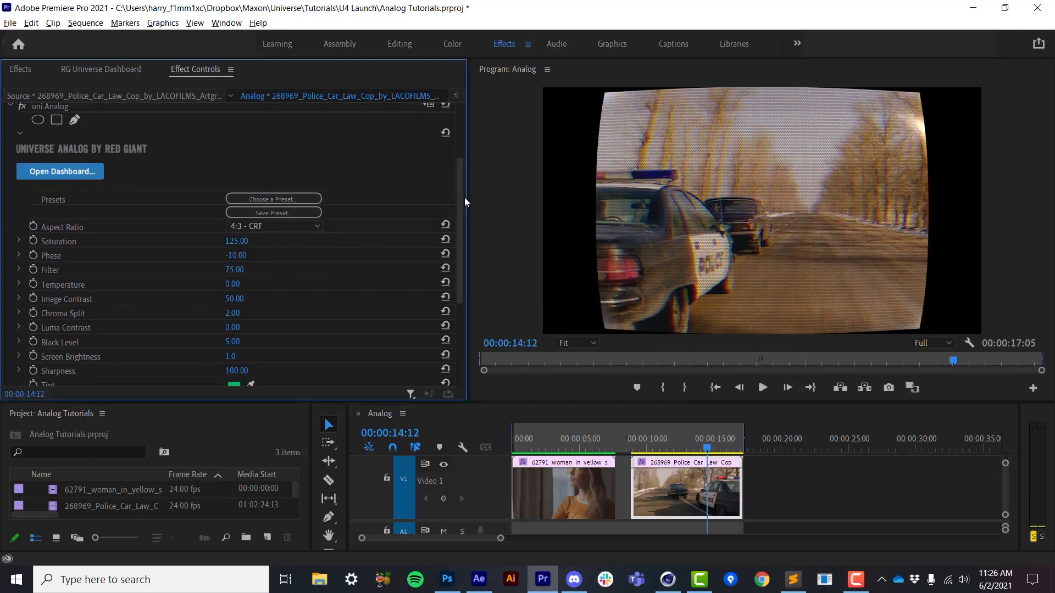
scroll(down, 3)
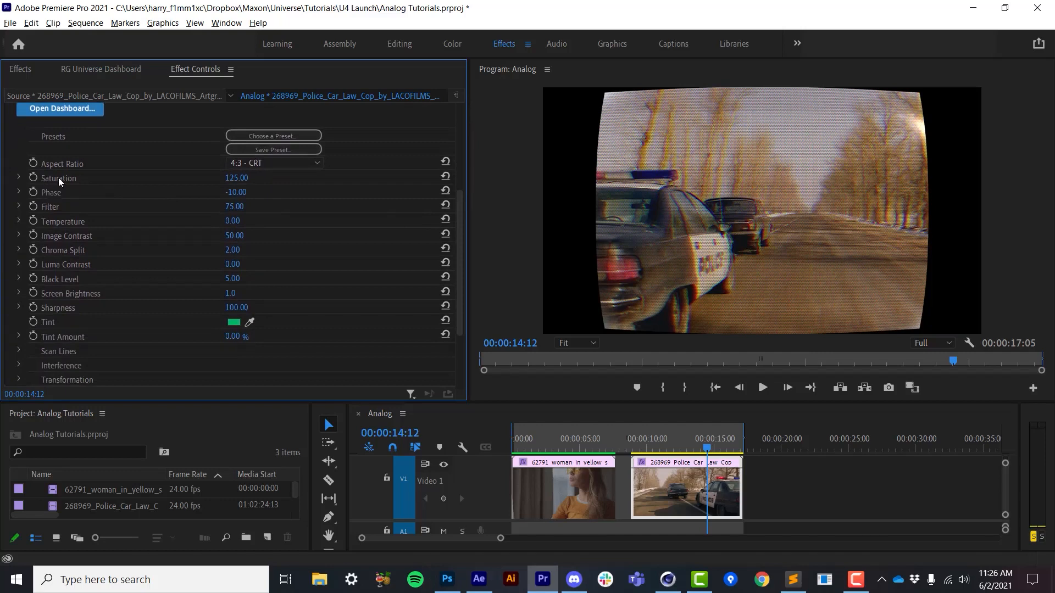
mouse_move(82, 179)
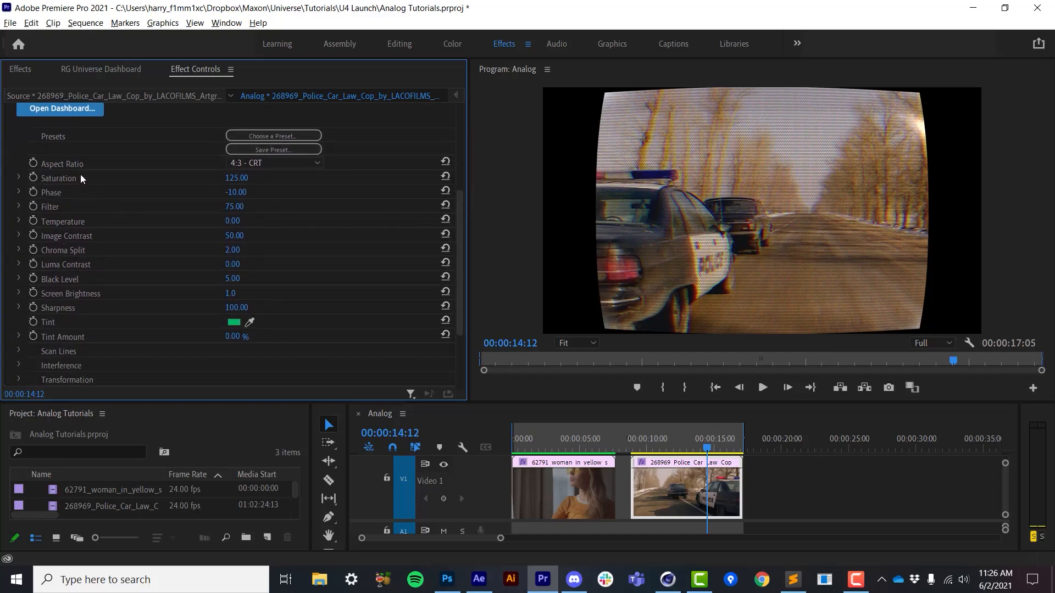
mouse_move(199, 229)
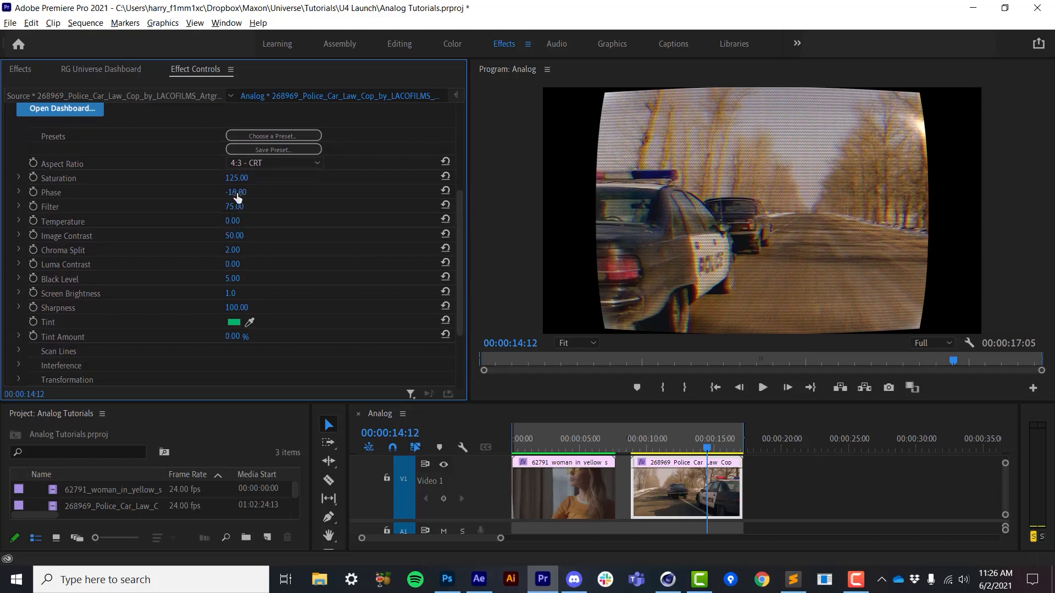
Scrub the Analog Phase value from -10.00 up to 8.00.
drag(236, 192, 236, 192)
text(8)
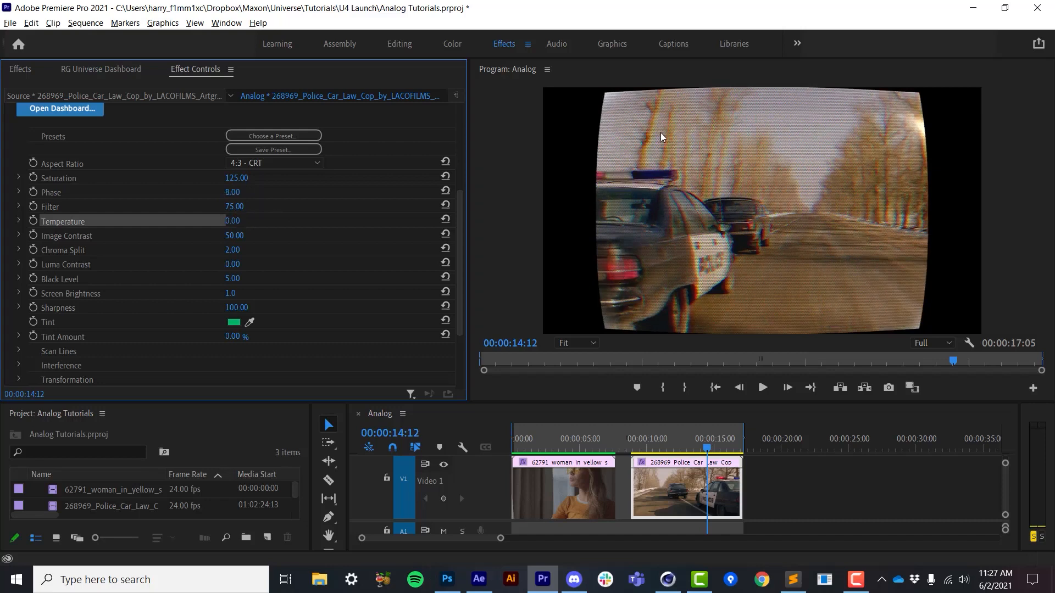
mouse_move(715, 178)
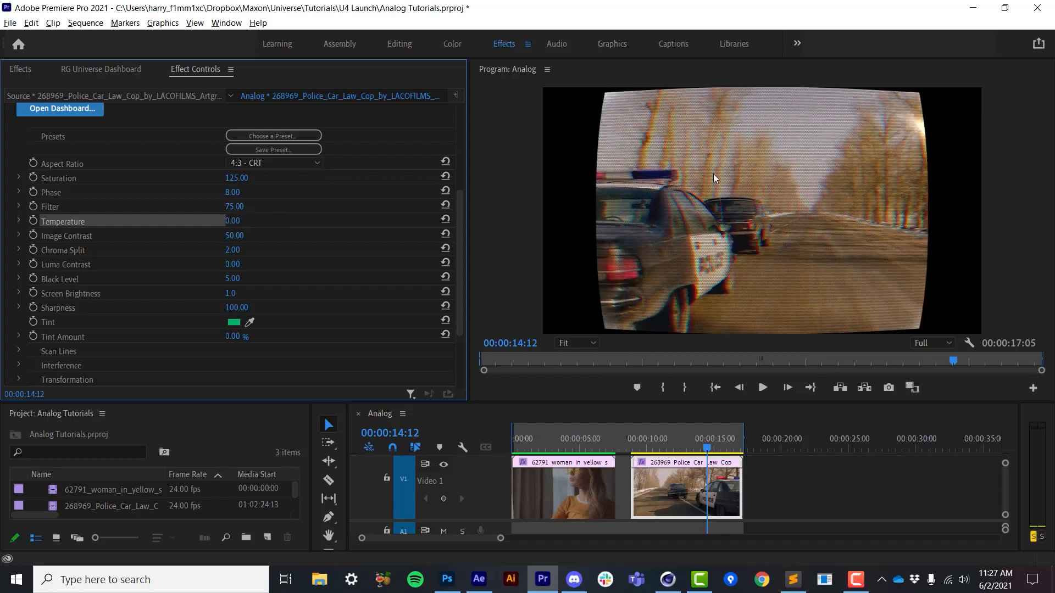
mouse_move(595, 217)
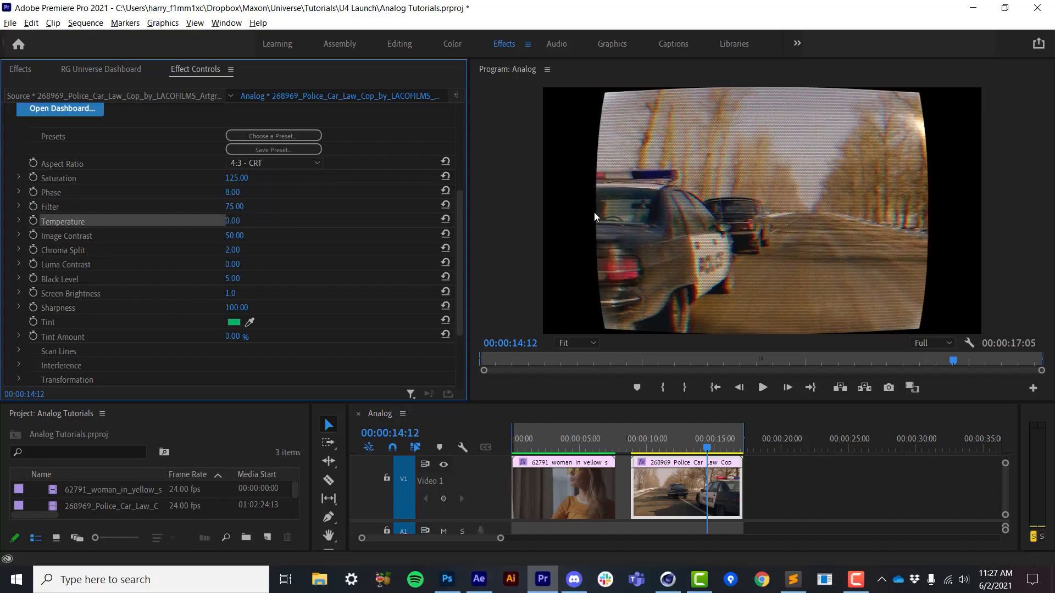
mouse_move(698, 164)
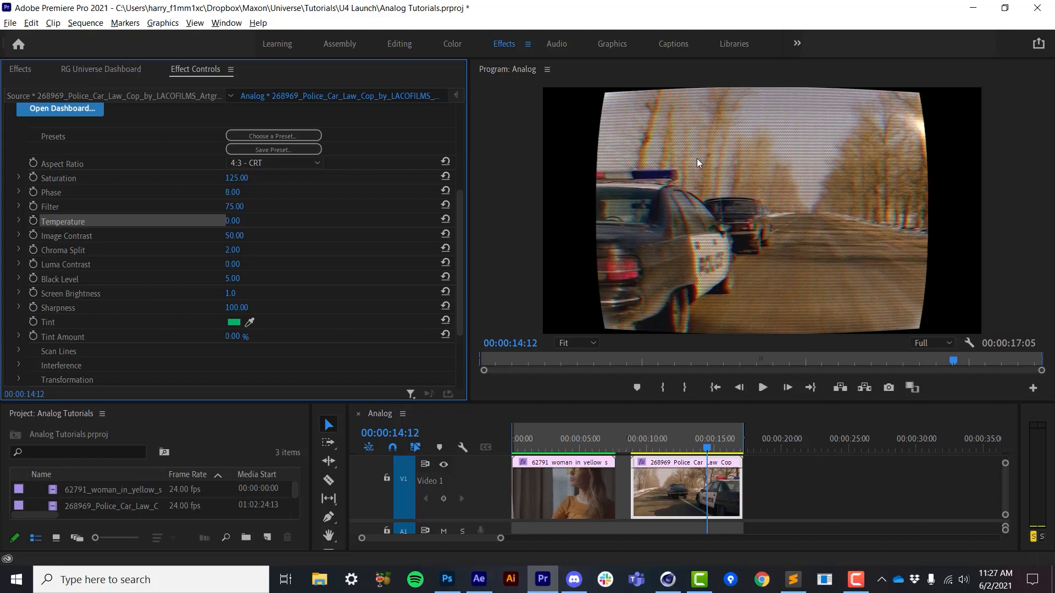
mouse_move(721, 178)
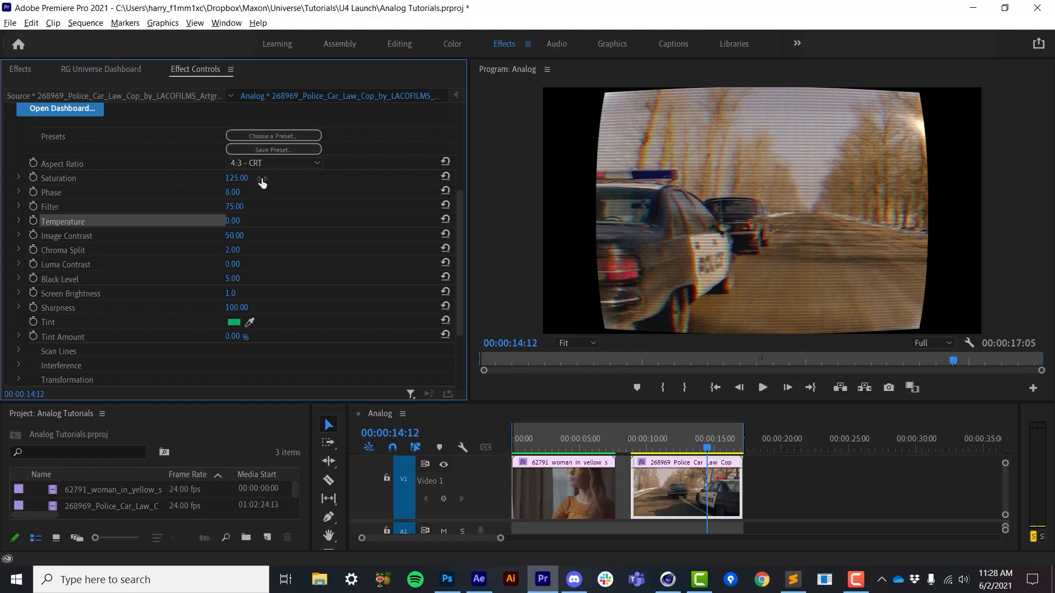
mouse_move(532, 236)
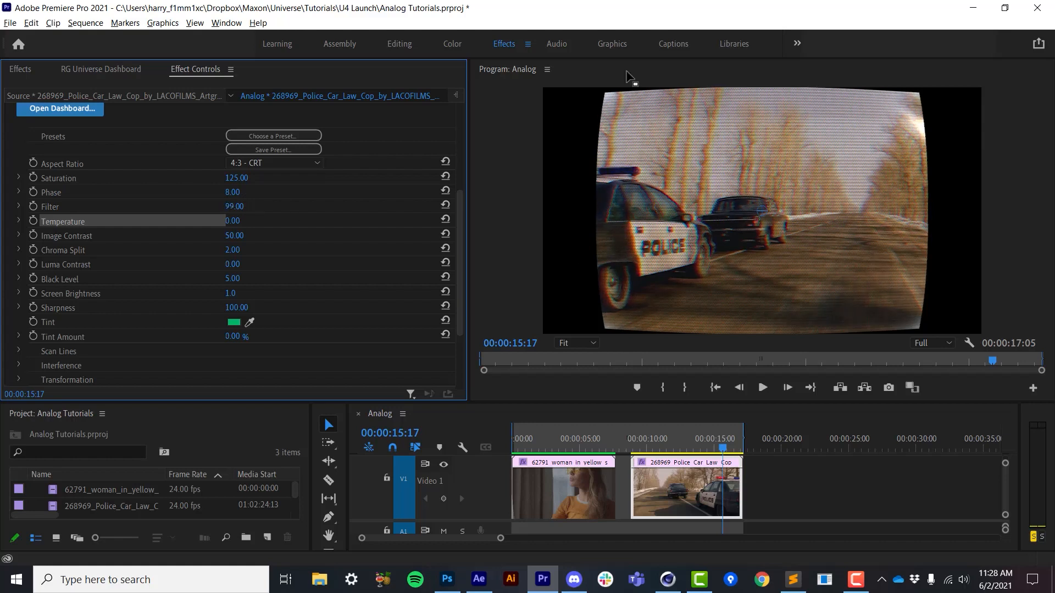
mouse_move(743, 182)
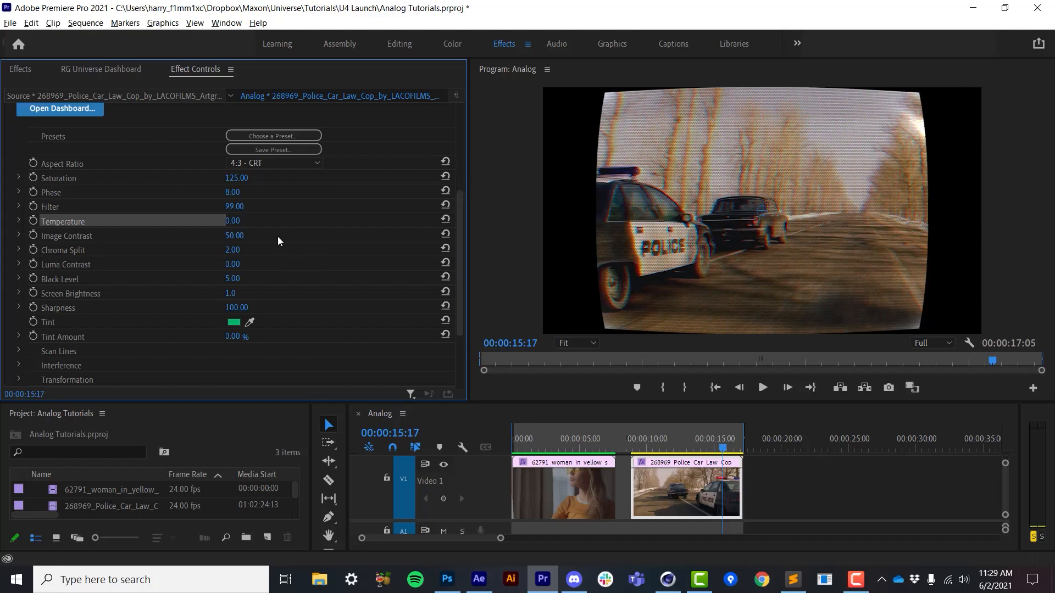
mouse_move(346, 182)
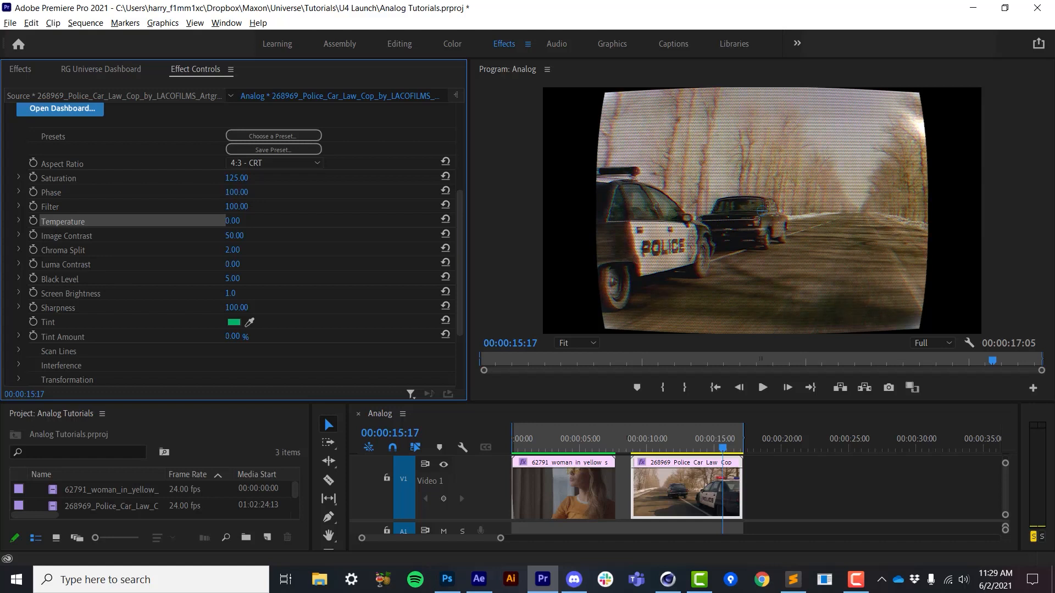
Preview Phase and Filter at 100, then leave Phase at 0 and Filter at 75.
drag(236, 192, 222, 192)
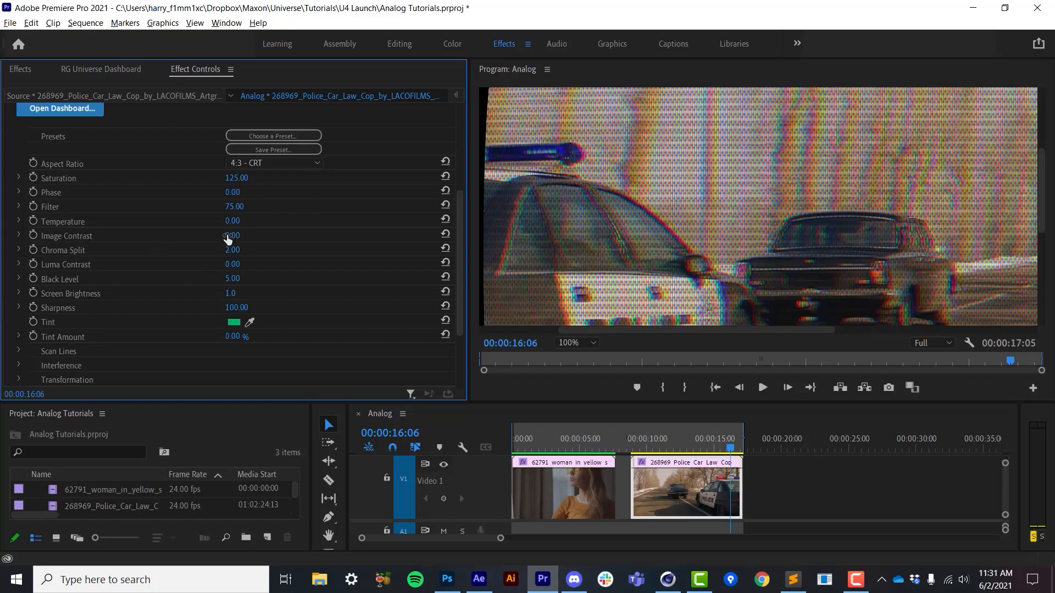
Lower Image Contrast to 35 and enter test values 1.00, 2.0 and 1.00 for other Analog settings.
drag(232, 236, 282, 236)
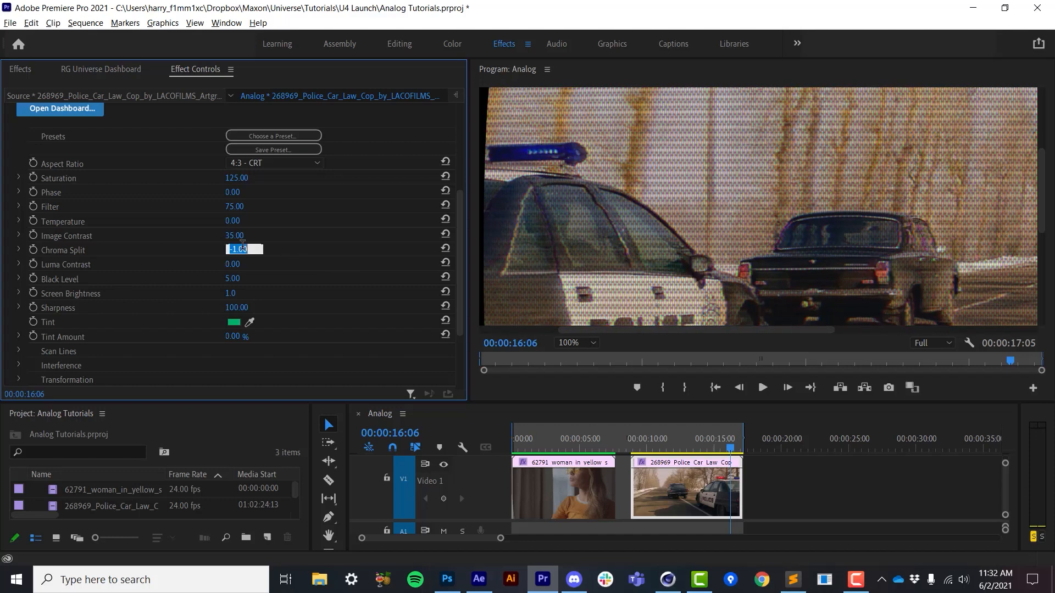
text(1.00)
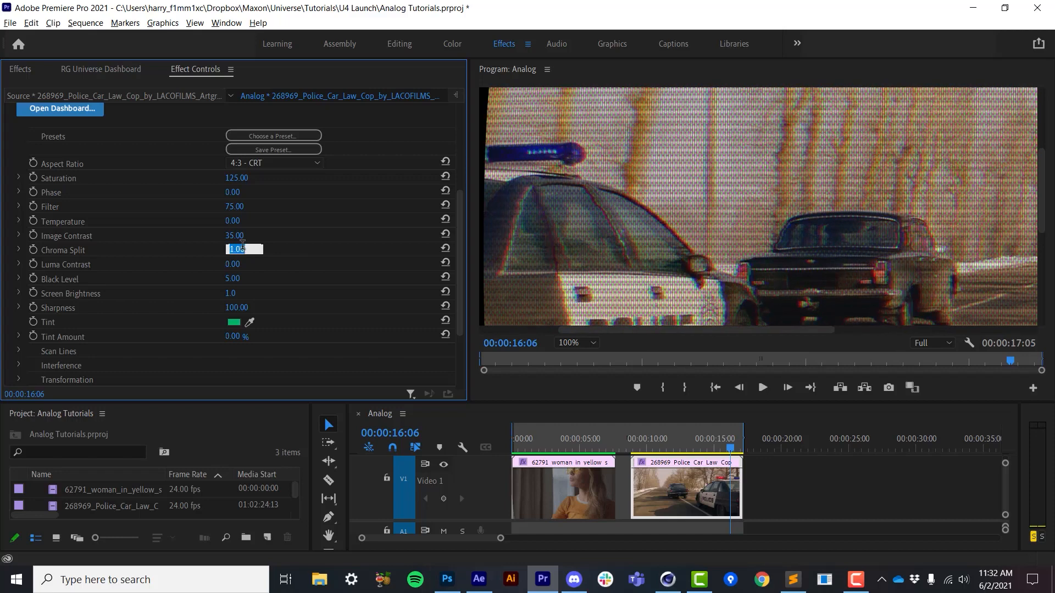
text(2.0)
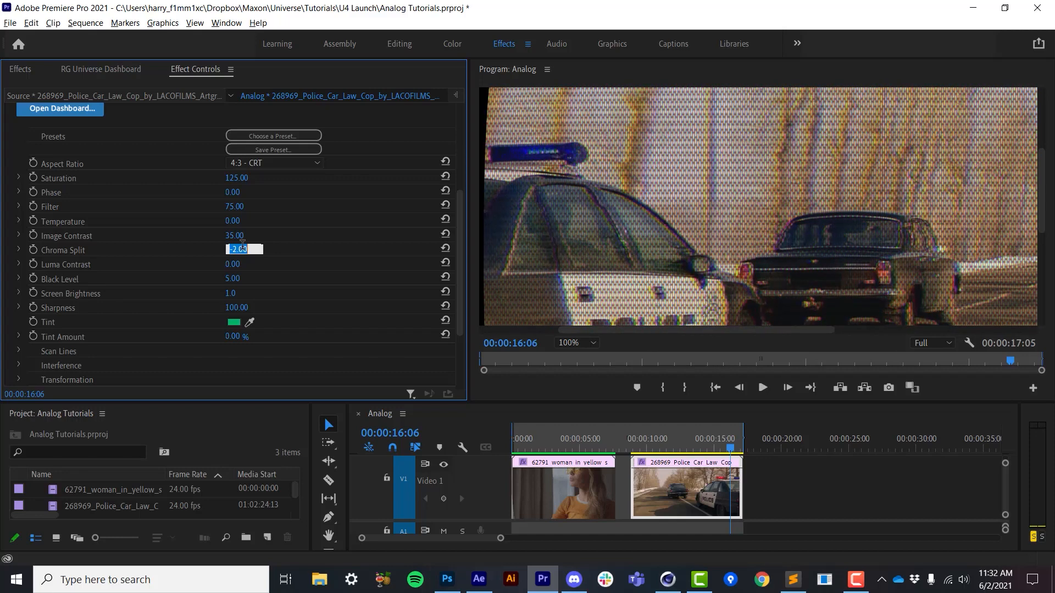
text(1.00)
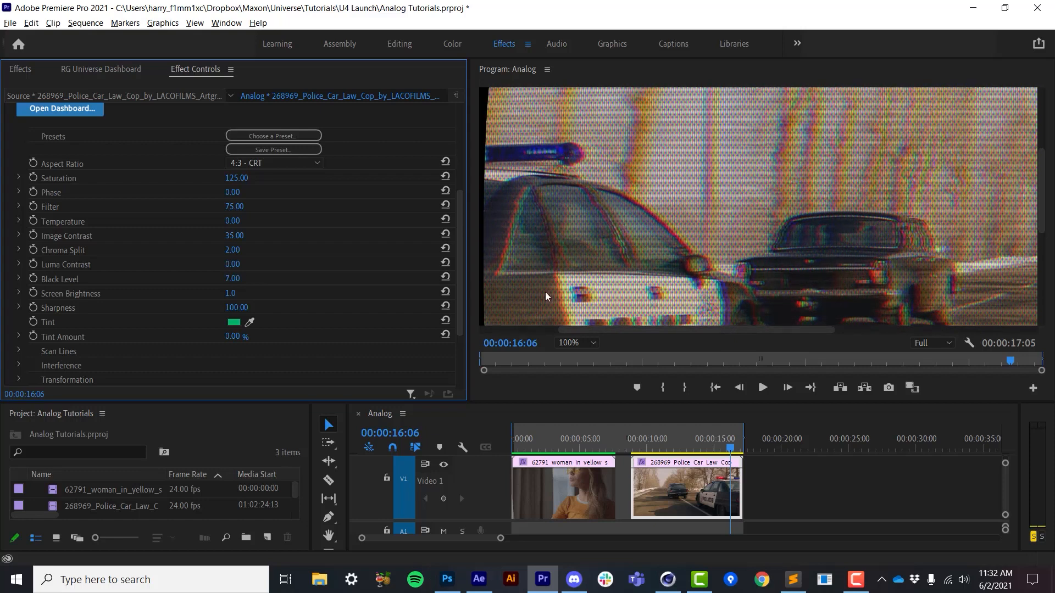
mouse_move(280, 305)
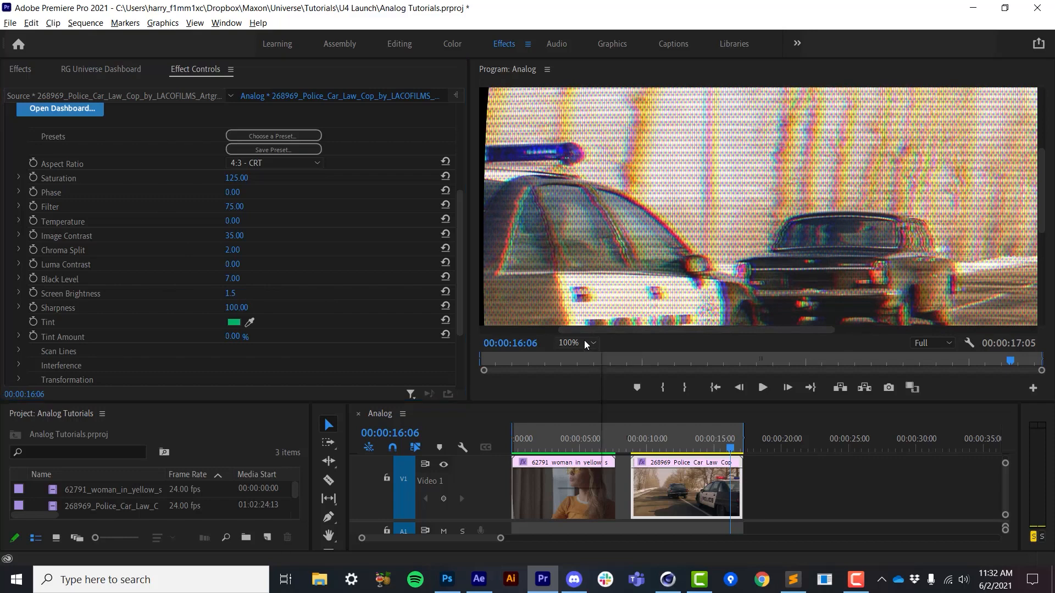
Fit the frame in the preview and scrub Analog Sharpness down from 100 to about 85.
click(592, 343)
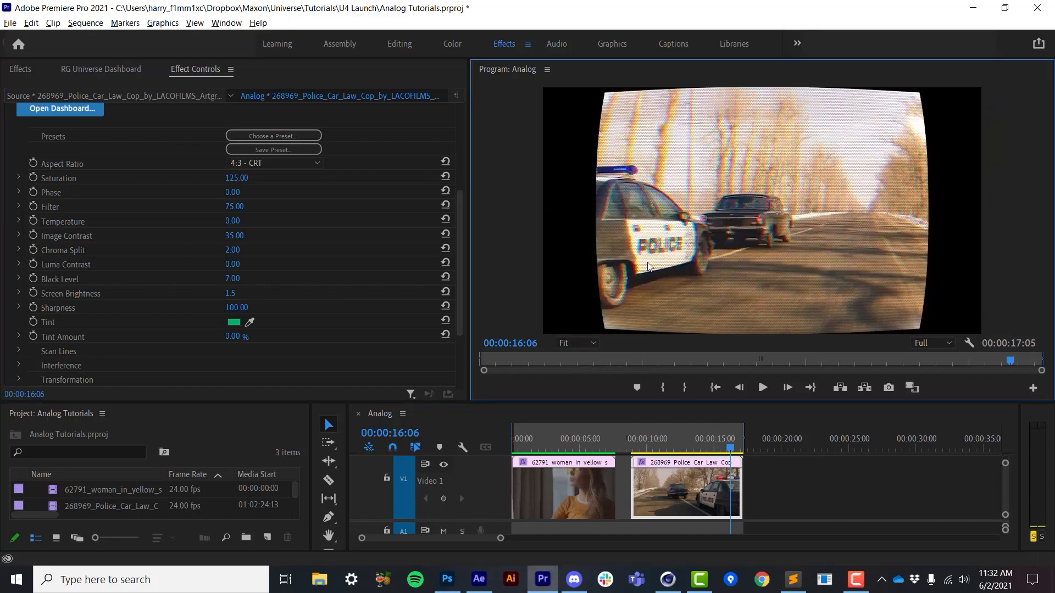
double_click(230, 293)
text(1)
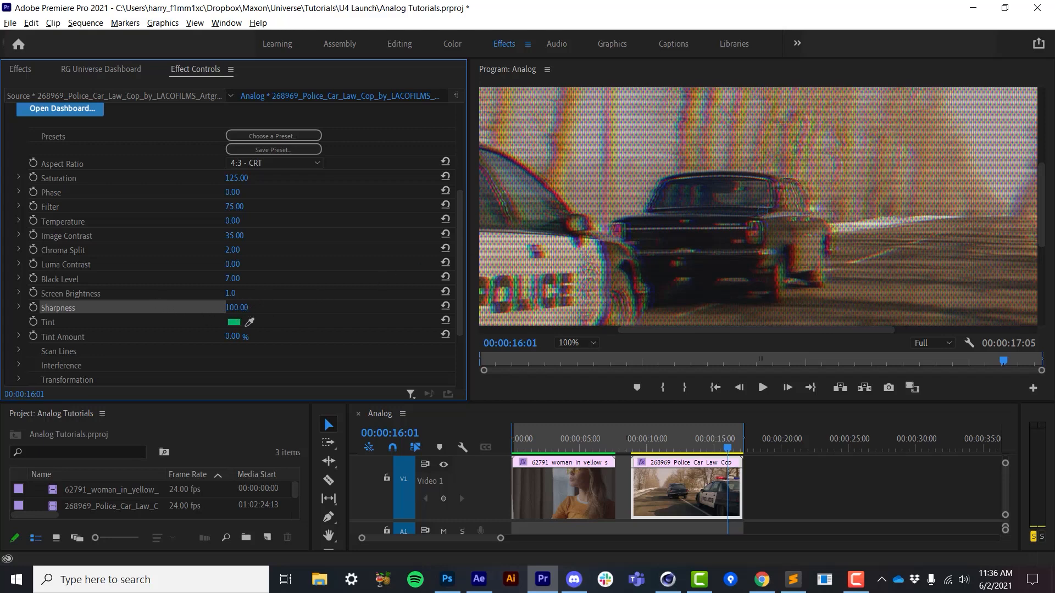
drag(234, 307, 227, 307)
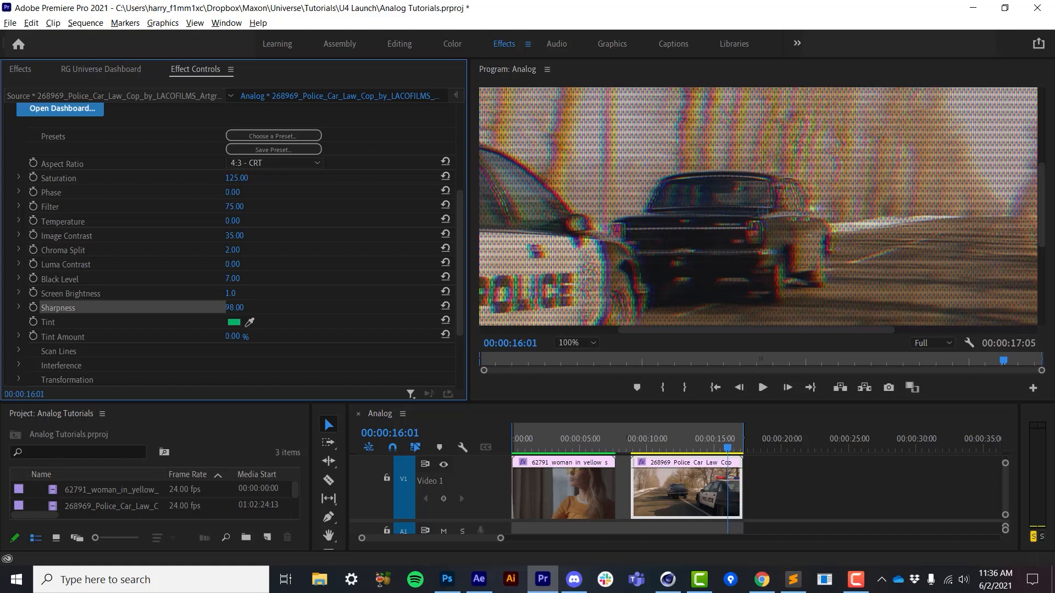
drag(243, 308, 228, 308)
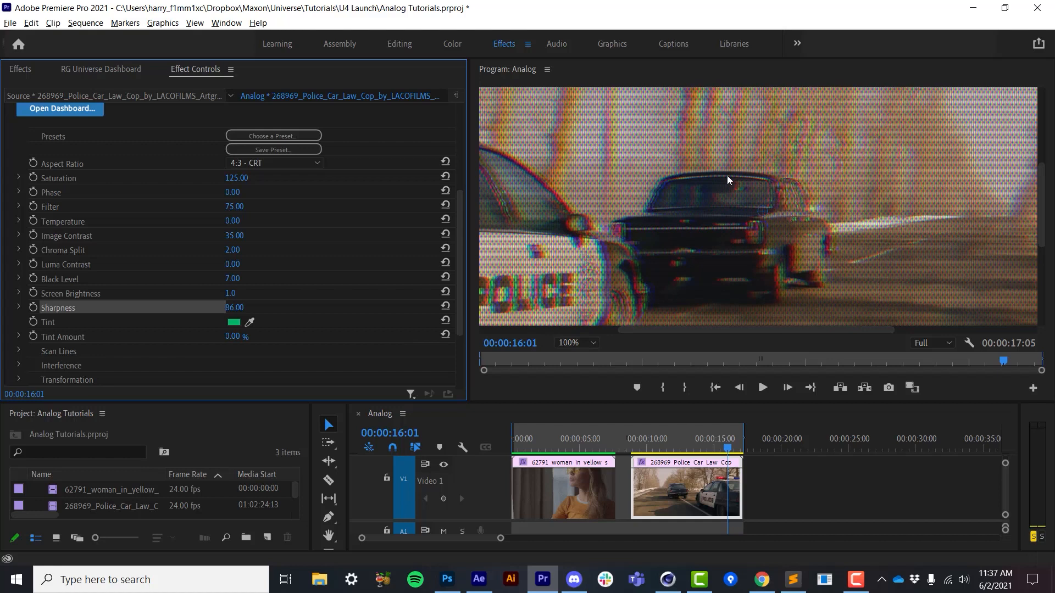
mouse_move(426, 356)
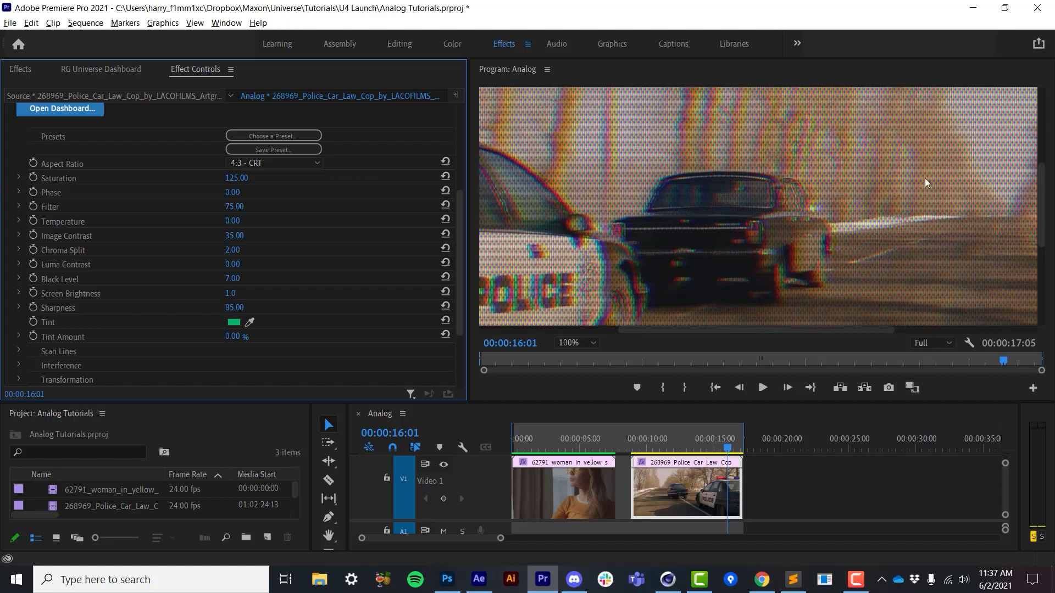
mouse_move(872, 257)
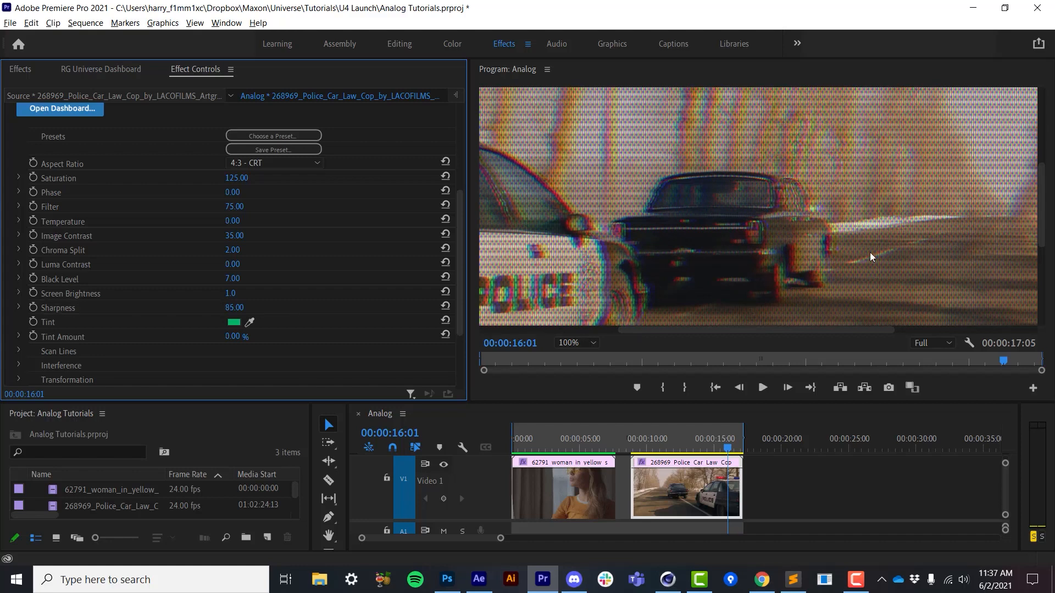
mouse_move(738, 230)
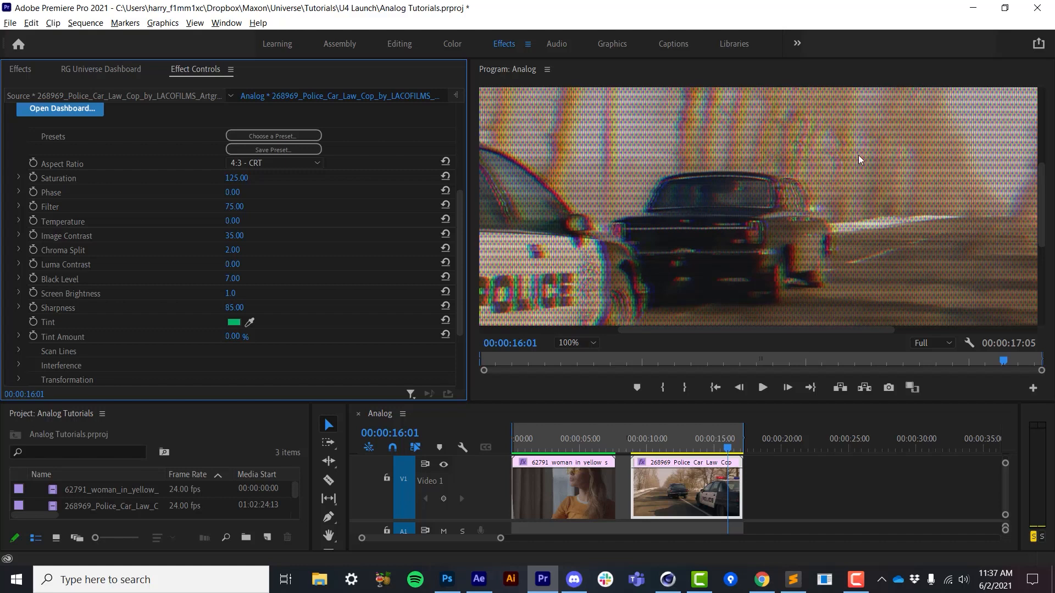
mouse_move(213, 392)
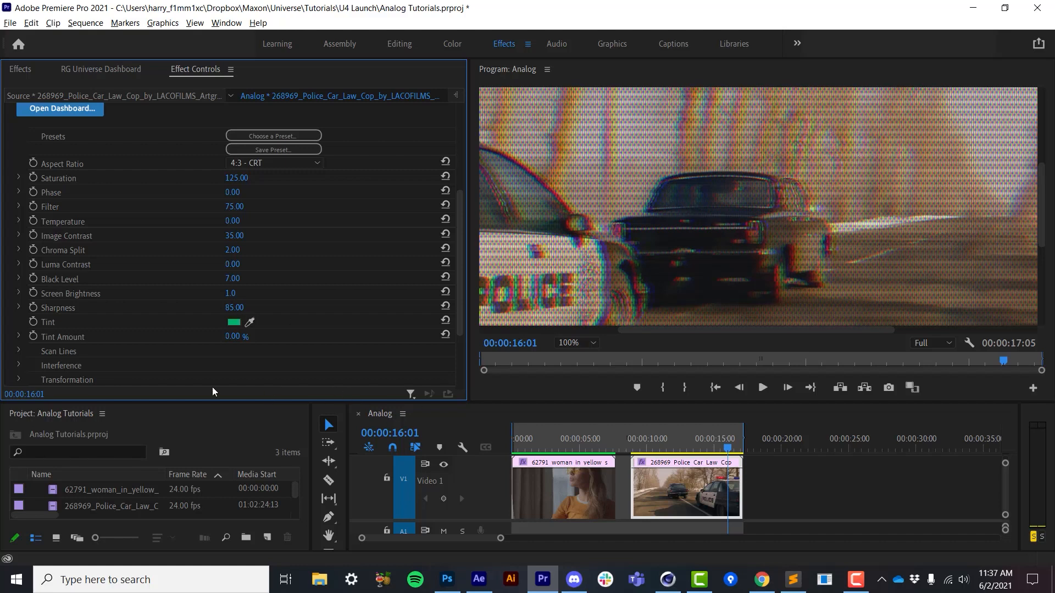
Enter 95 for Sharpness and set the Program monitor zoom to Fit.
click(234, 308)
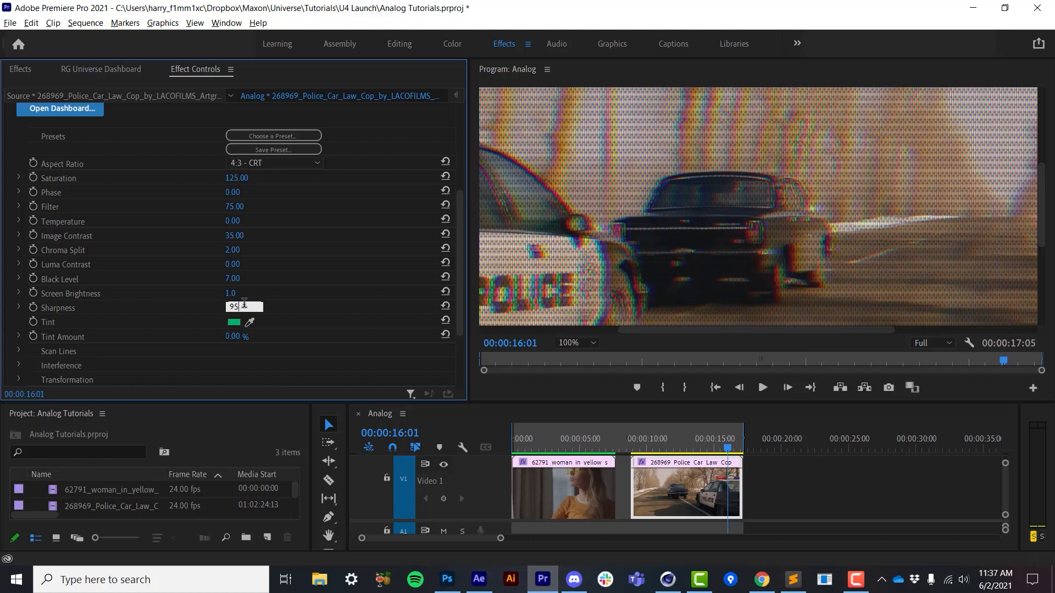
click(577, 342)
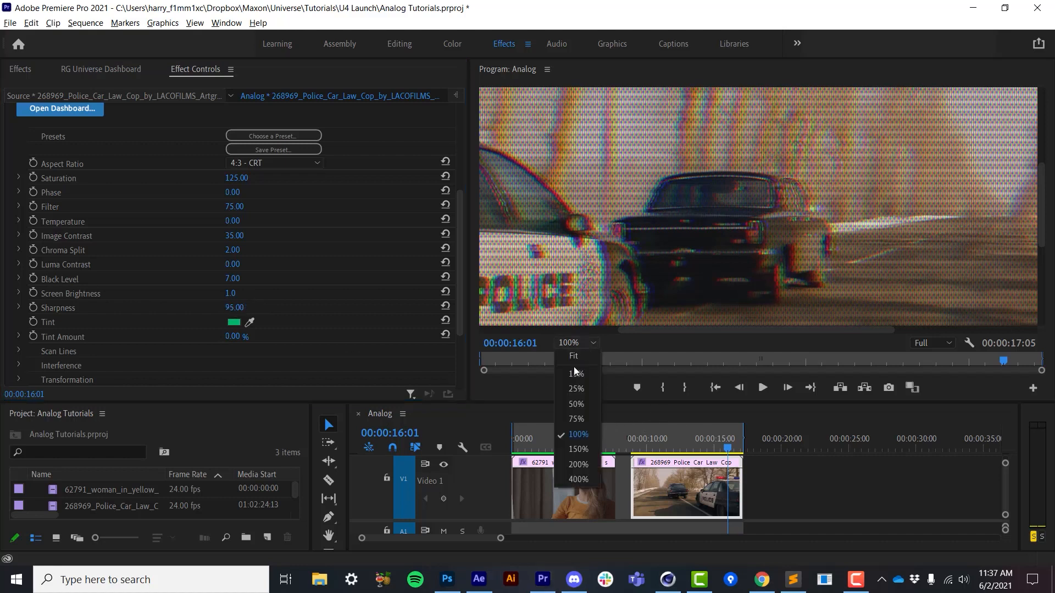
click(572, 356)
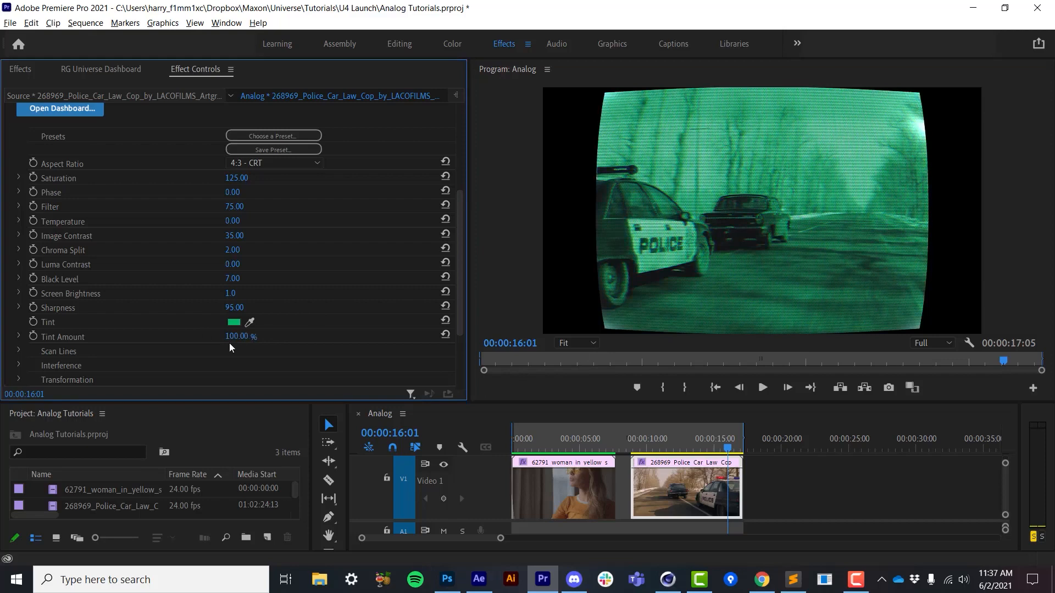
Change the Analog Tint colour to blue and return Tint Amount to 0%.
click(233, 322)
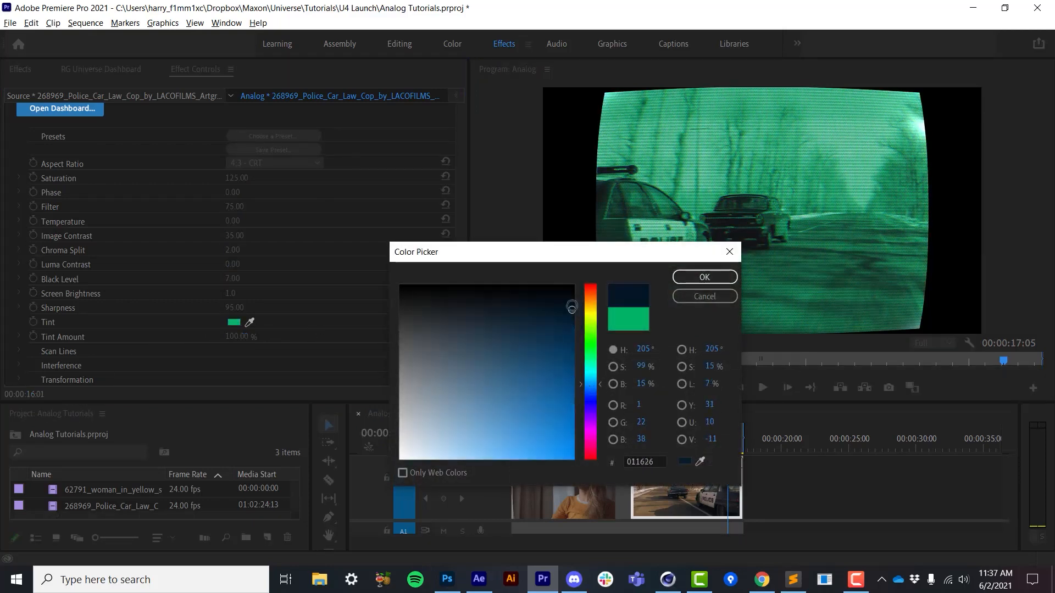
click(704, 277)
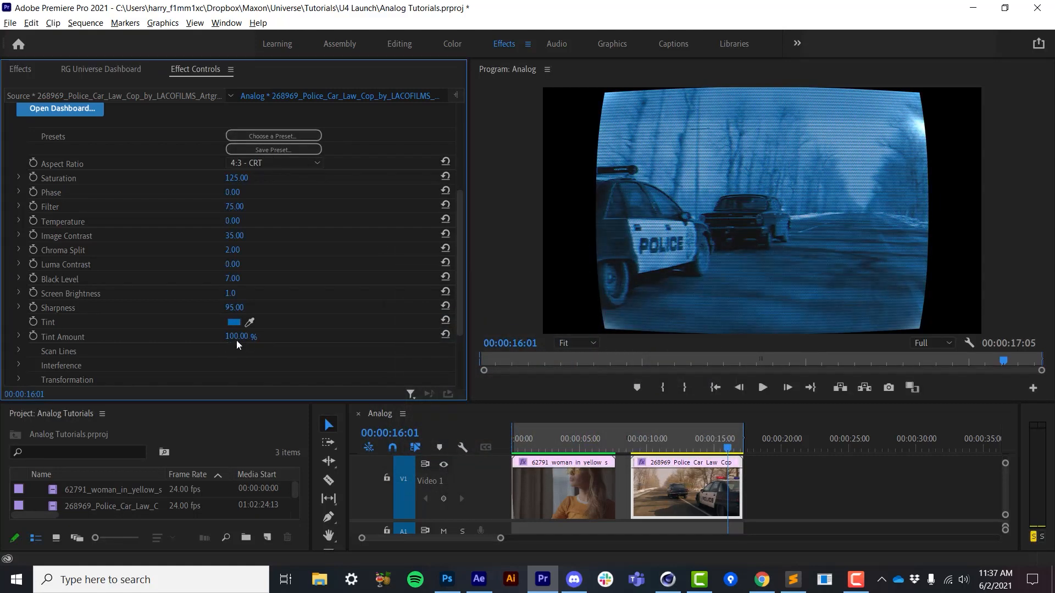
drag(239, 336, 239, 336)
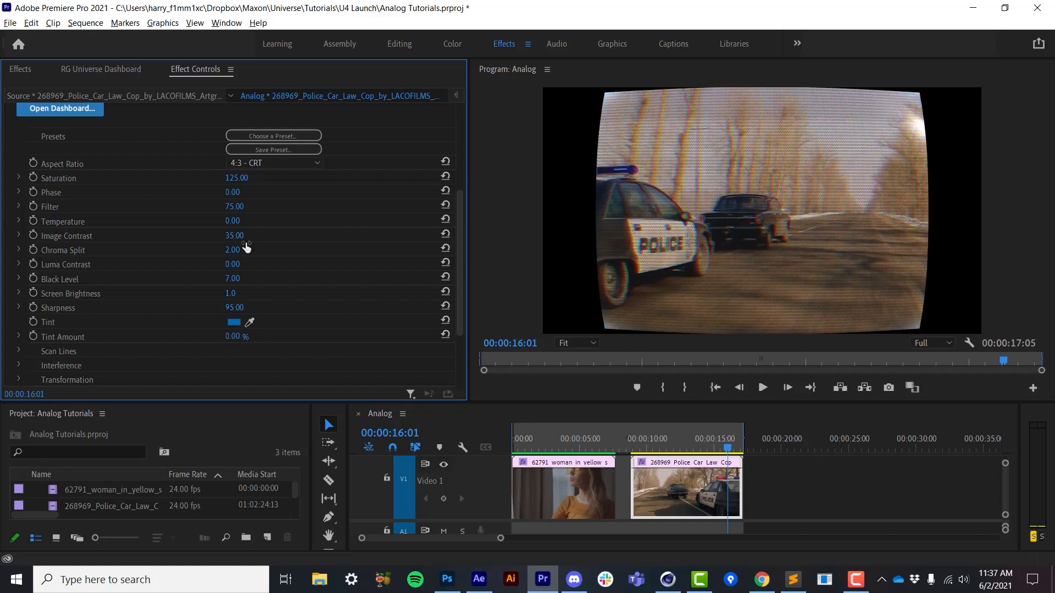
mouse_move(261, 209)
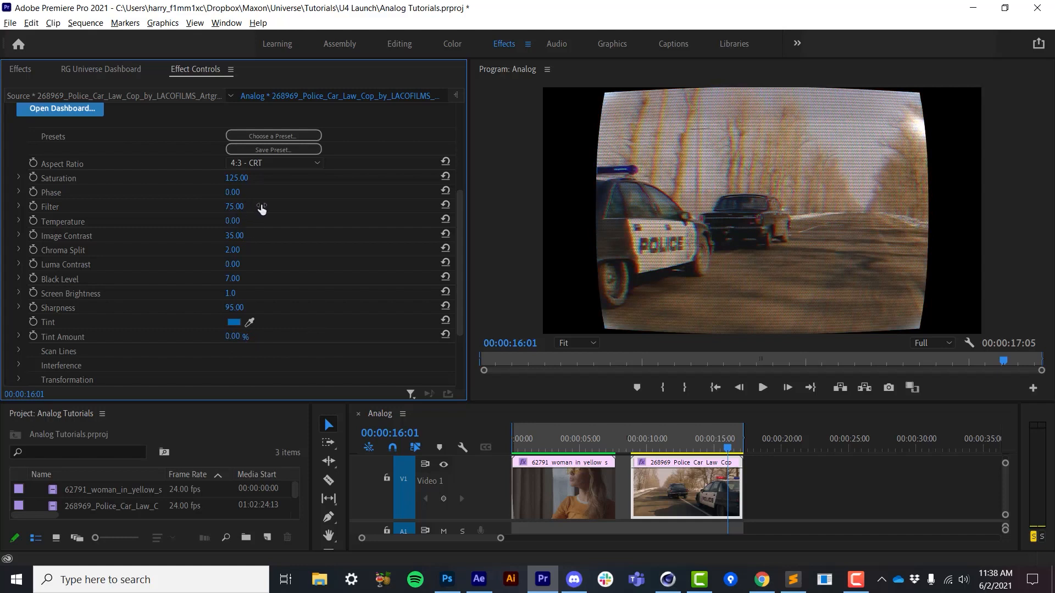
mouse_move(241, 193)
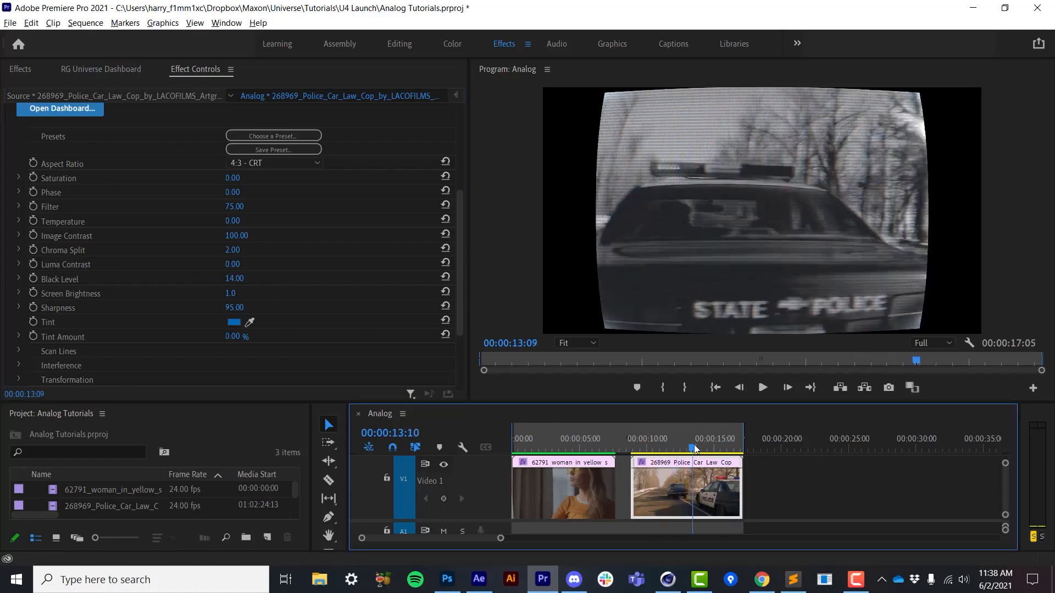
Scrub a contrast control and set the Analog Saturation to 150.
drag(695, 449, 721, 449)
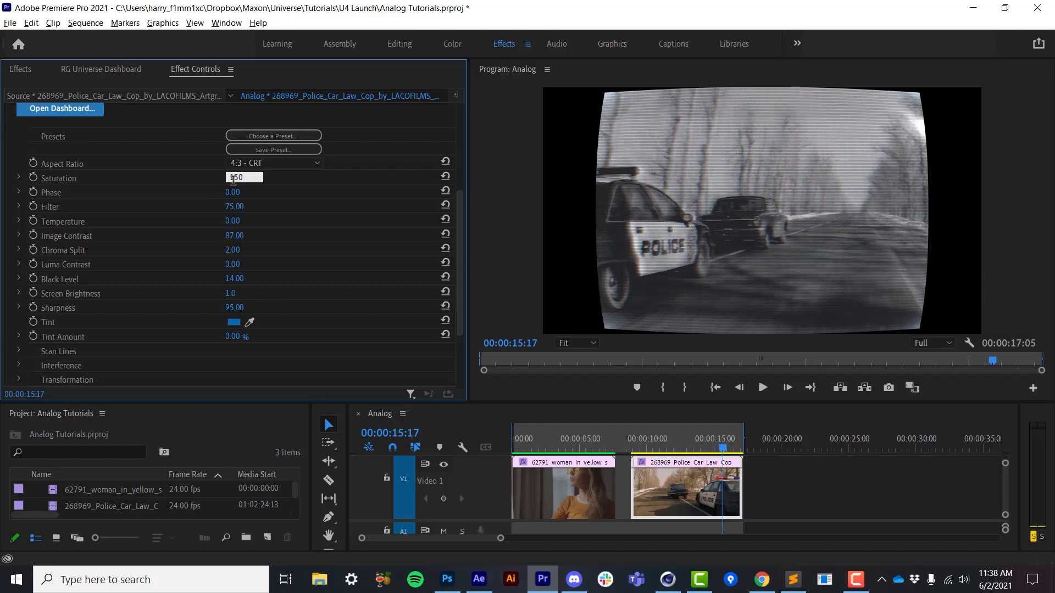
text(150.00)
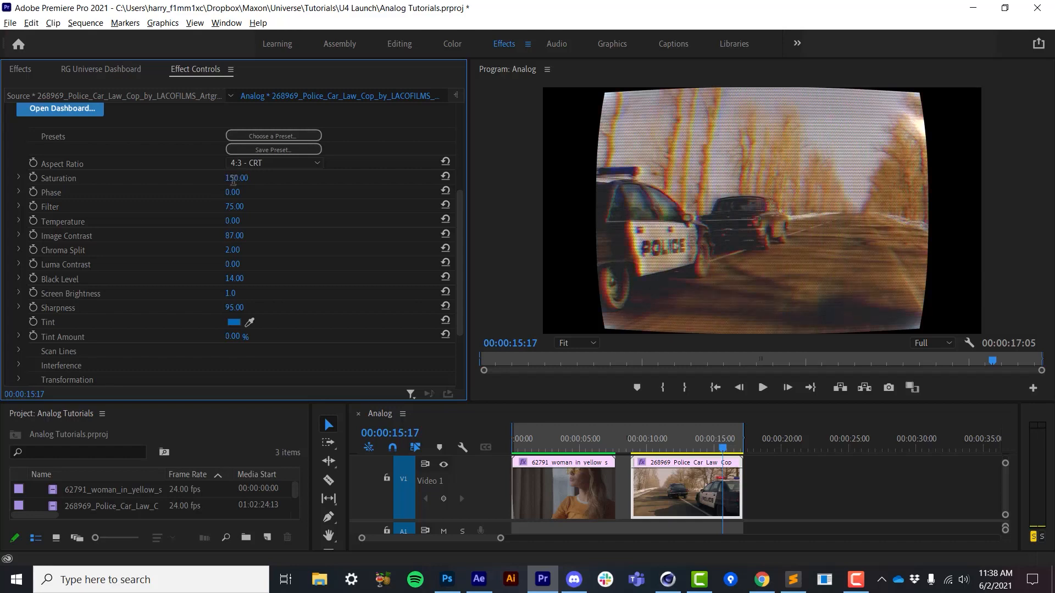
click(687, 446)
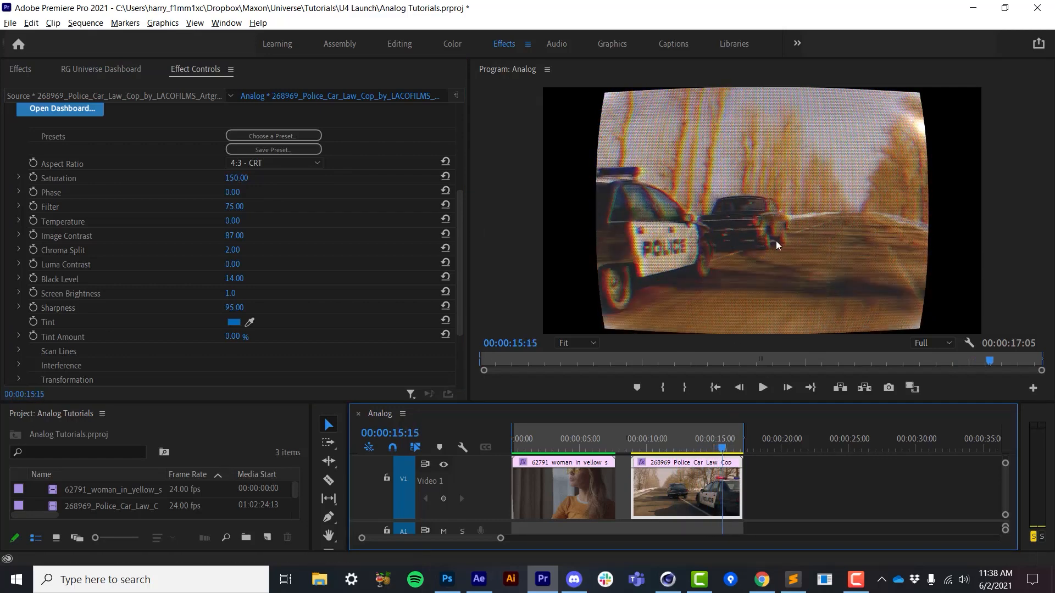
mouse_move(705, 301)
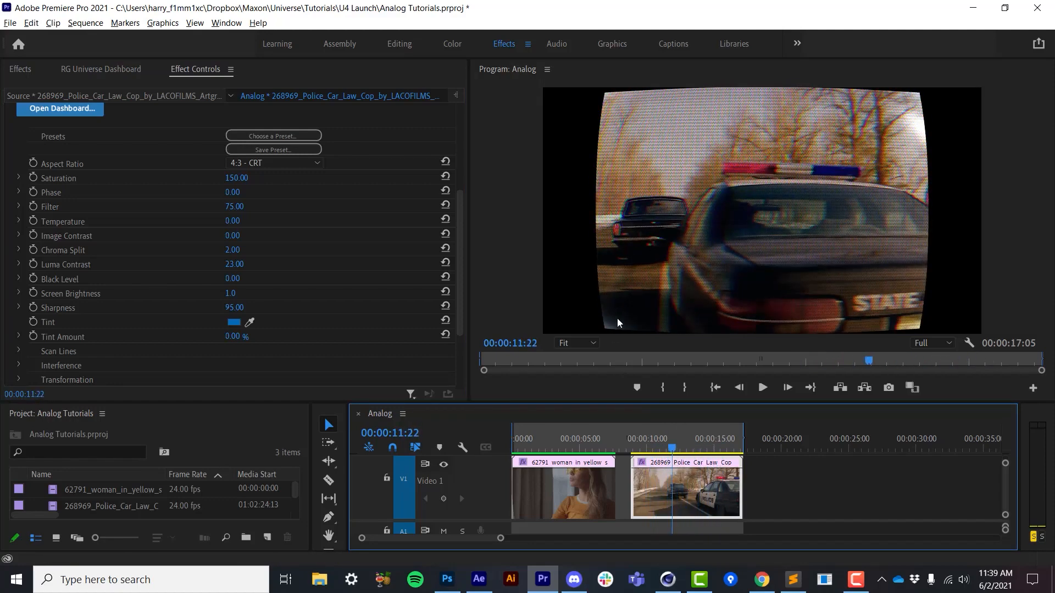
Zoom the preview to 100% and expand the Scan Lines settings.
click(576, 343)
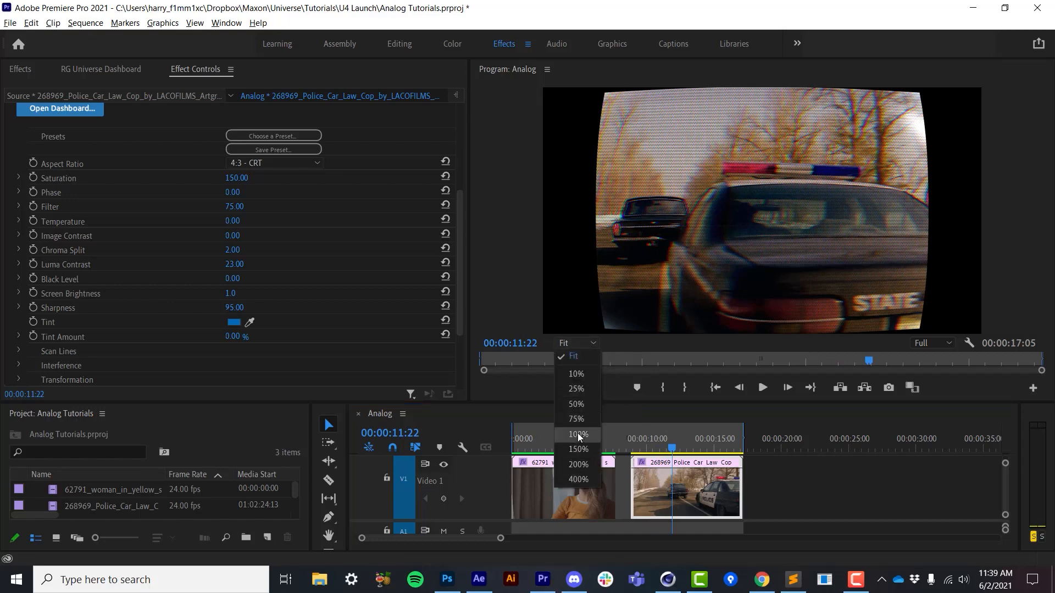
click(576, 434)
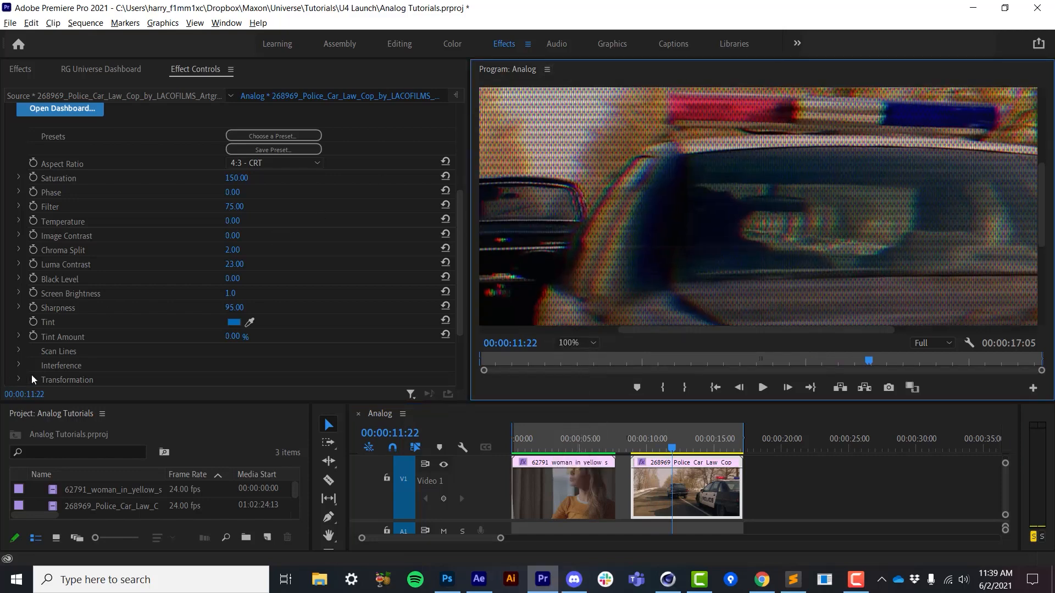
click(18, 351)
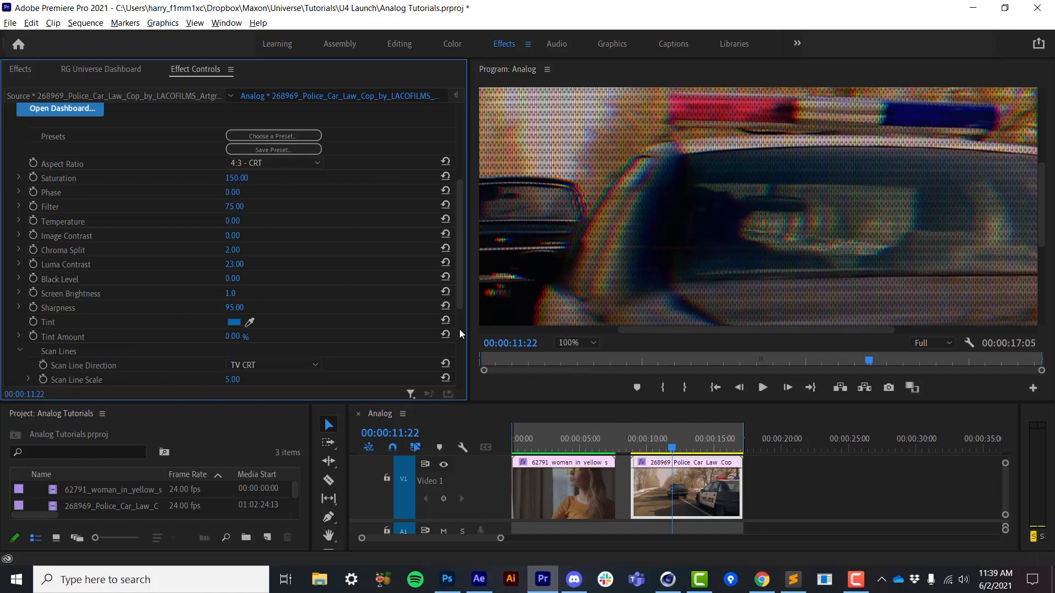
scroll(down, 3)
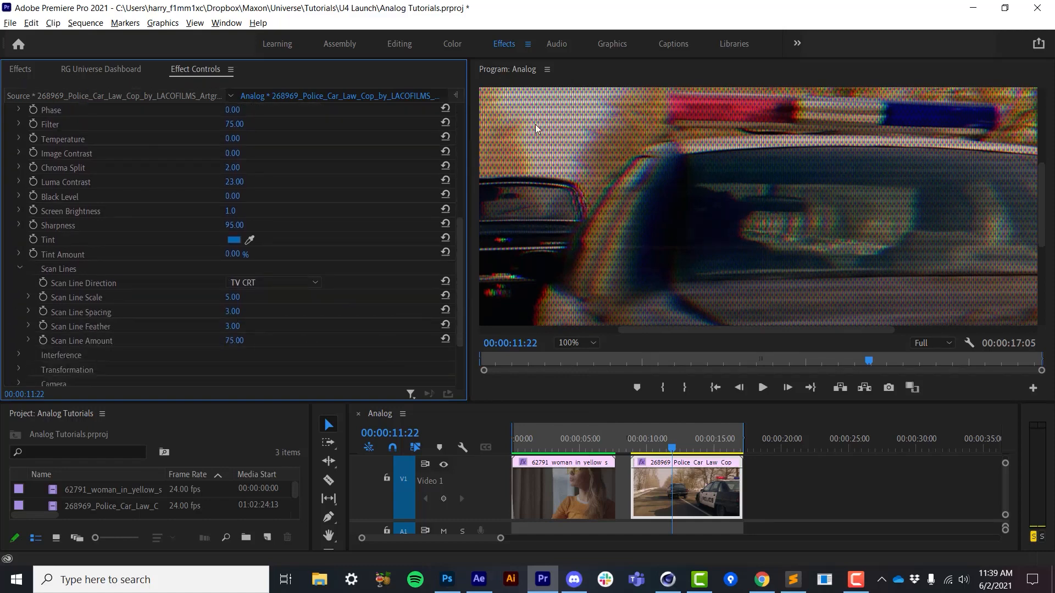
mouse_move(614, 163)
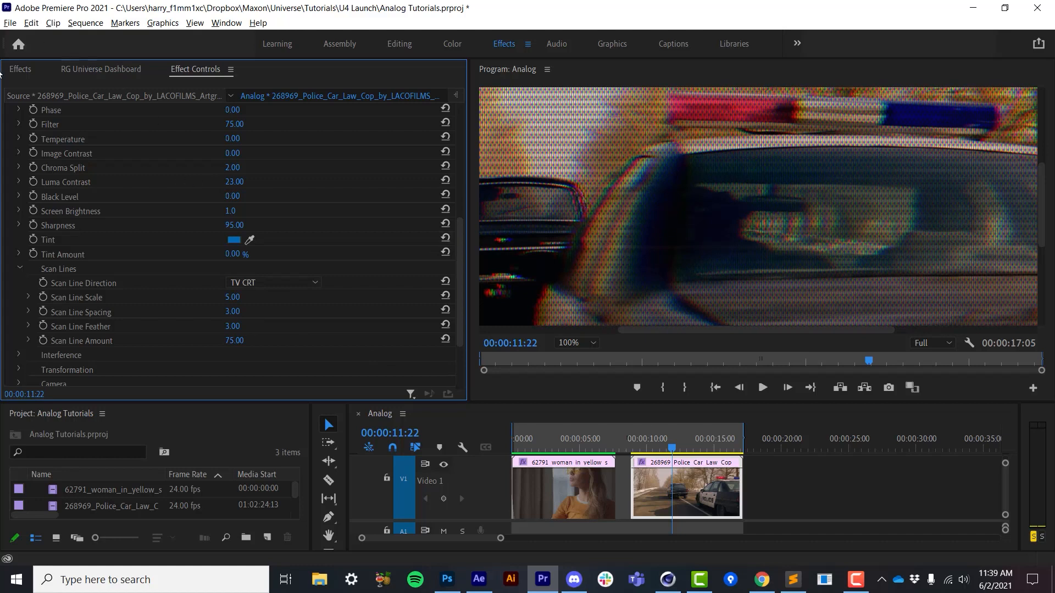
mouse_move(657, 207)
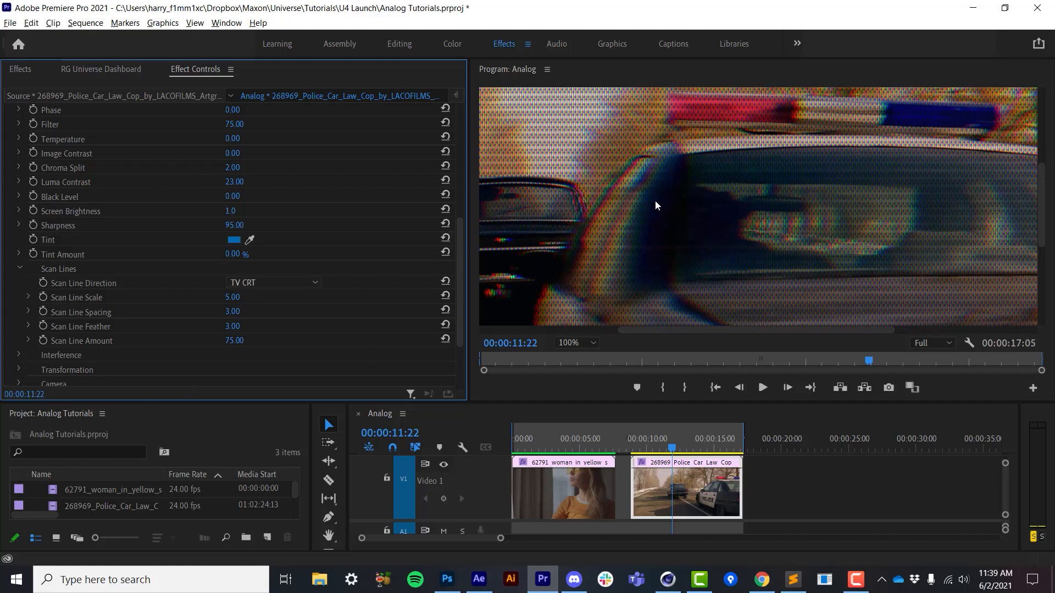
mouse_move(594, 199)
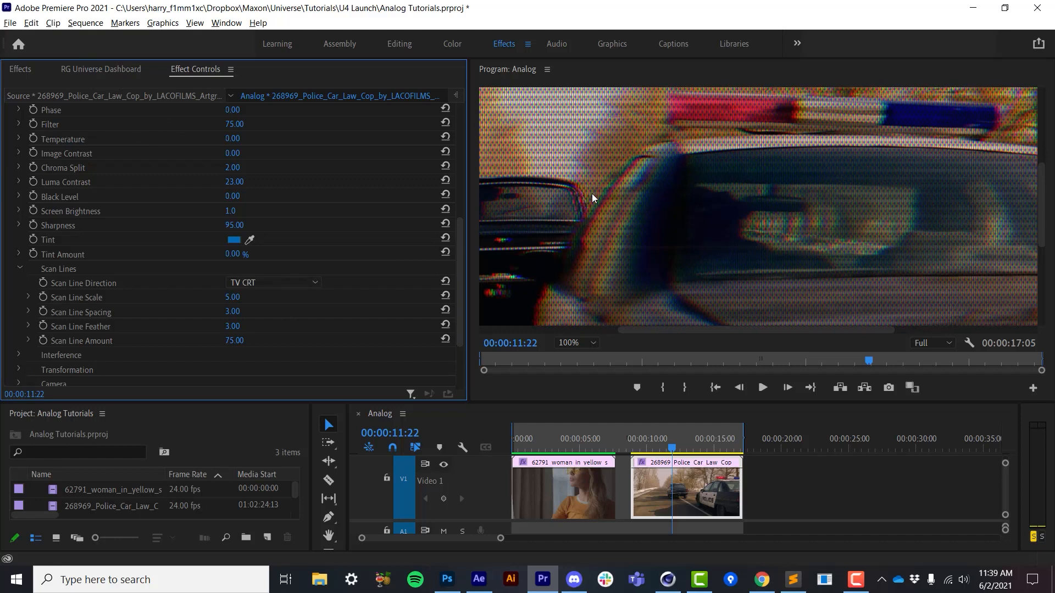
mouse_move(680, 212)
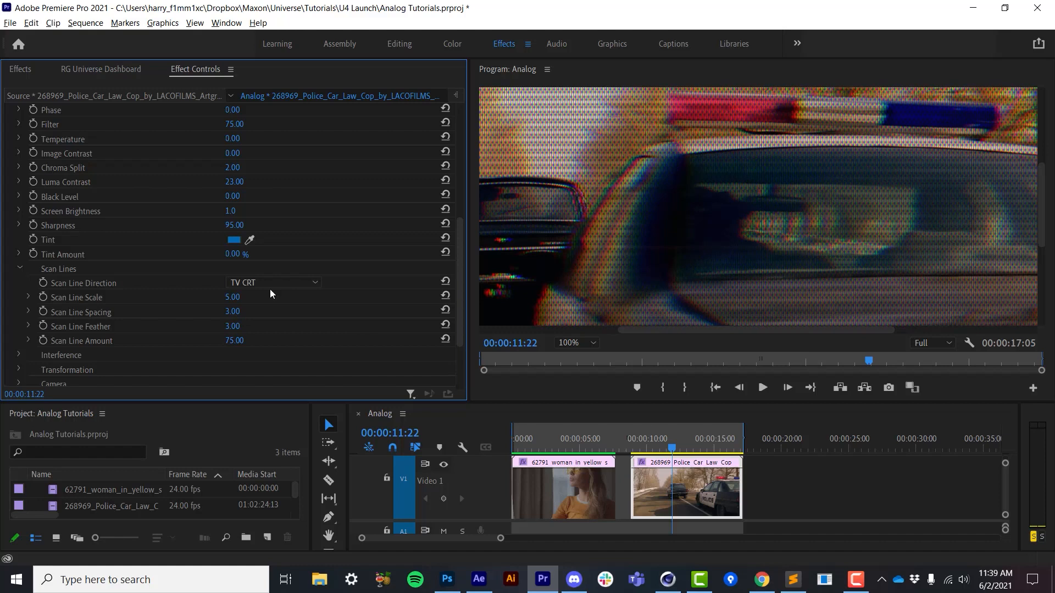
Cycle through the scan line direction options and choose the PC CRT style.
click(273, 282)
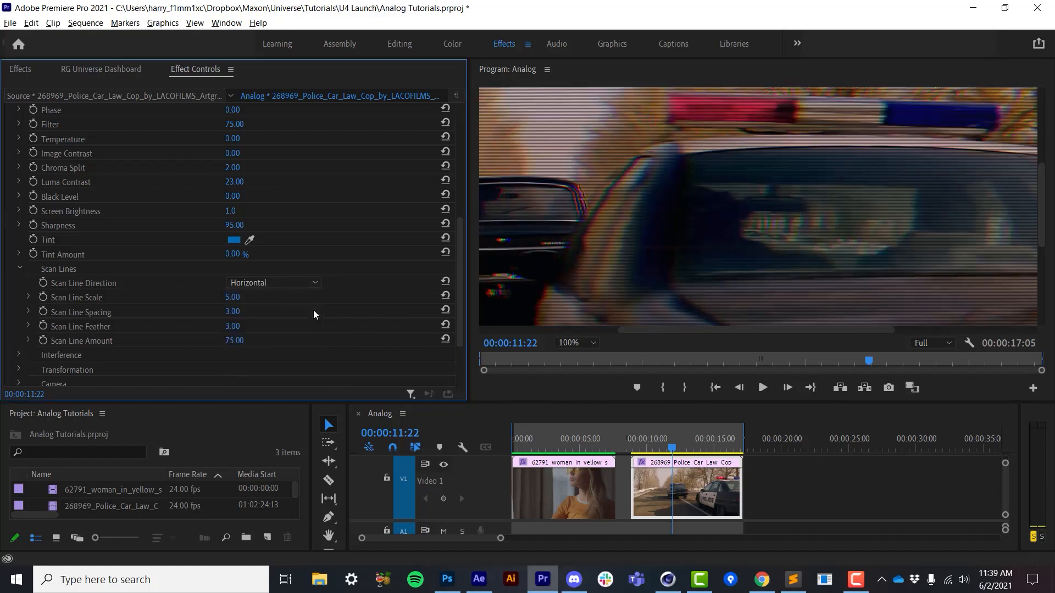
click(274, 282)
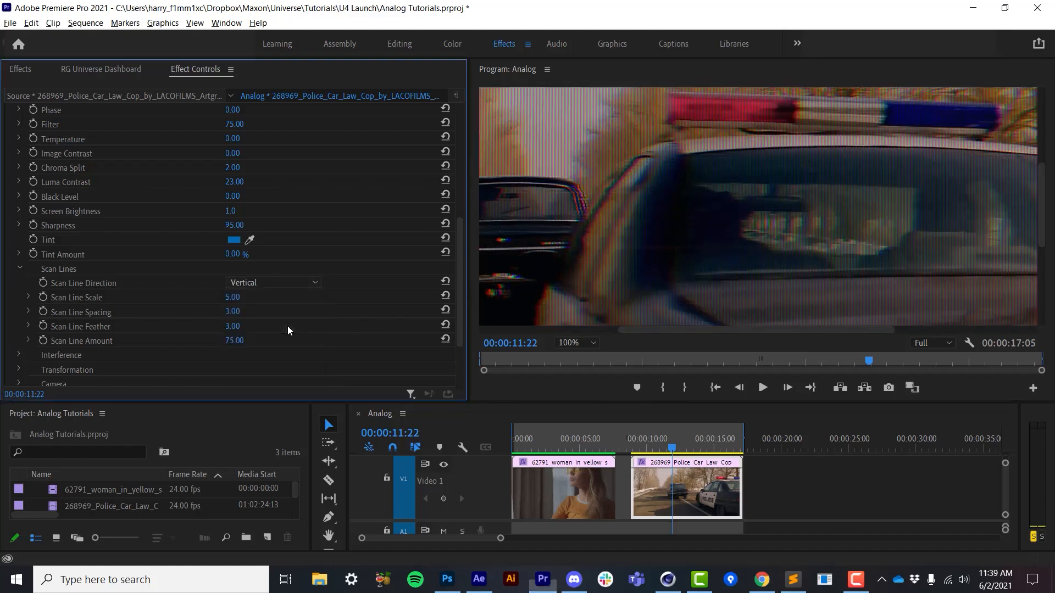
click(273, 282)
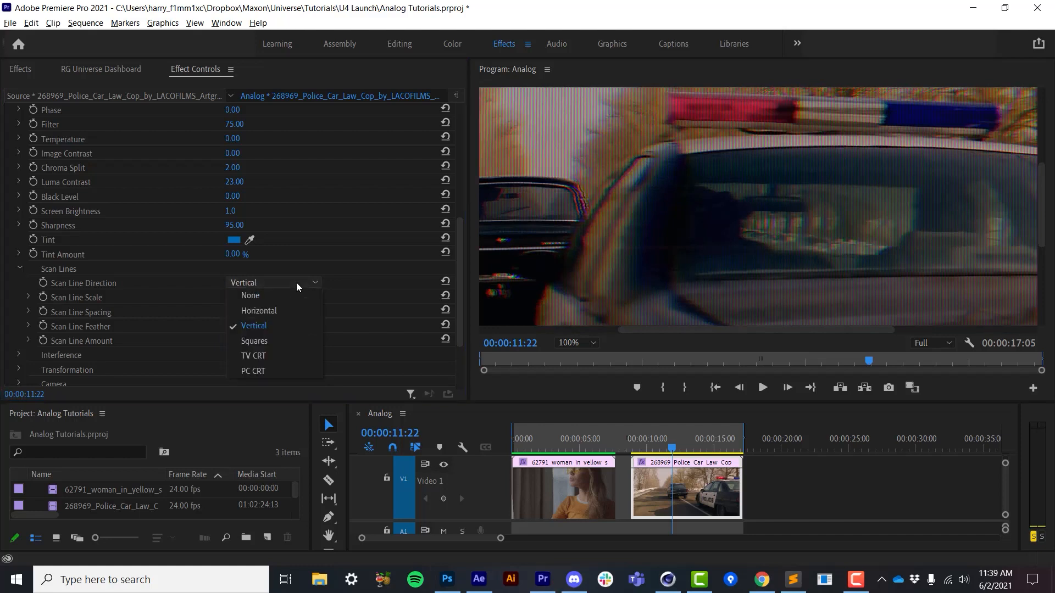
click(254, 341)
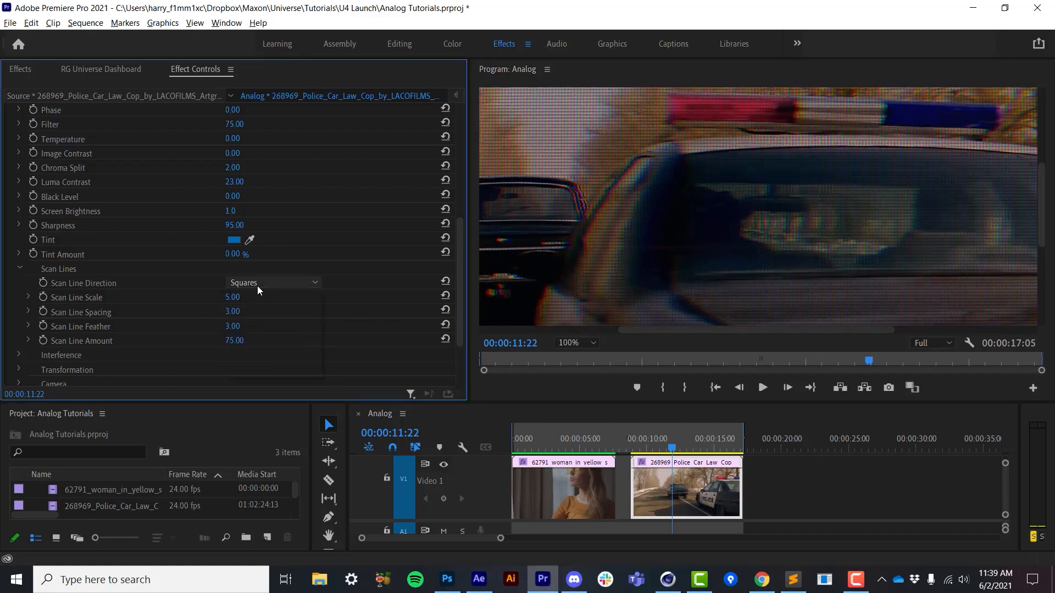
click(273, 283)
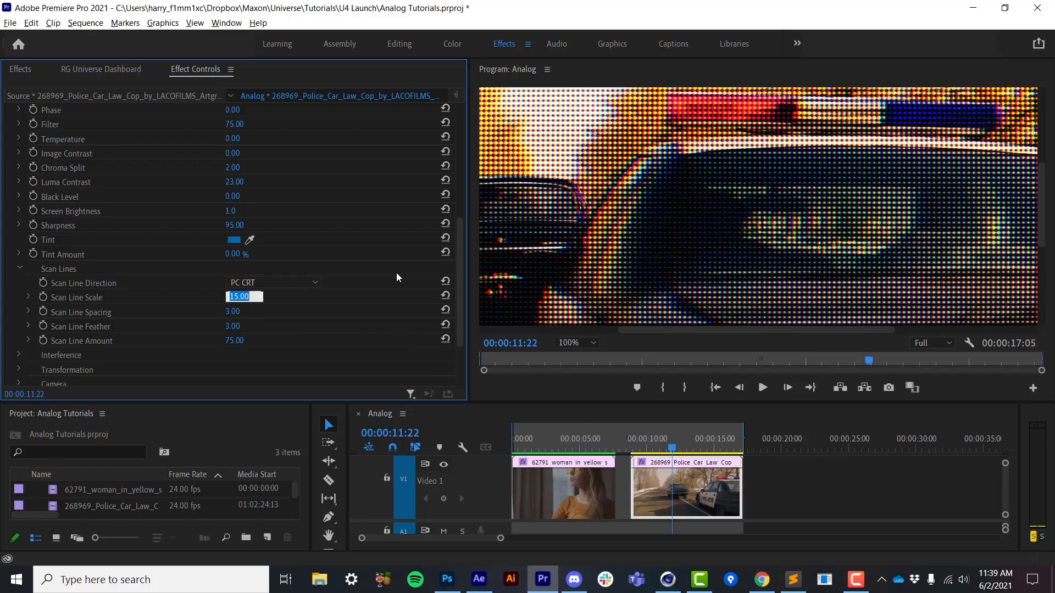
Enter 5.00 for the scan line scale and spacing values.
text(5.00)
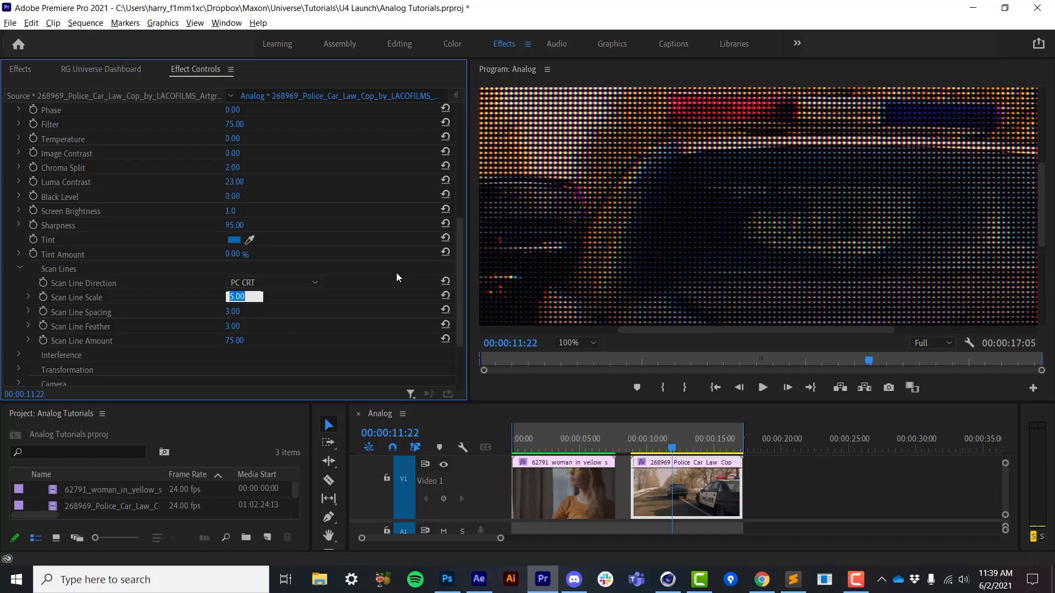
click(235, 311)
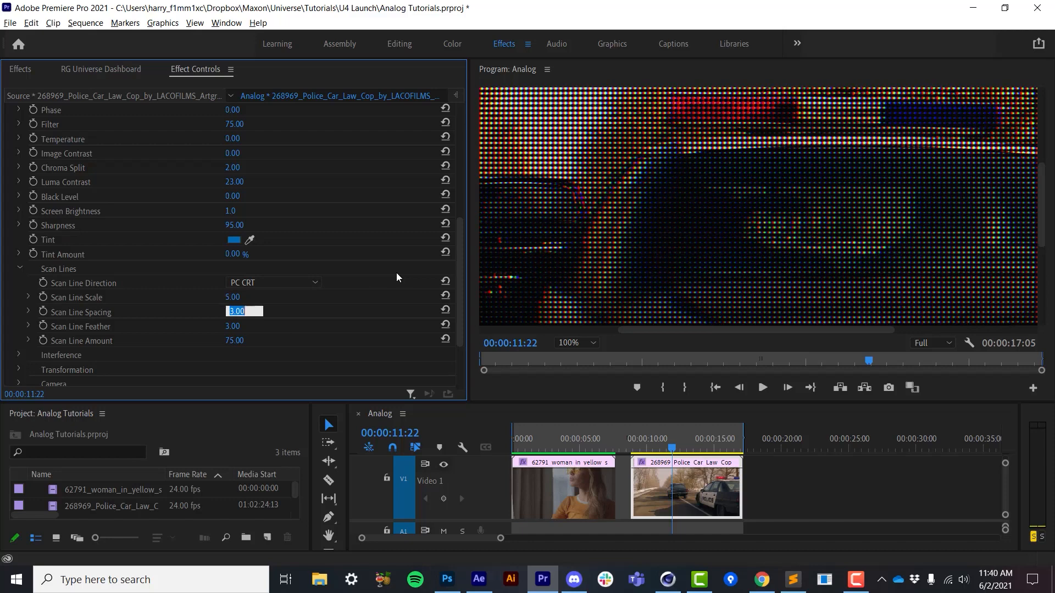
text(5.00)
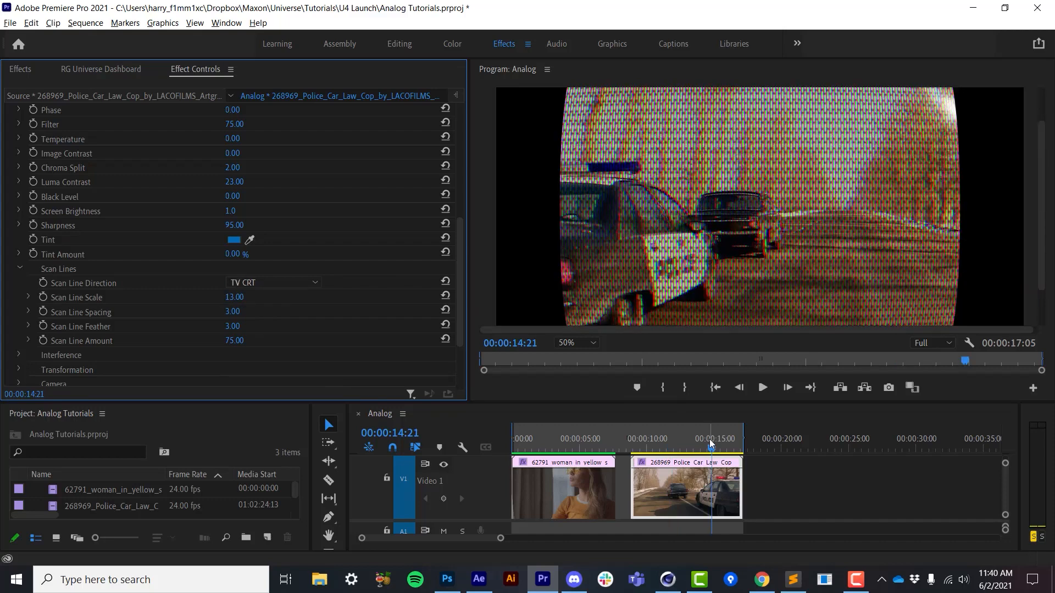
Set Scan Line Scale to 6.00 and bring the Interference settings into view.
double_click(234, 297)
text(6)
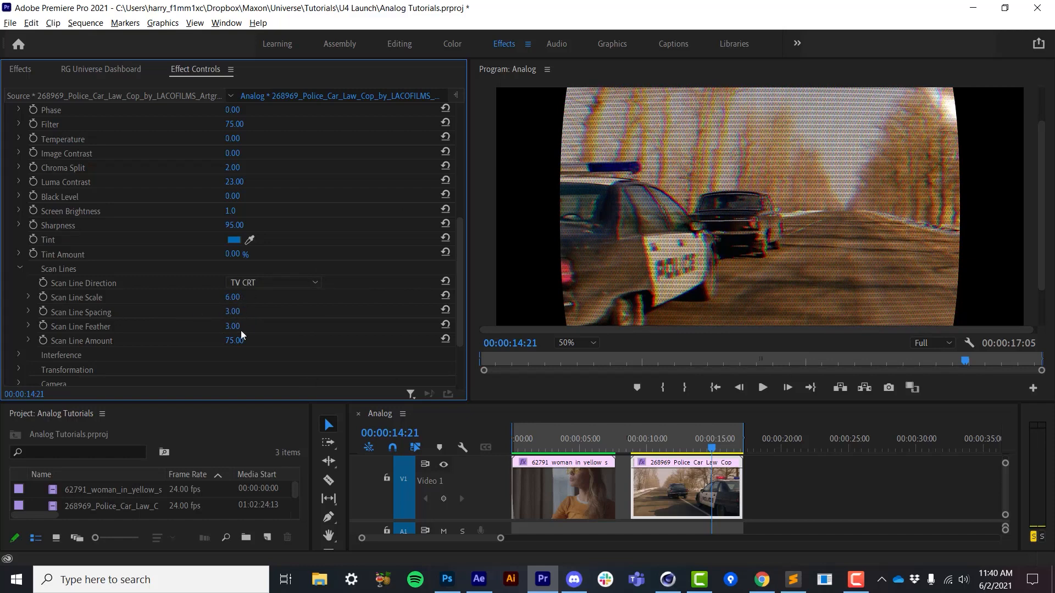
click(671, 446)
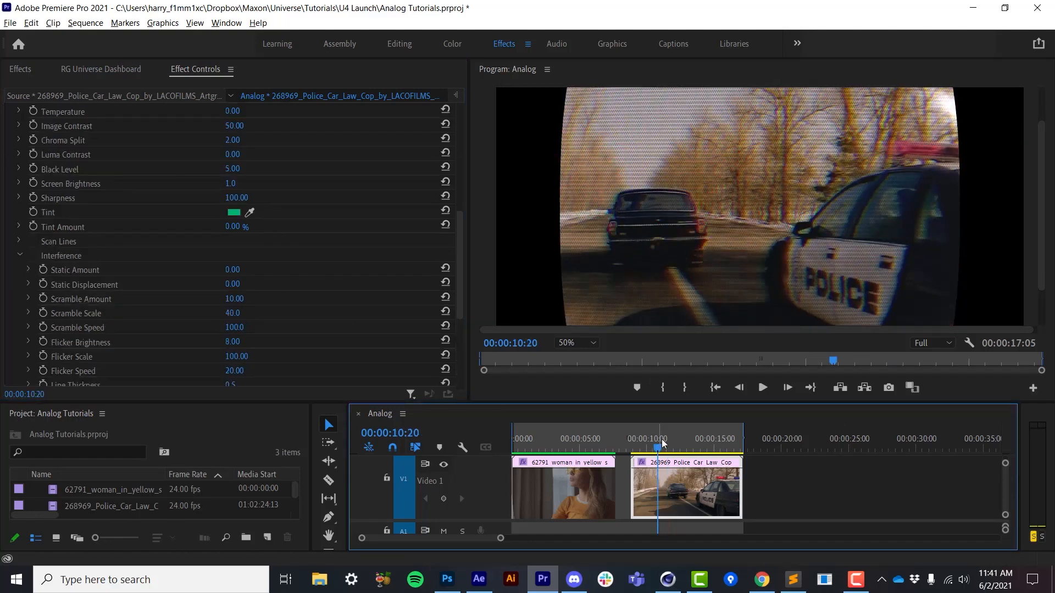
Preview static noise, ending with Static Amount 0, Flicker Brightness 95 and orange Line Color.
click(706, 439)
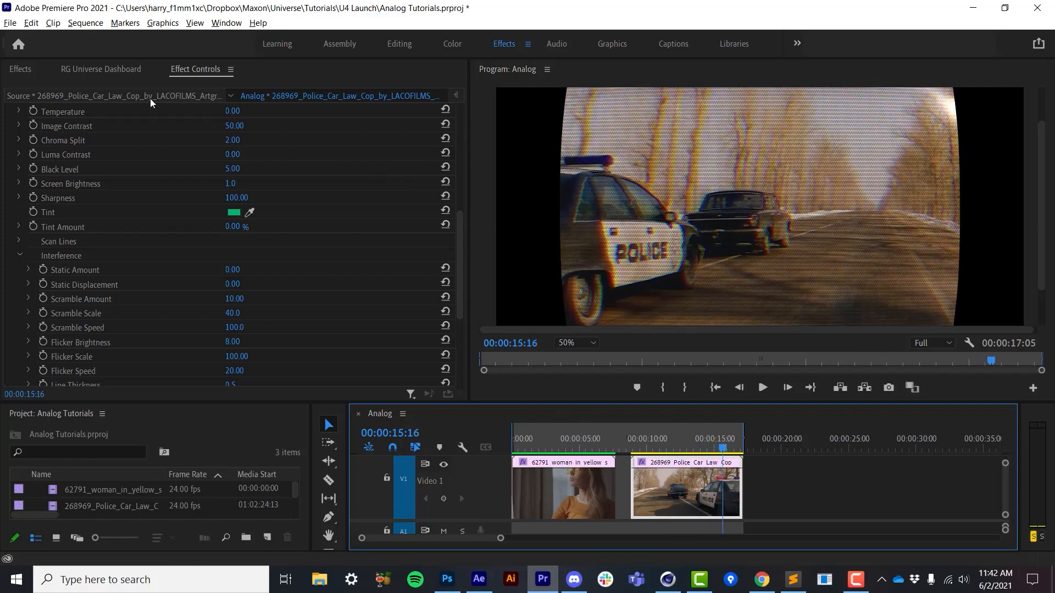
mouse_move(634, 453)
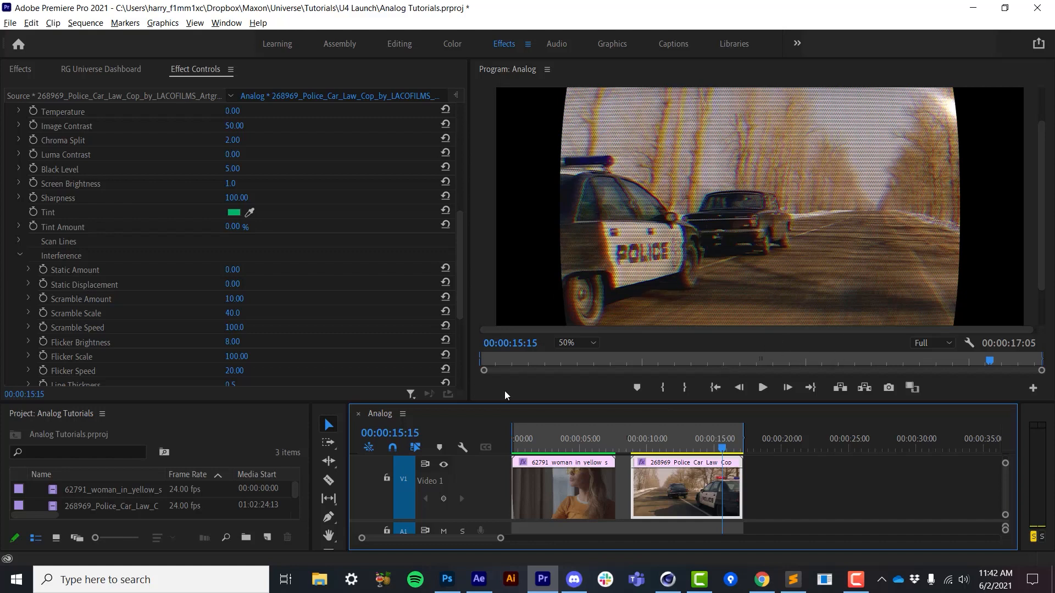
mouse_move(239, 304)
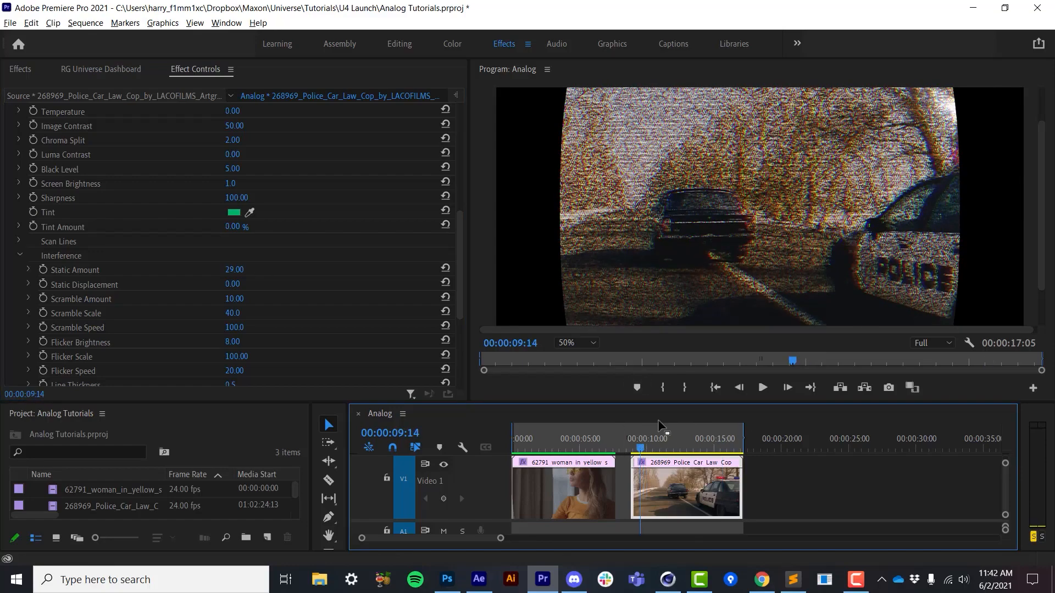
click(762, 388)
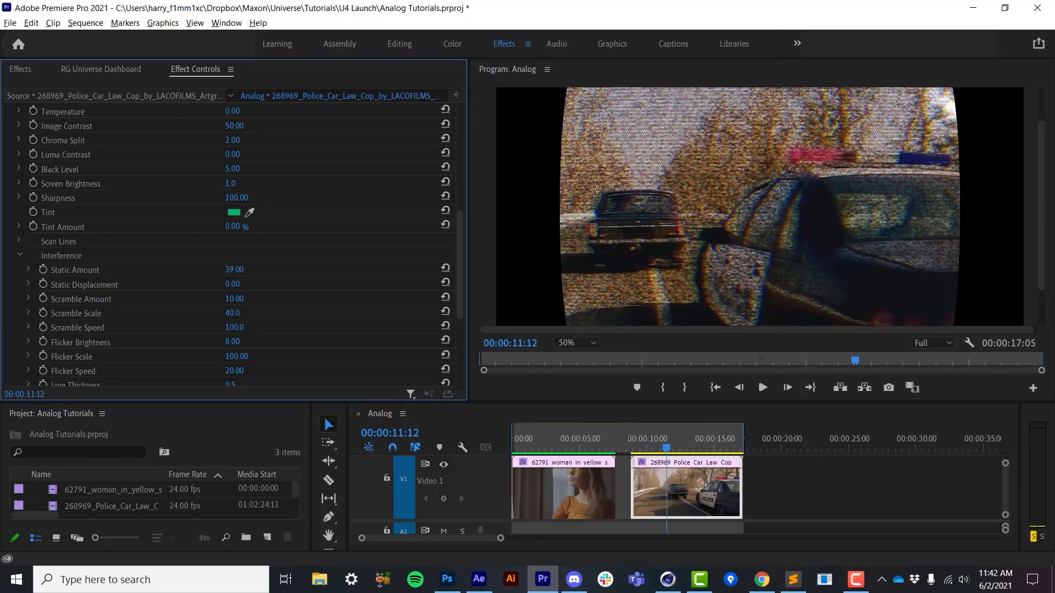
click(763, 387)
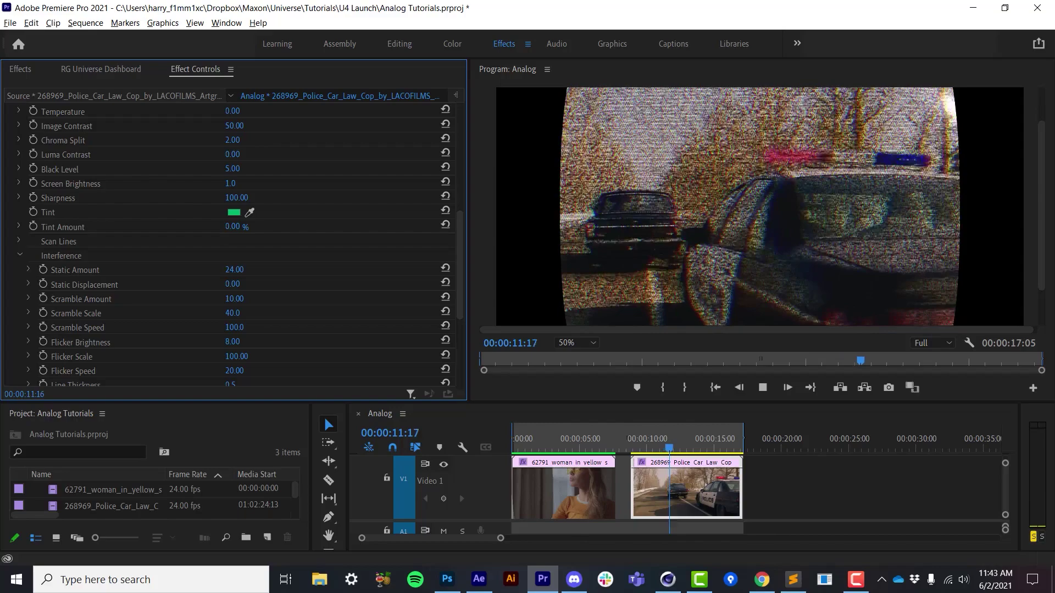
click(763, 387)
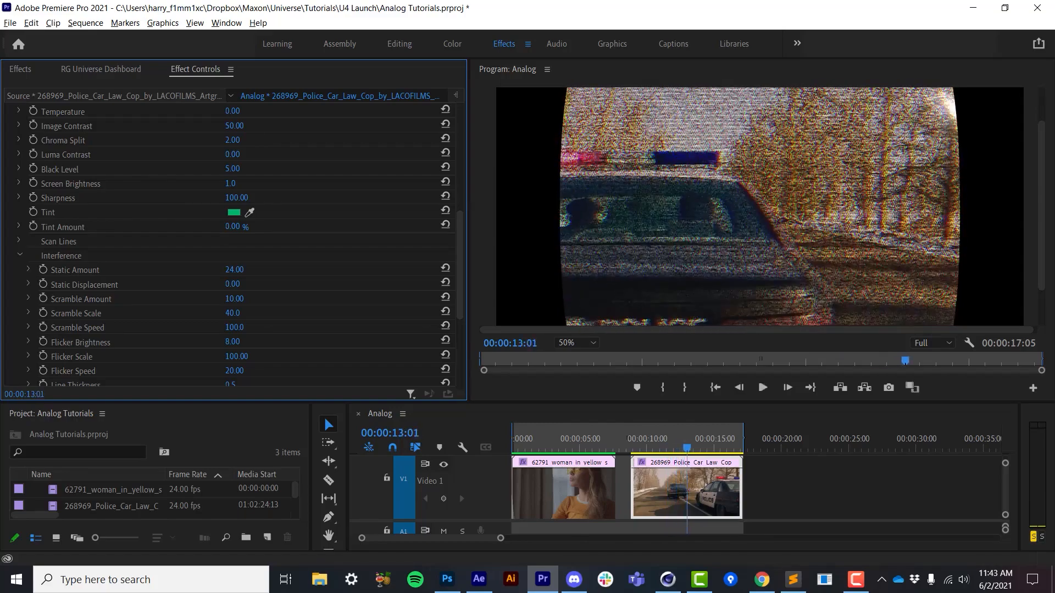
click(647, 446)
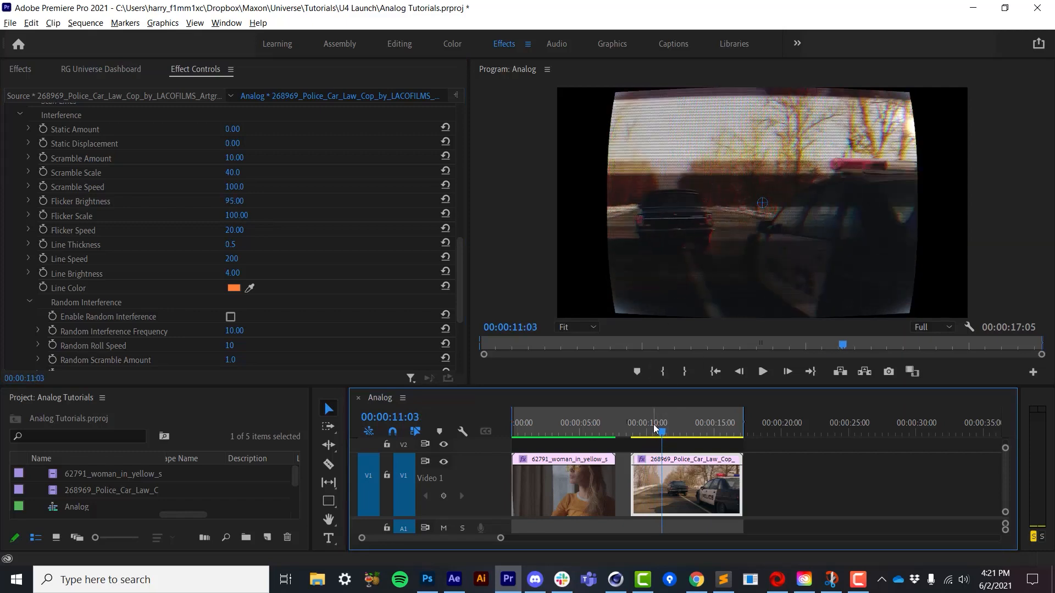
Set Flicker Brightness 0, Flicker Scale 10, Flicker Speed 63, Line Thickness 4.0, Line Brightness 100.
click(681, 431)
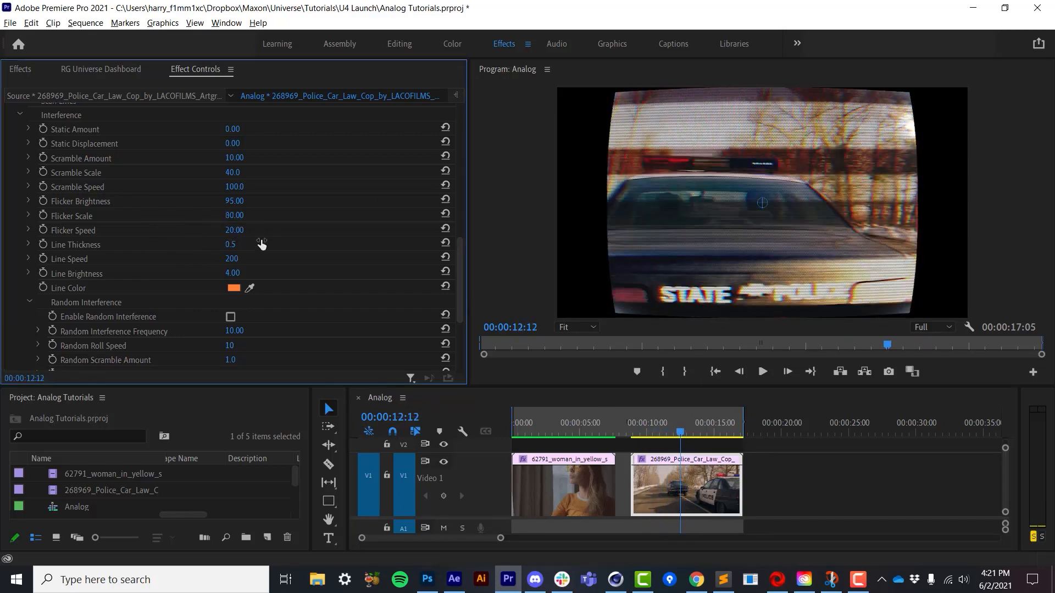
drag(234, 230, 243, 230)
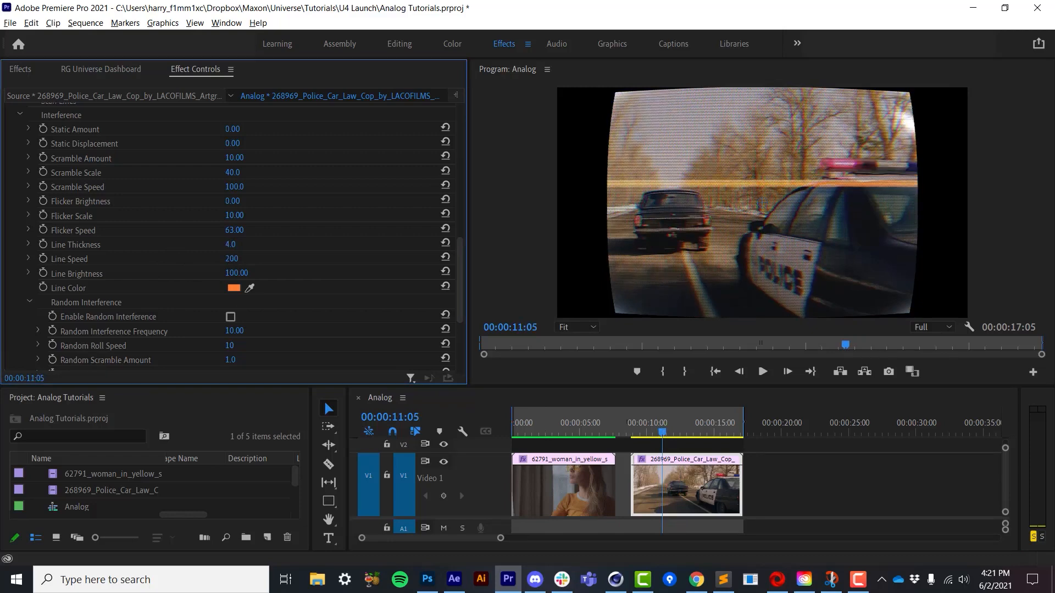
click(673, 433)
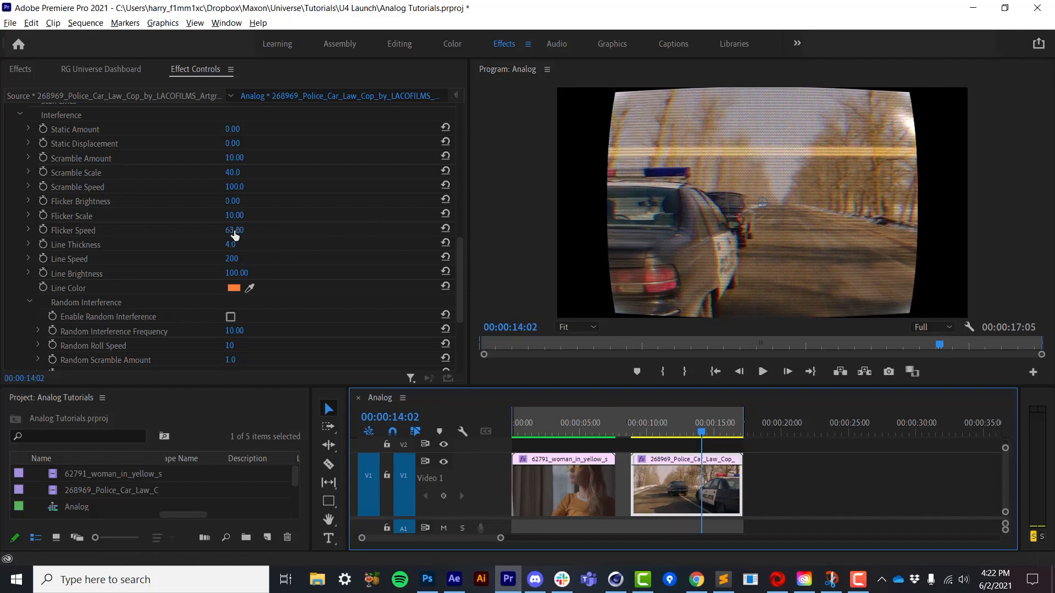
click(232, 230)
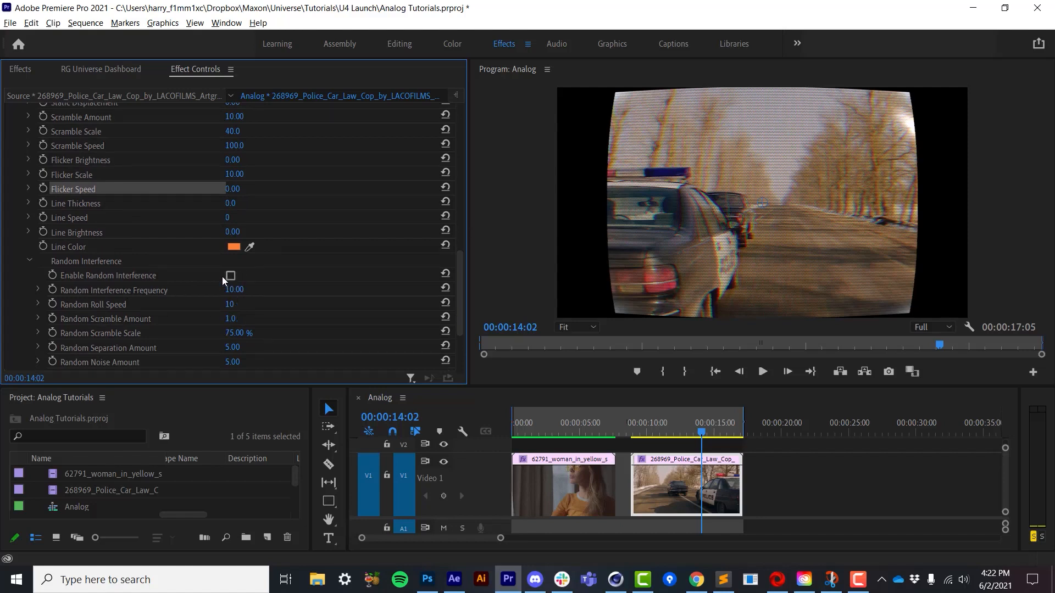
Enable Random Interference with Frequency 31 and Noise Amount 50, scrubbing to check the bursts.
click(230, 276)
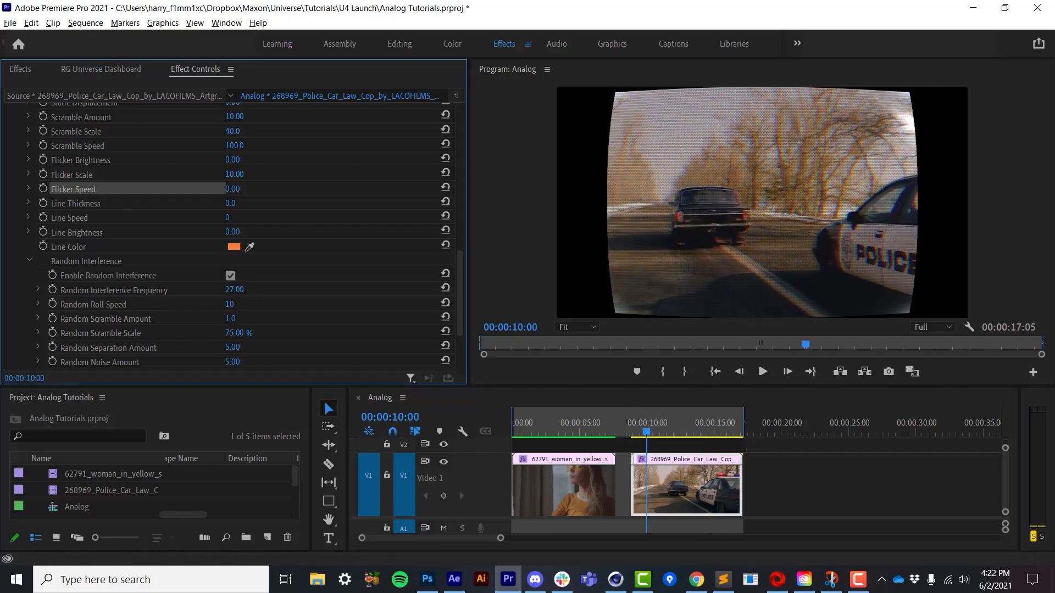
click(653, 433)
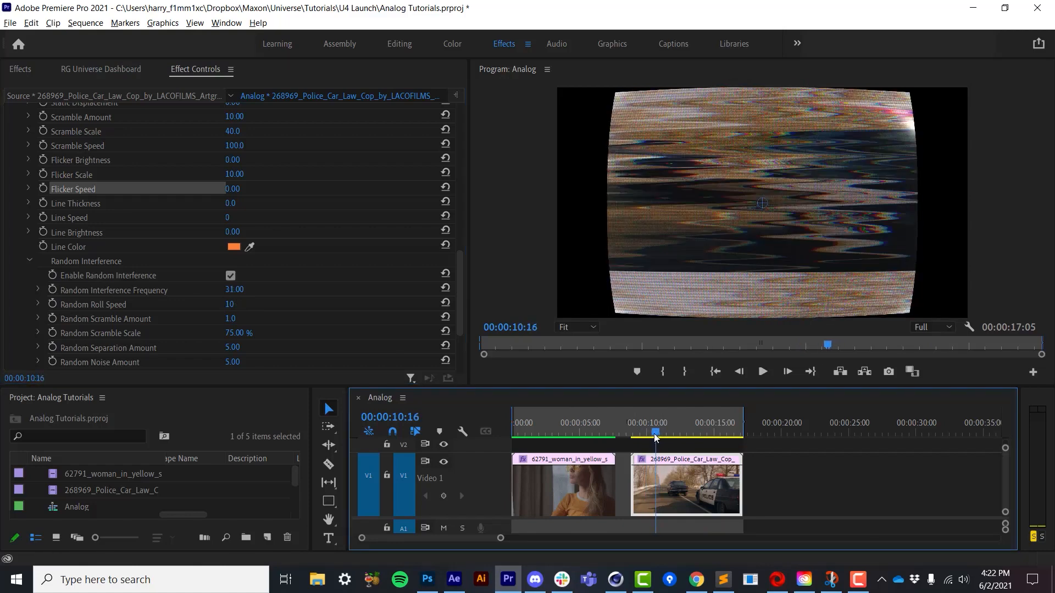
drag(656, 433, 652, 432)
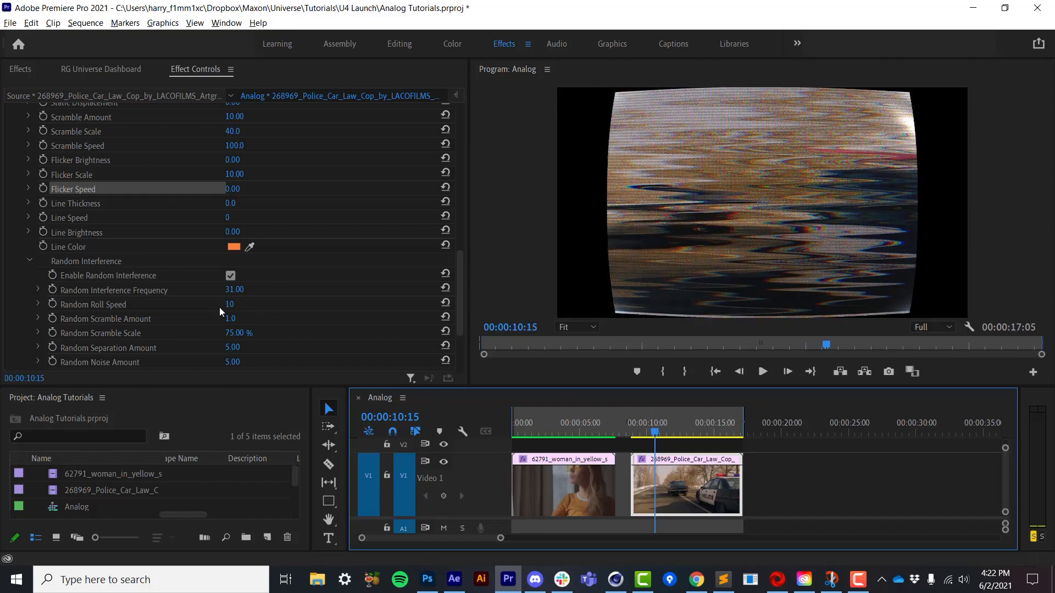
scroll(down, 3)
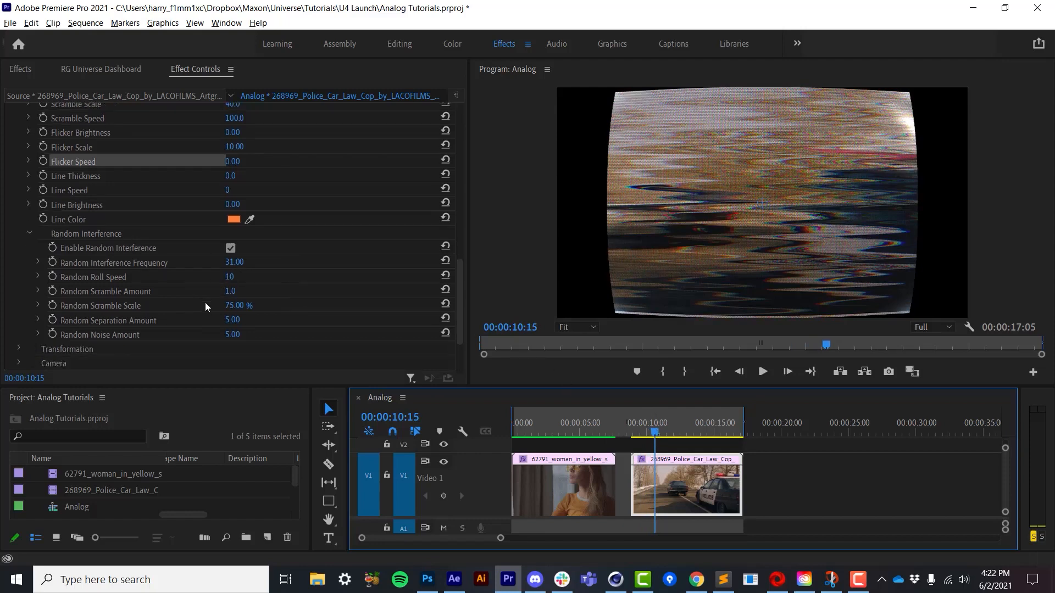
text(100.00)
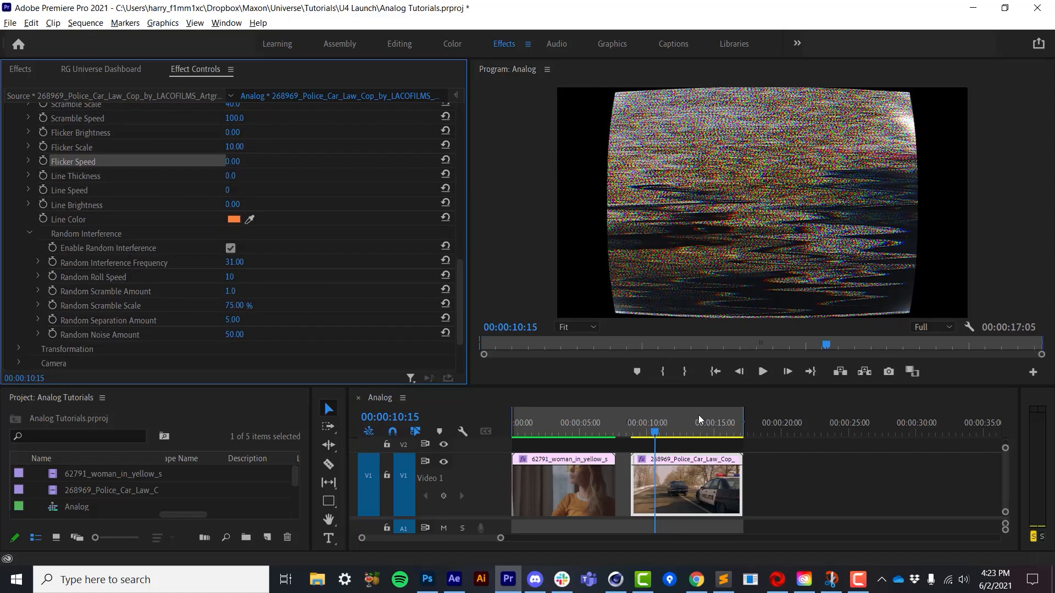
click(649, 431)
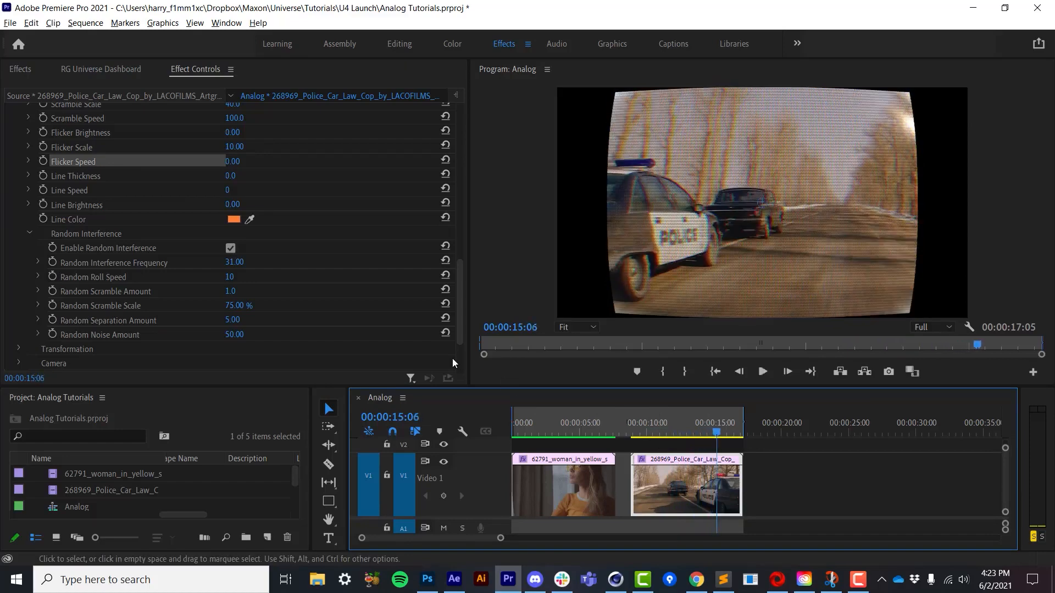
click(230, 248)
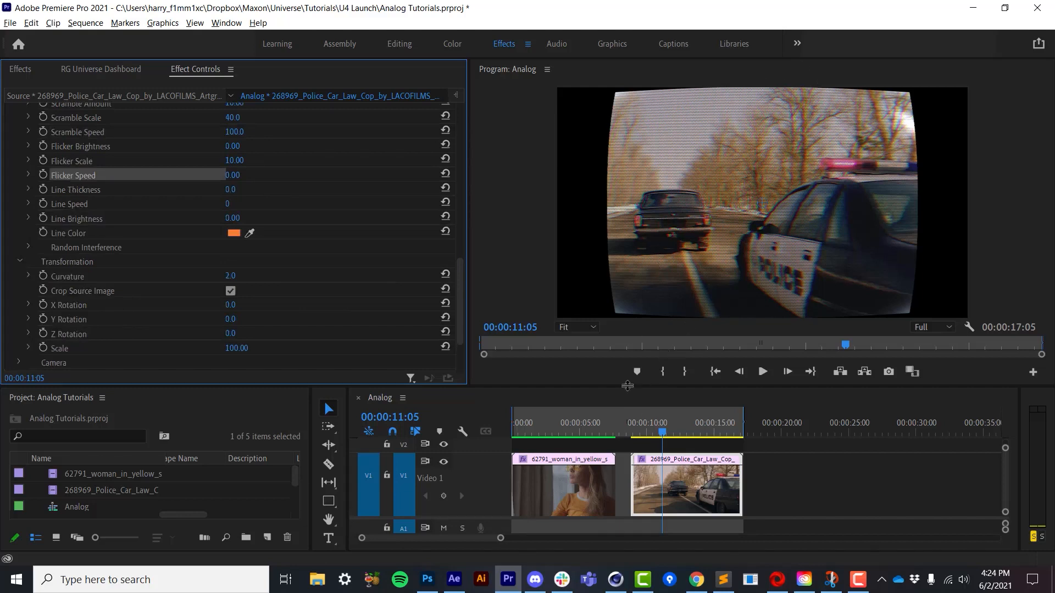
mouse_move(445, 203)
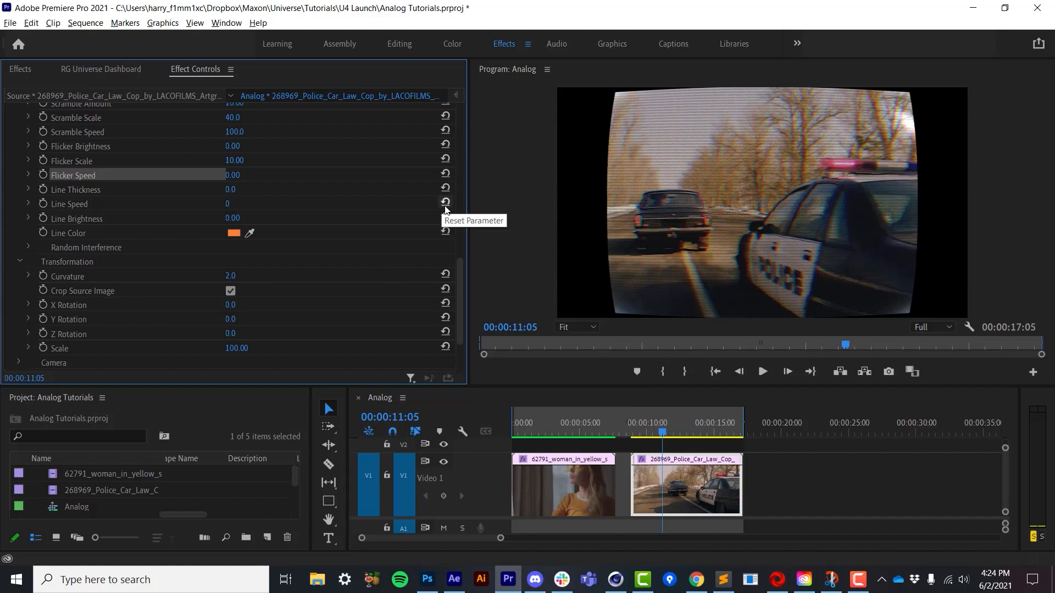
mouse_move(790, 289)
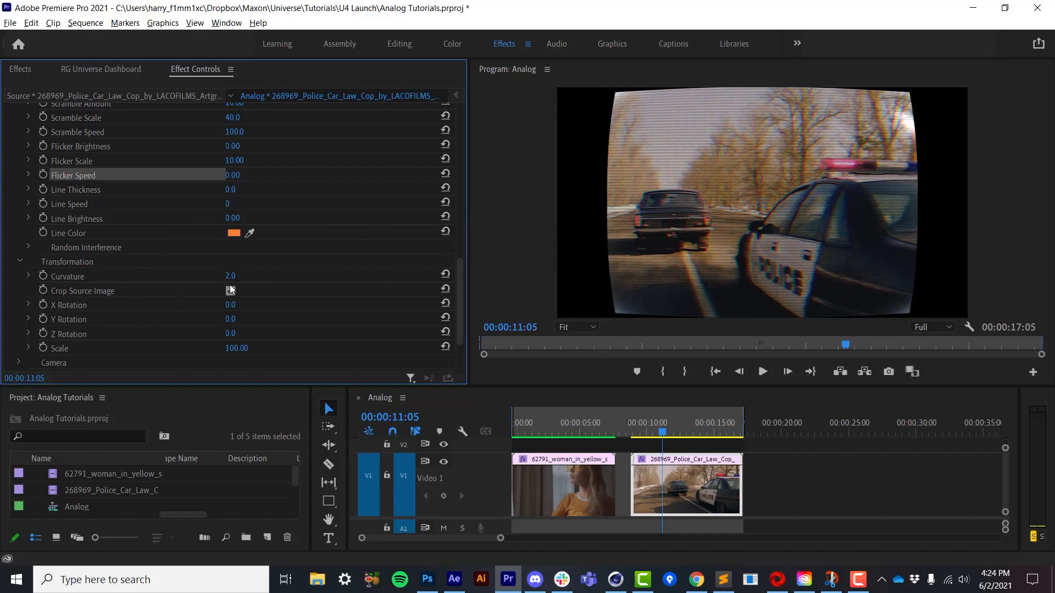
Set Analog Transformation Curvature to 3.7, X Rotation to -2.0 and Y Rotation to 1.0.
click(230, 291)
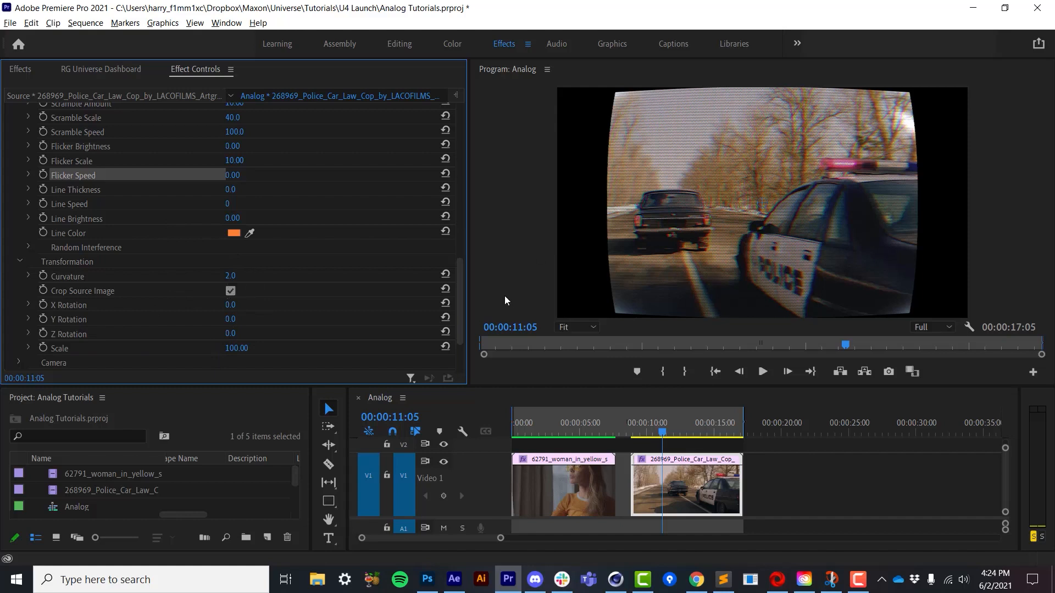
scroll(down, 3)
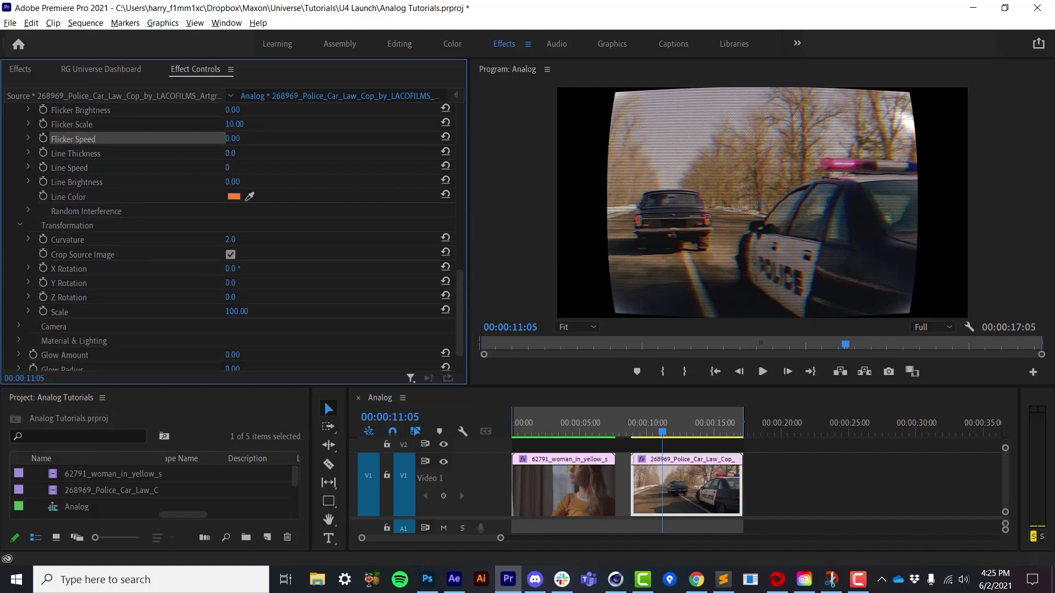
drag(231, 269, 201, 269)
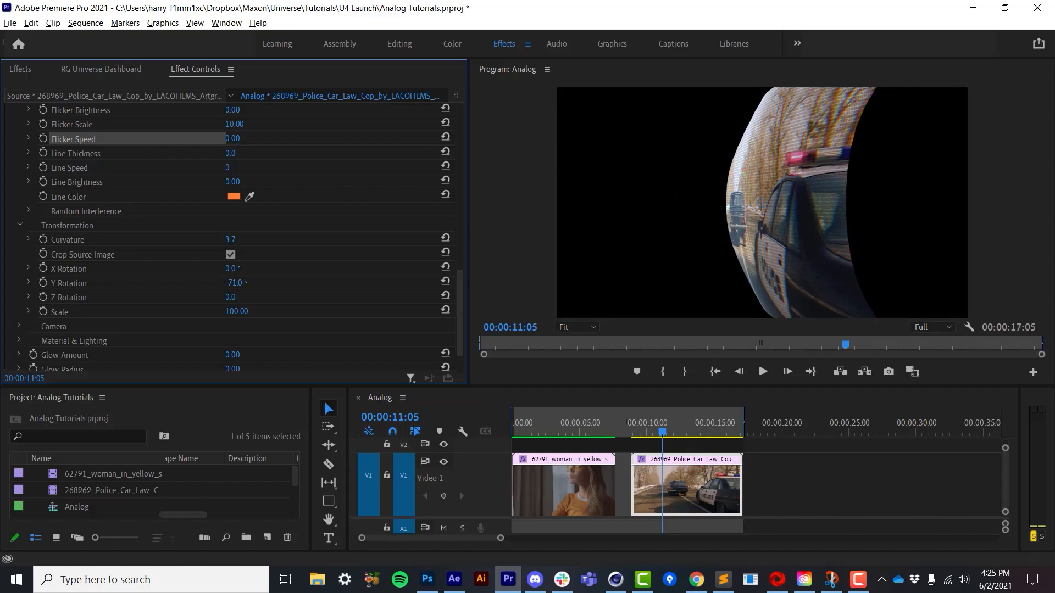
drag(232, 282, 282, 282)
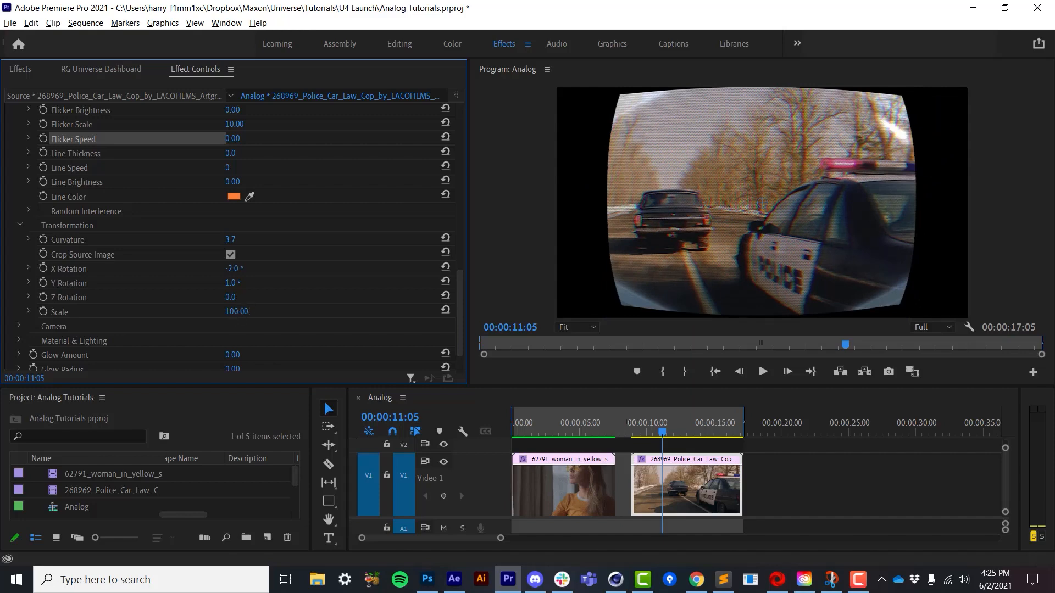
drag(236, 311, 242, 314)
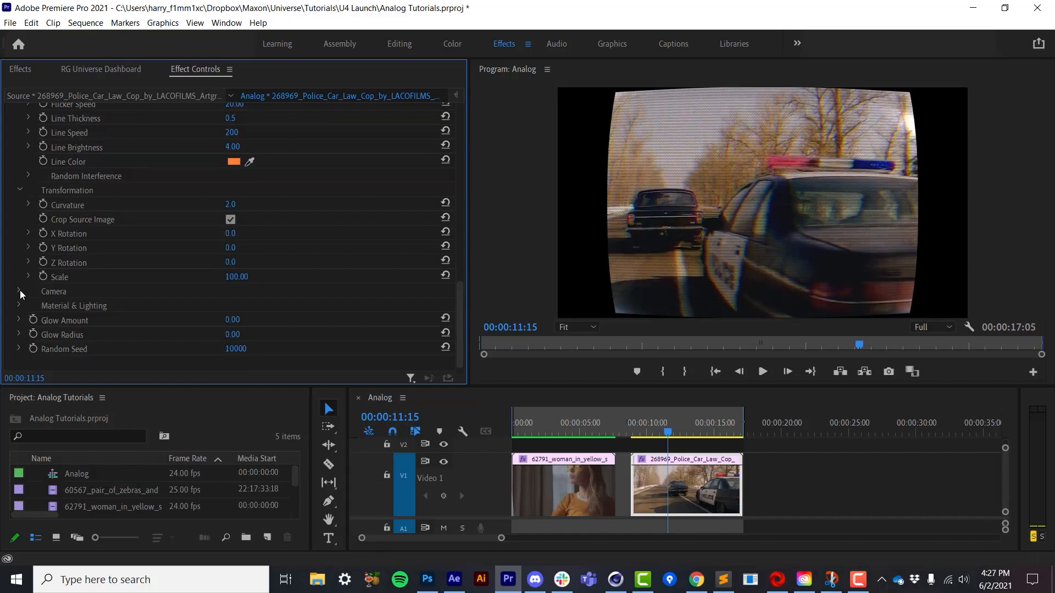
Move the Analog Camera Position X from 960 to about 1154.
click(20, 292)
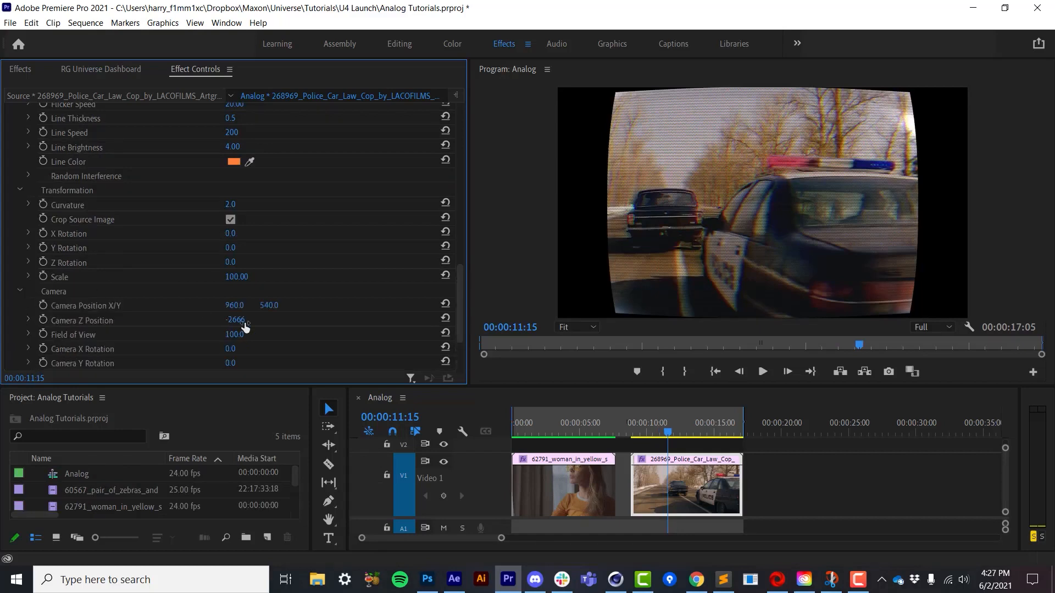
scroll(down, 3)
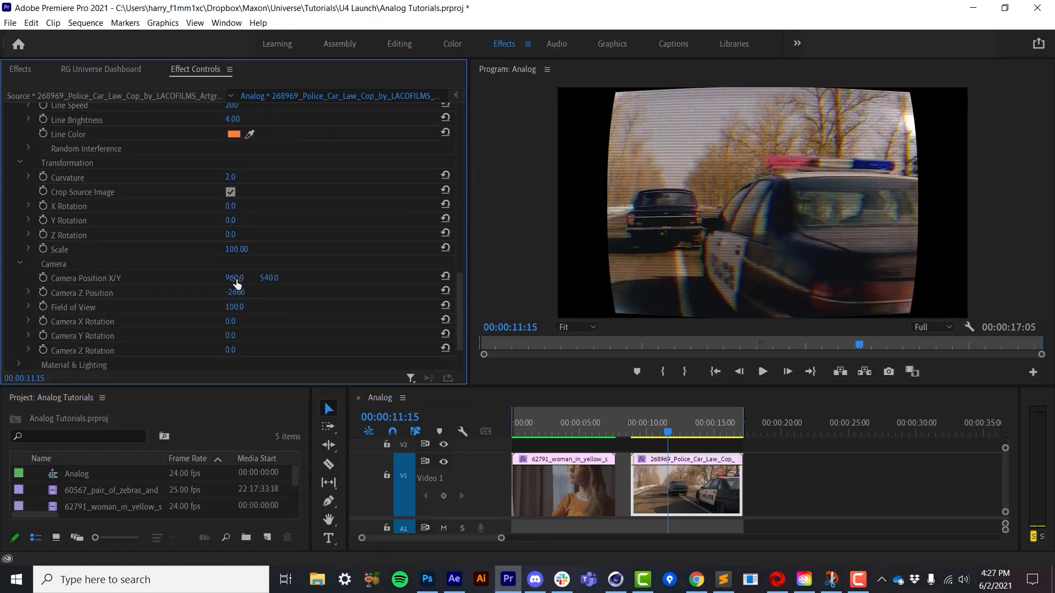
drag(234, 278, 269, 278)
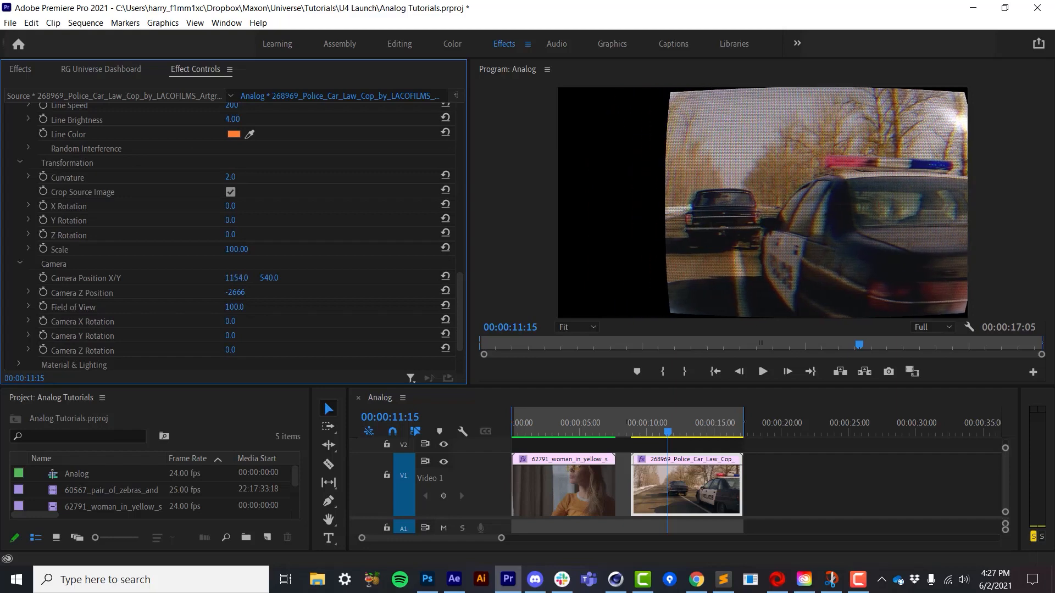
drag(242, 278, 236, 278)
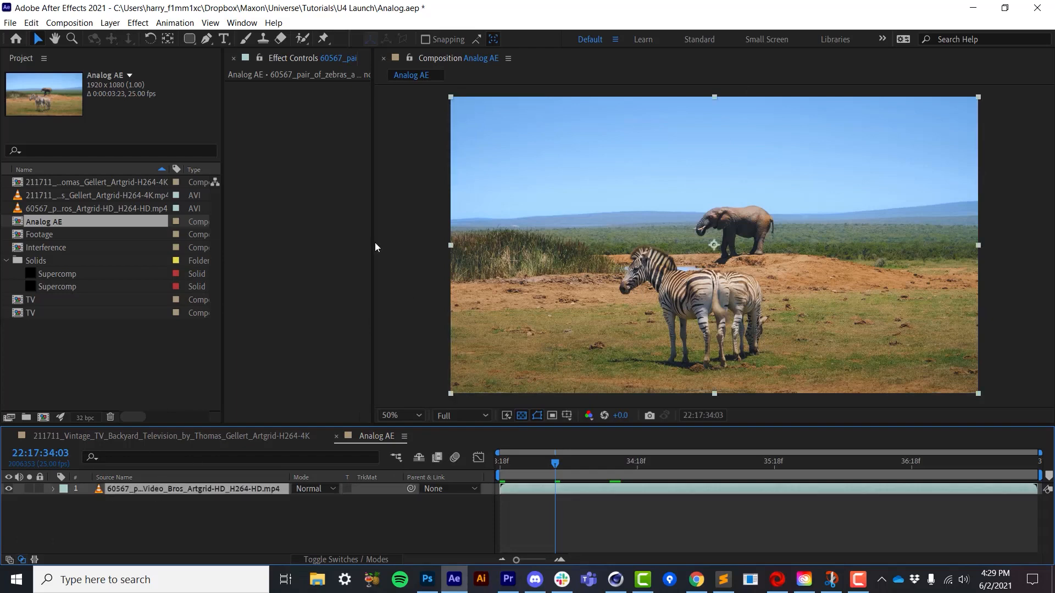
Apply uni.Analog from RG Universe Stylize to the zebra clip in the Analog AE comp.
click(138, 23)
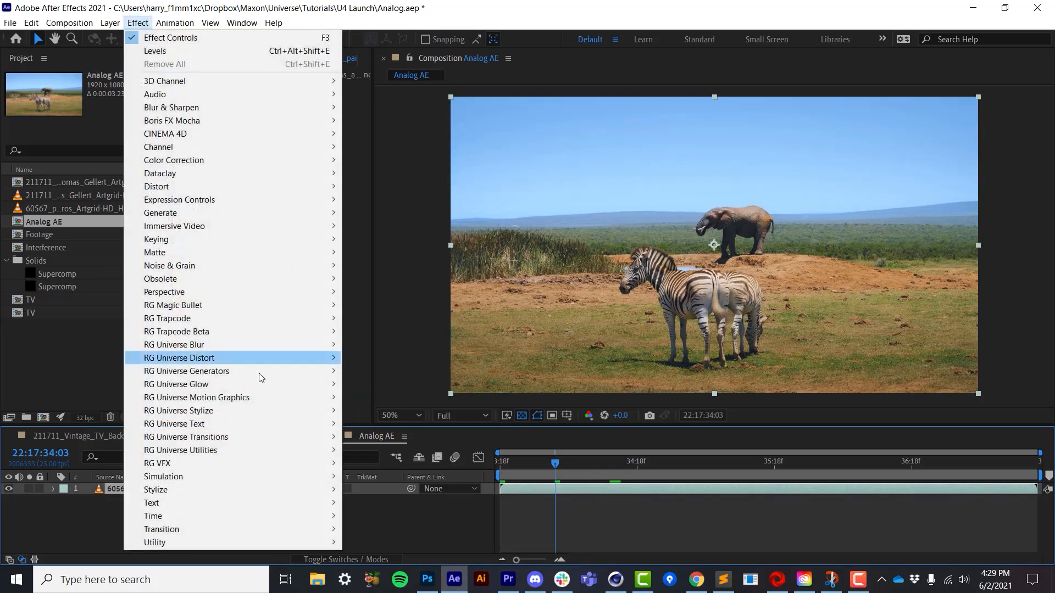
mouse_move(179, 410)
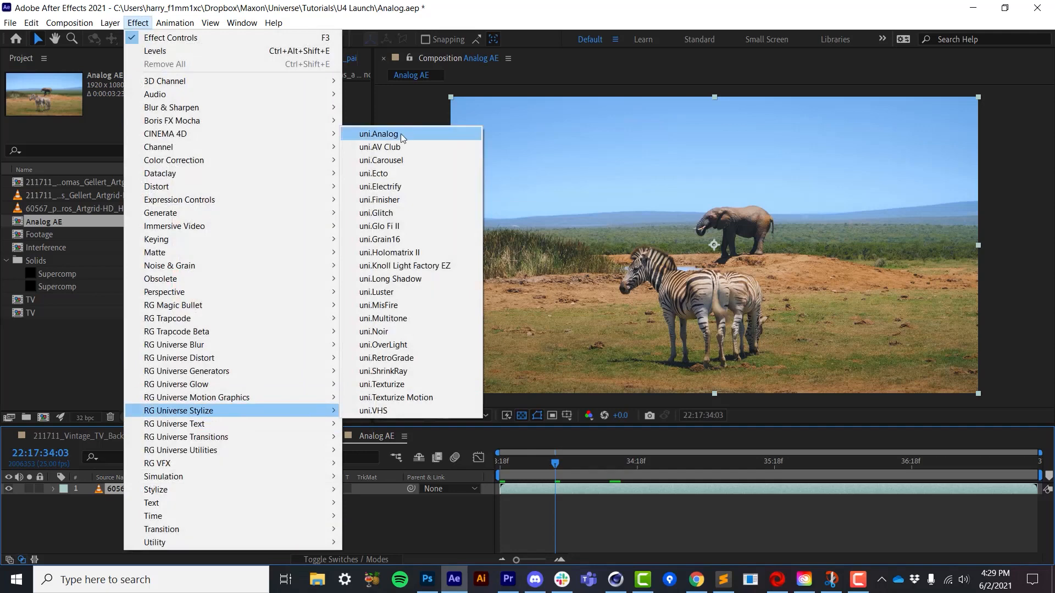
click(377, 134)
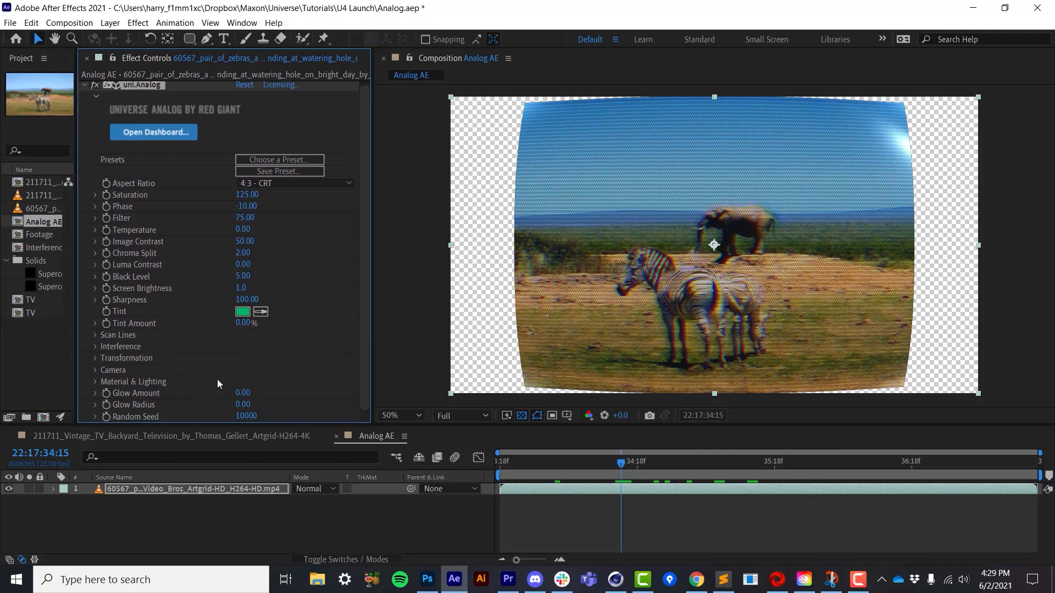
mouse_move(186, 325)
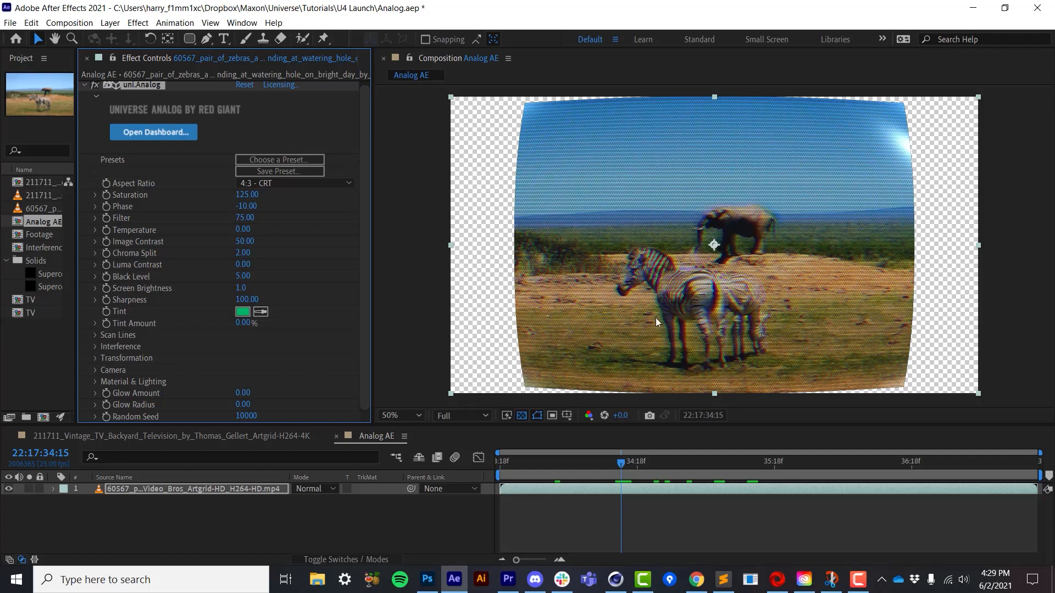
mouse_move(710, 219)
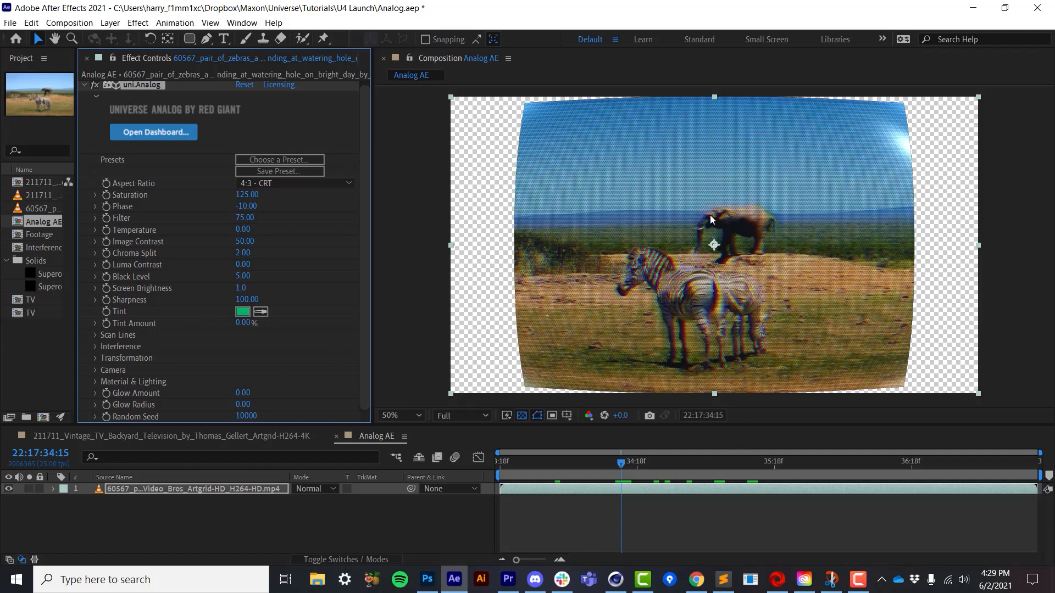
mouse_move(553, 206)
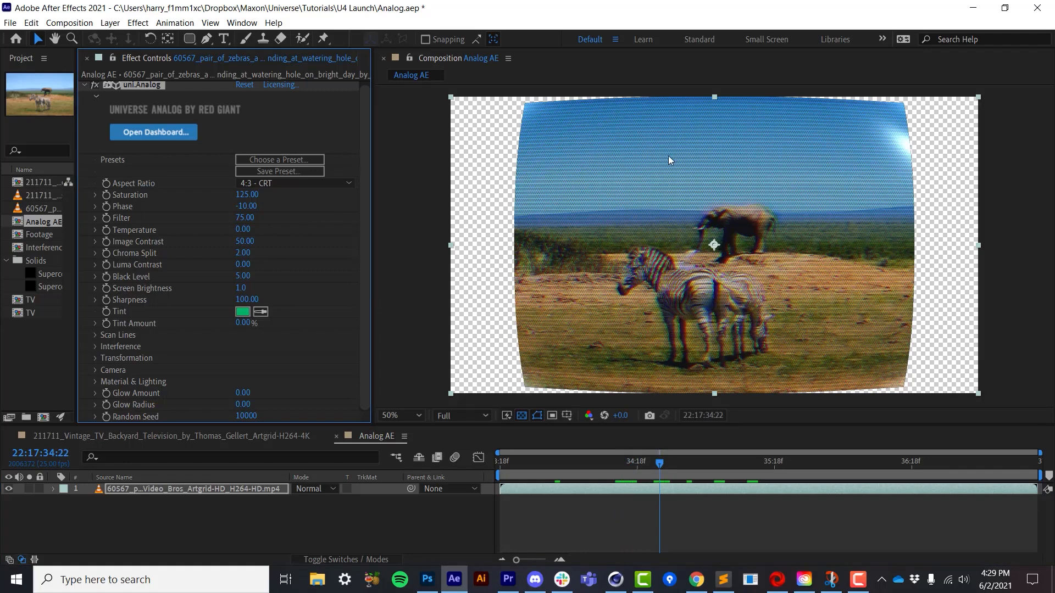
mouse_move(369, 321)
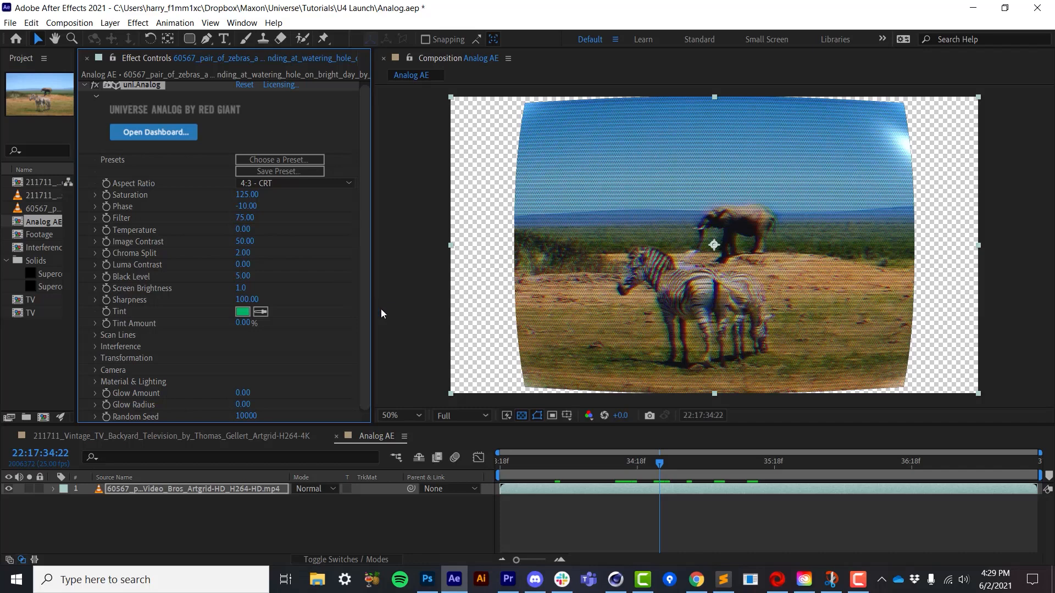
mouse_move(387, 358)
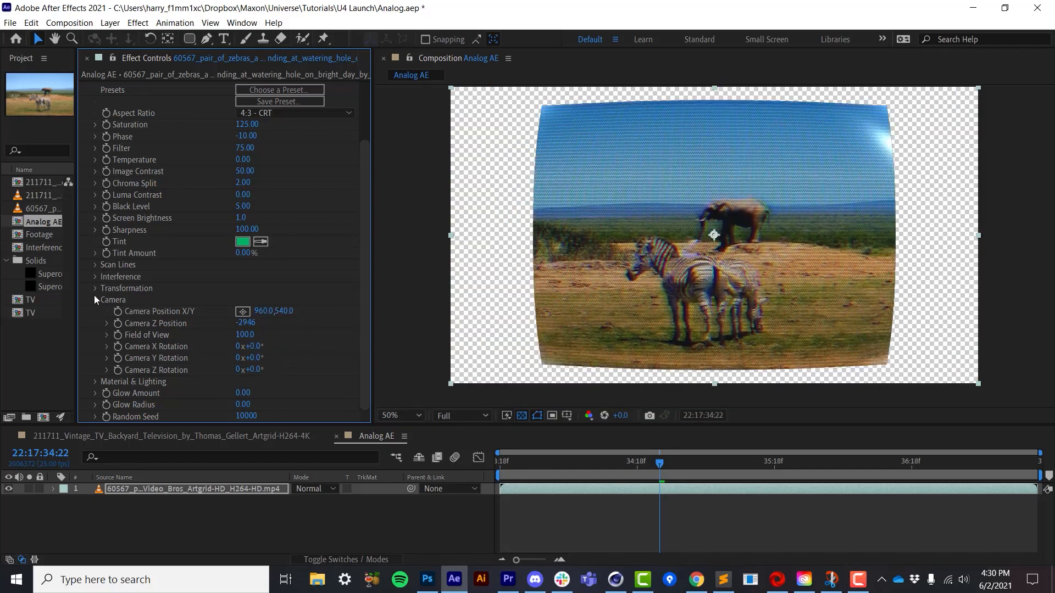
Set the uni.Analog Camera Z Position to about -2946.
click(95, 288)
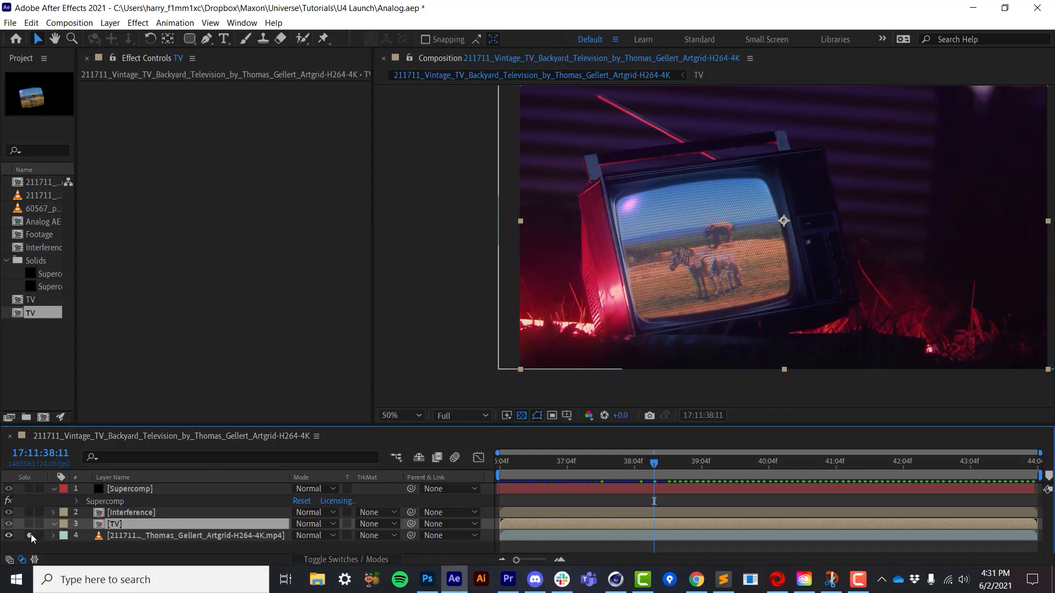
In the TV precomp, tune the zebra layer's uni.Analog camera position and rotations to fit the screen.
click(25, 536)
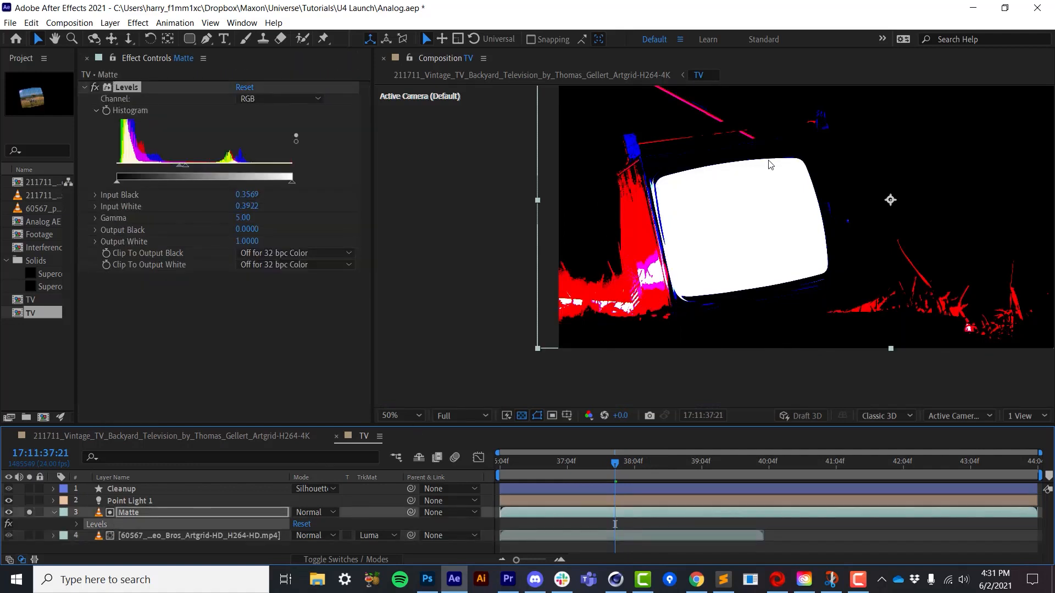
mouse_move(791, 153)
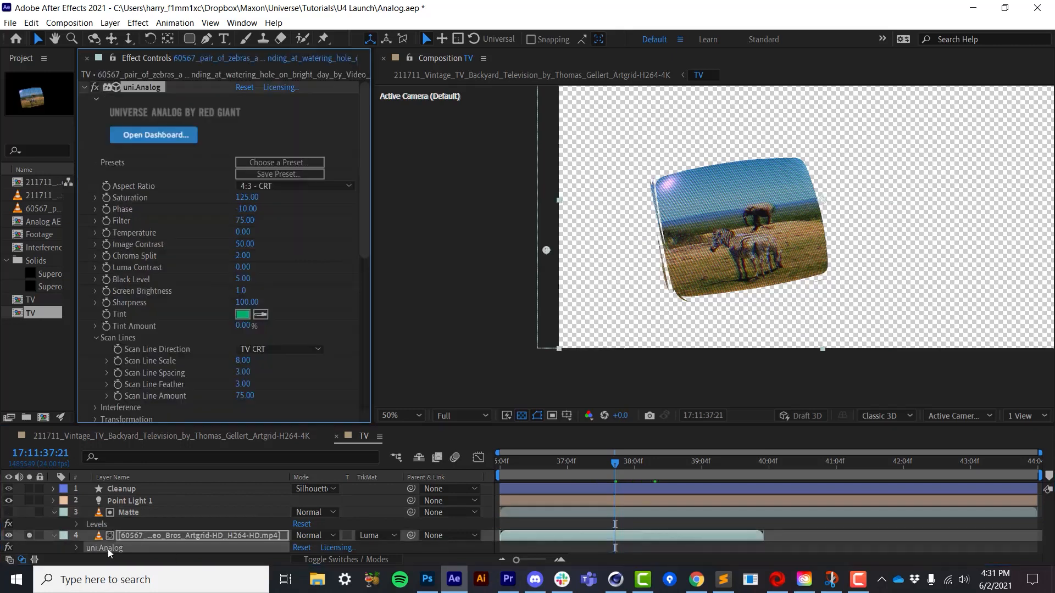
scroll(down, 3)
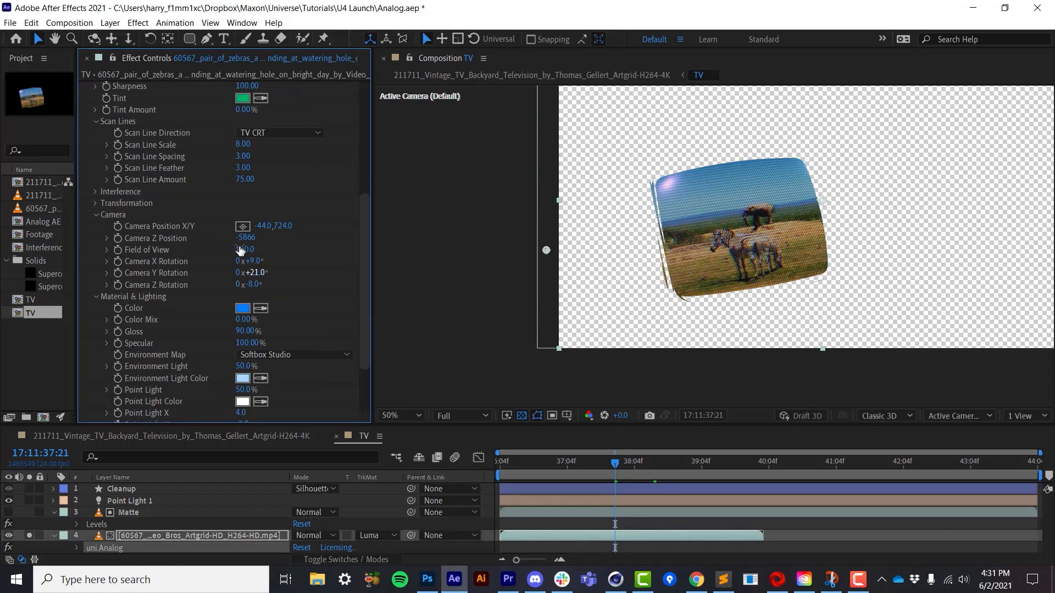
drag(273, 225, 263, 225)
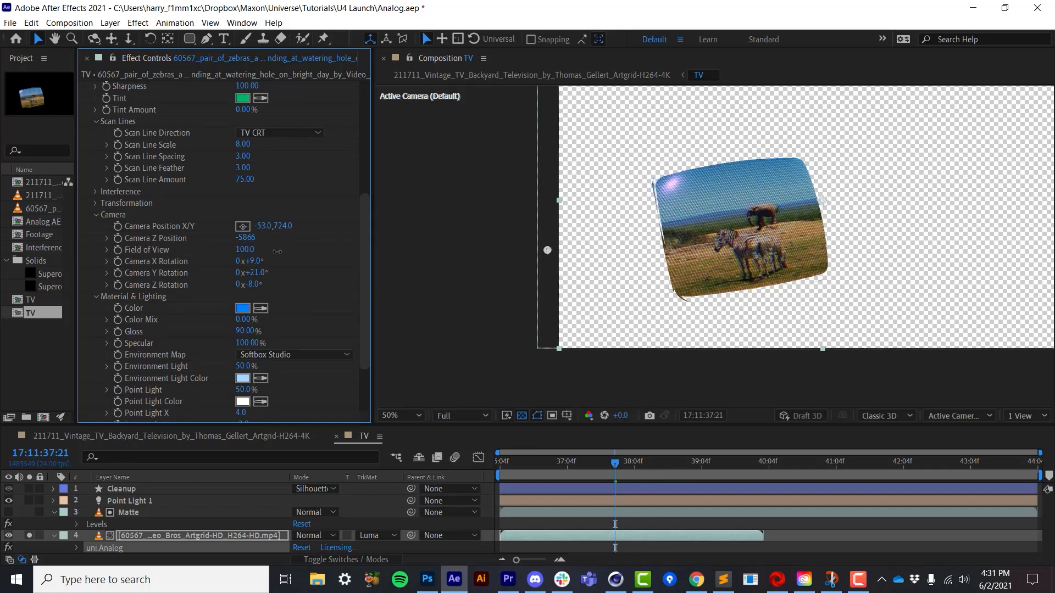
drag(269, 226, 276, 225)
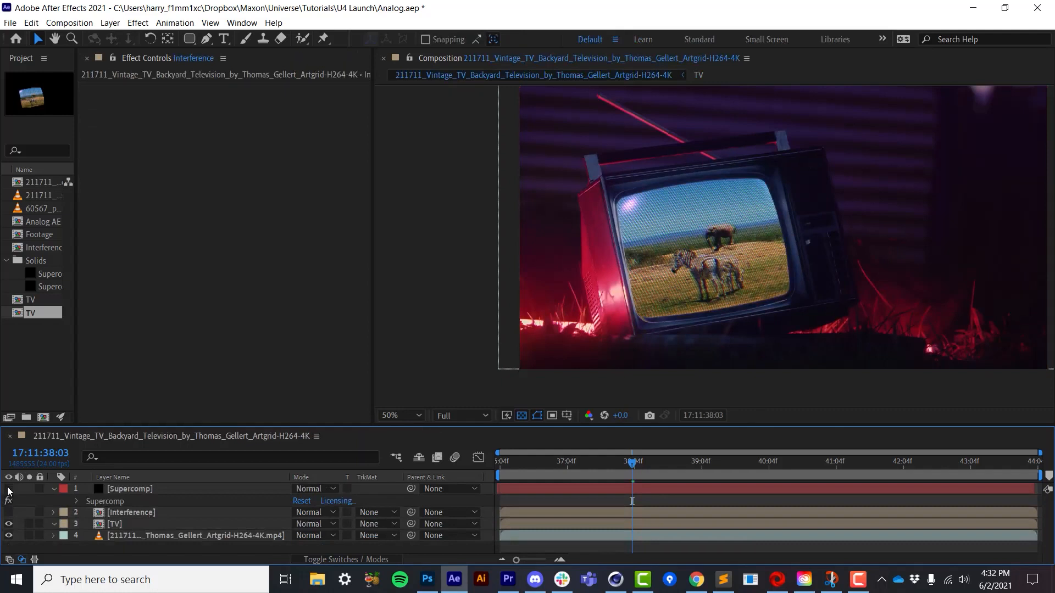
Open the Supercomp panel and inspect the TV layer's color correction, edge blend and haze.
click(116, 524)
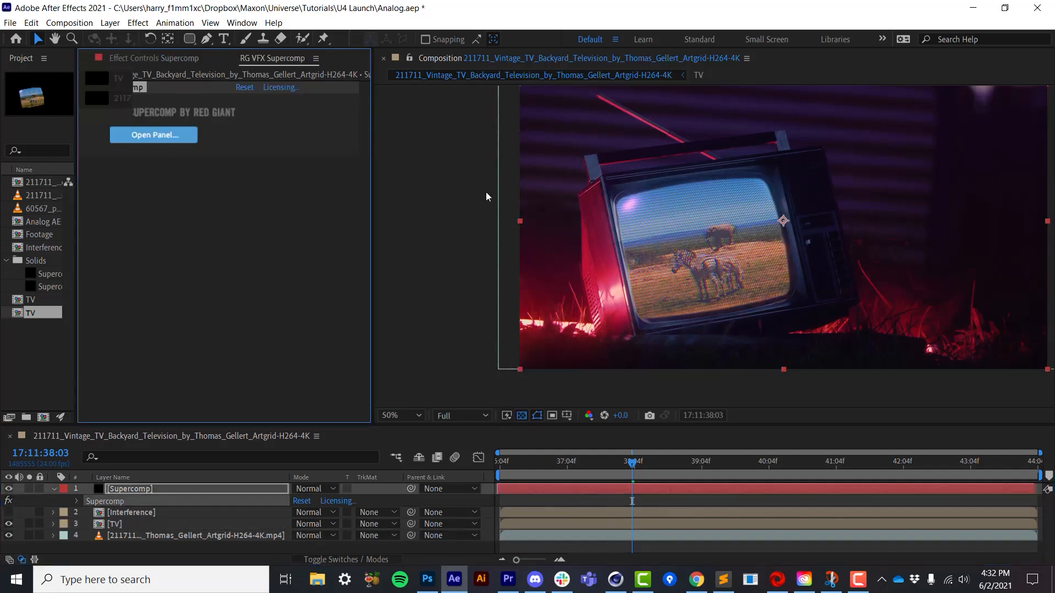
click(153, 134)
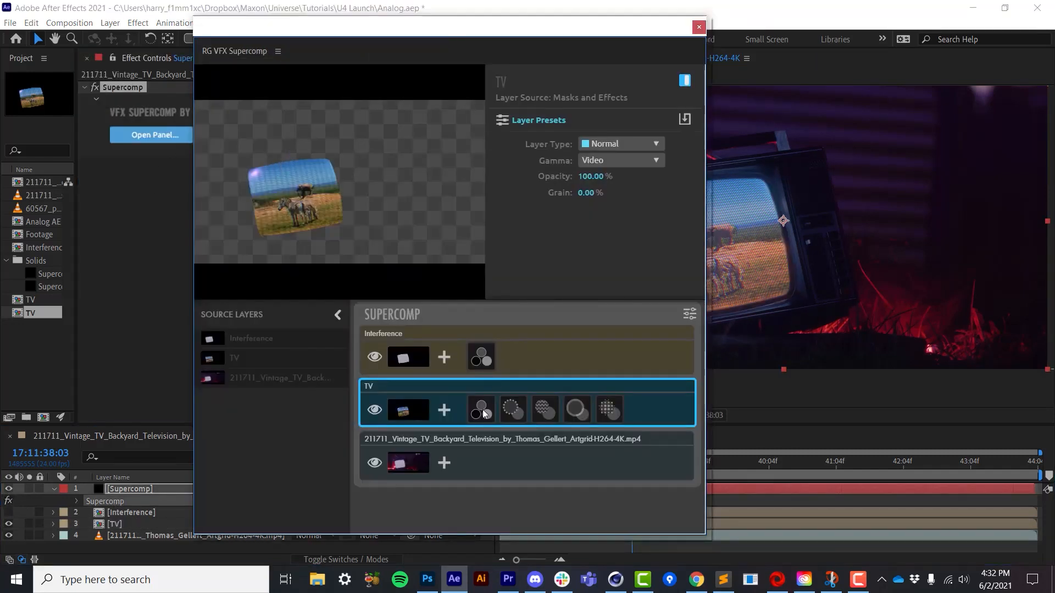
click(480, 409)
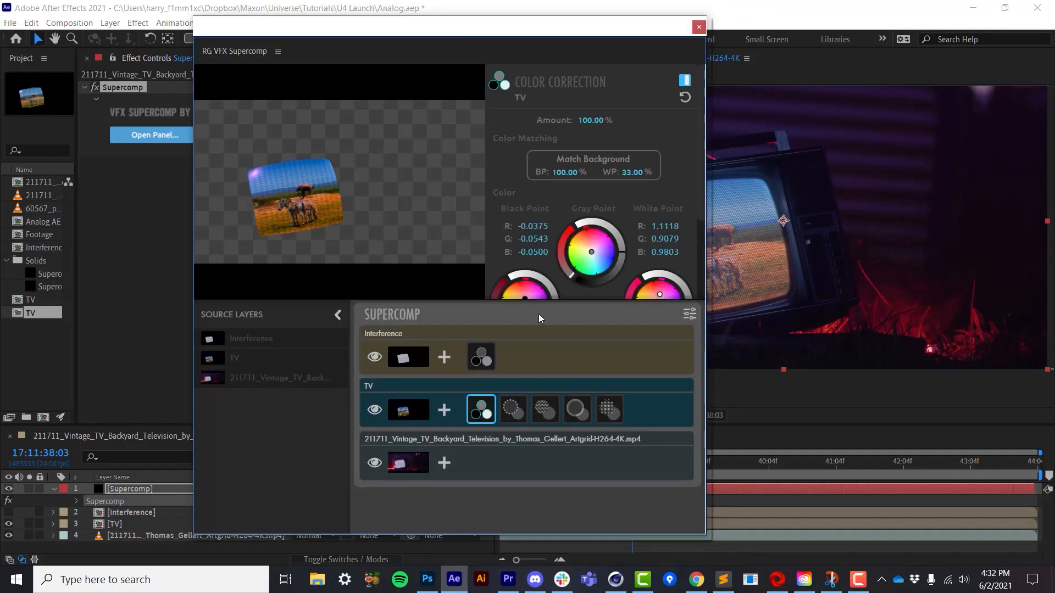
click(512, 409)
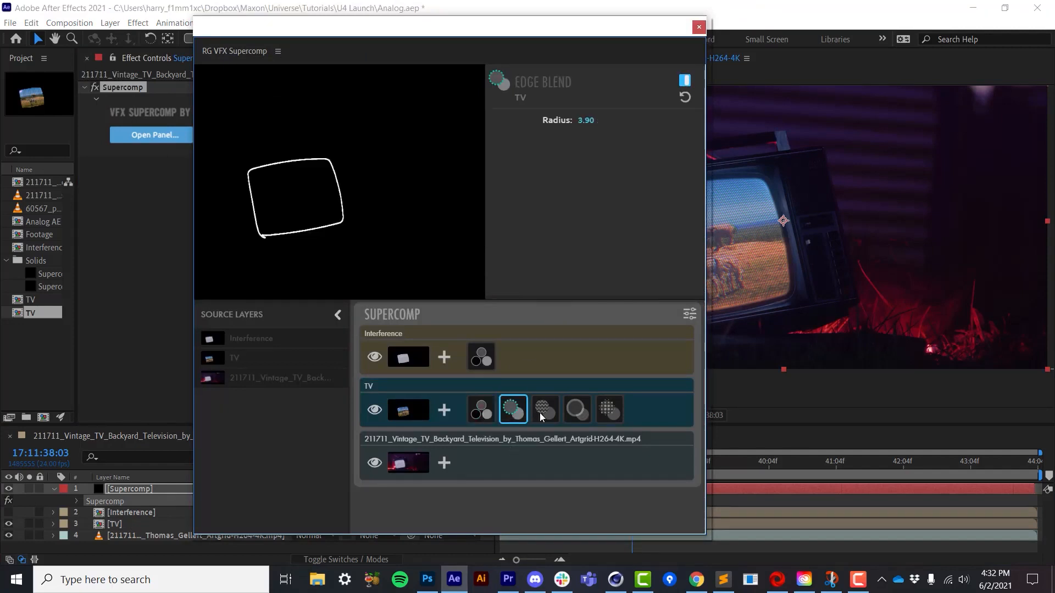
click(545, 410)
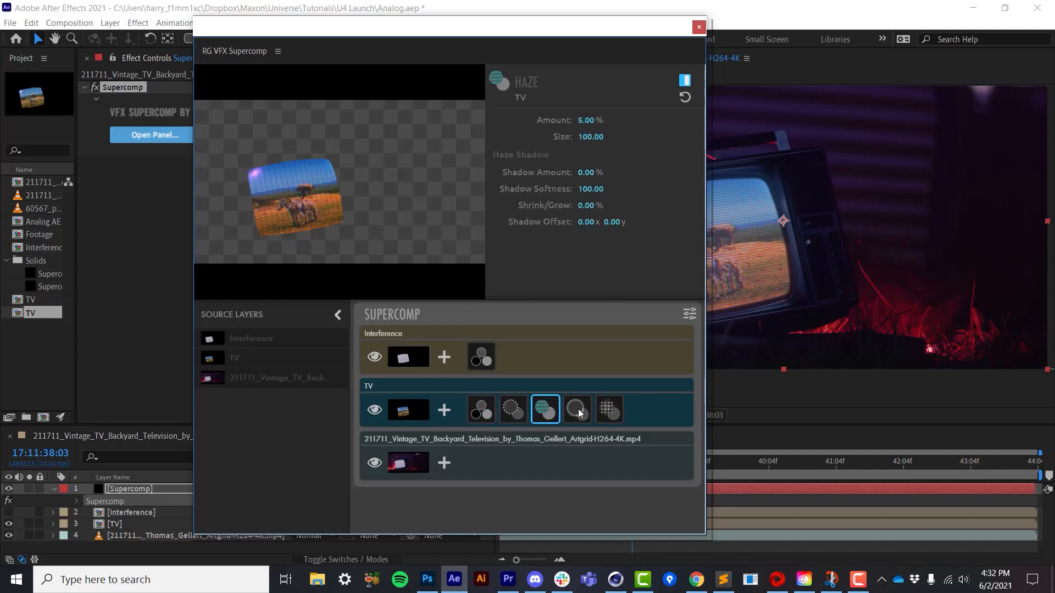
click(577, 409)
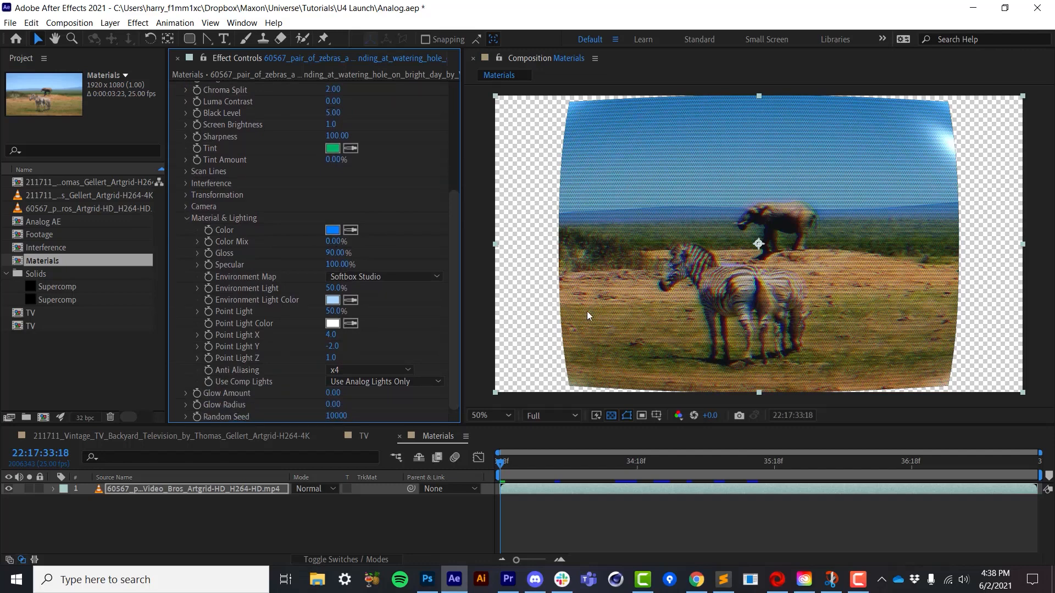
mouse_move(508, 279)
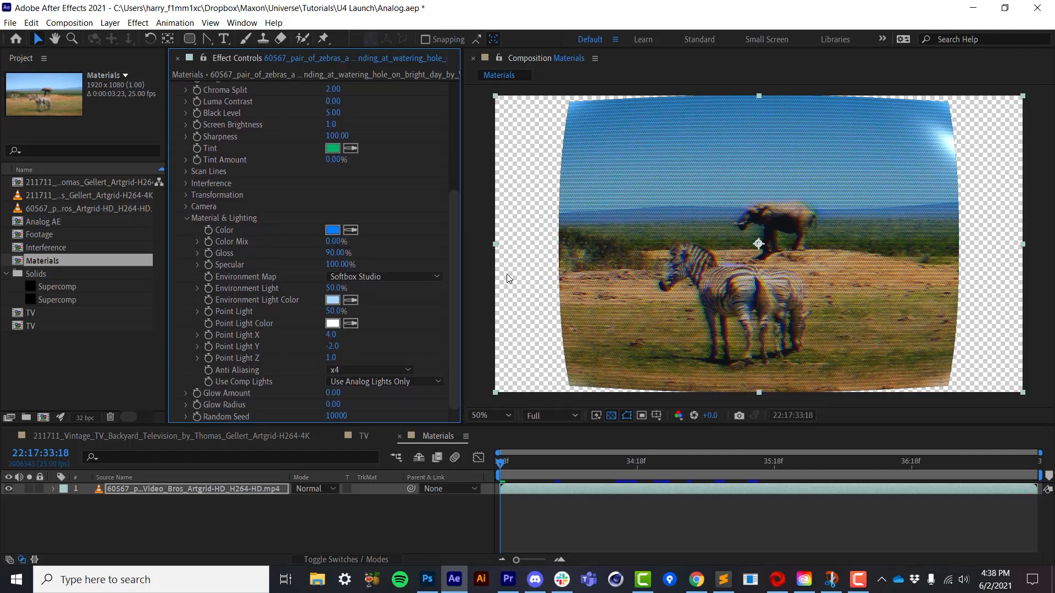
mouse_move(703, 310)
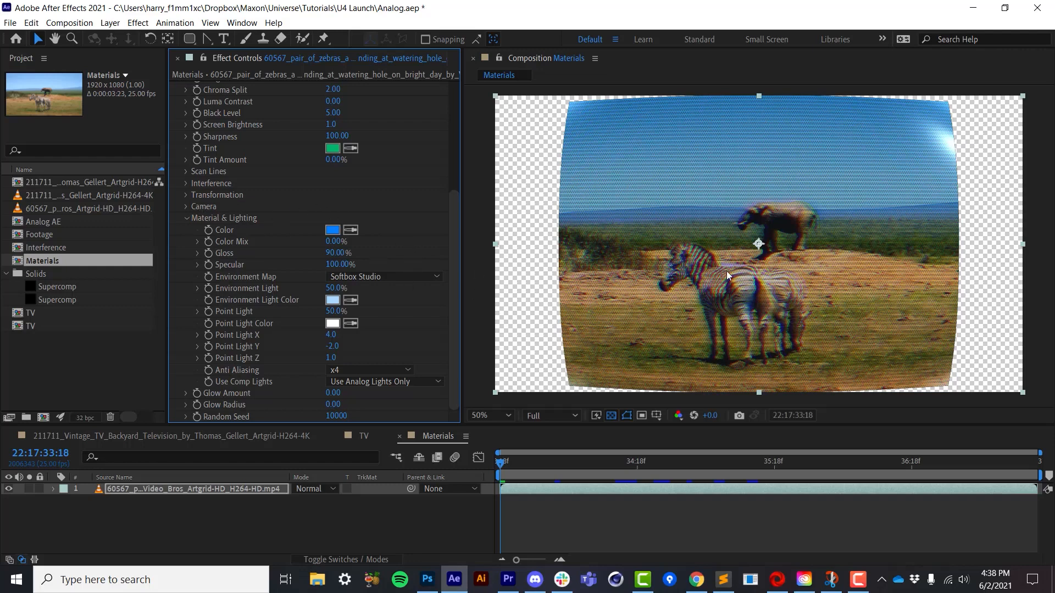
mouse_move(486, 108)
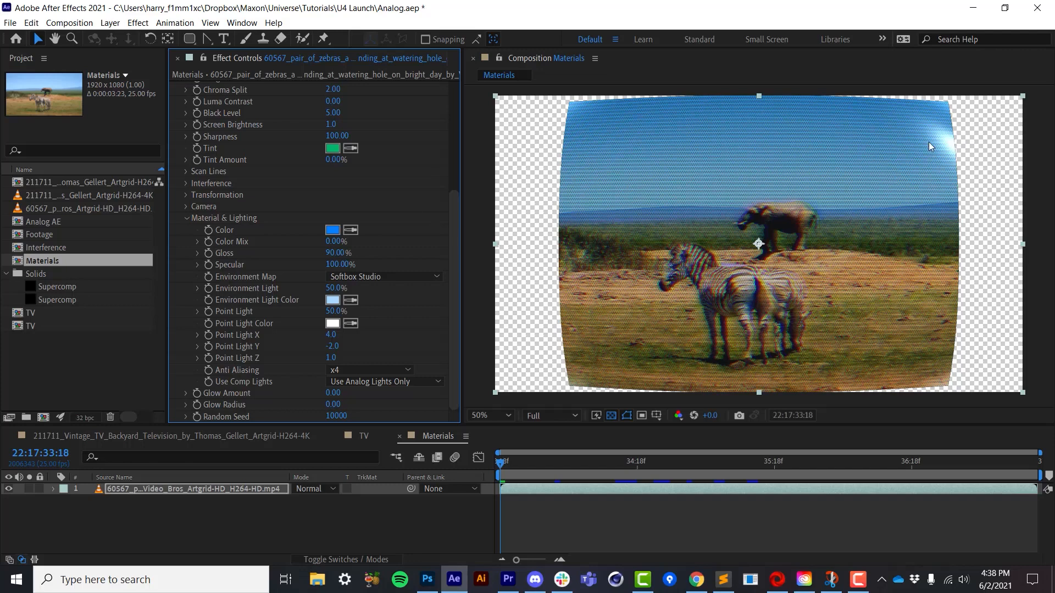
mouse_move(329, 265)
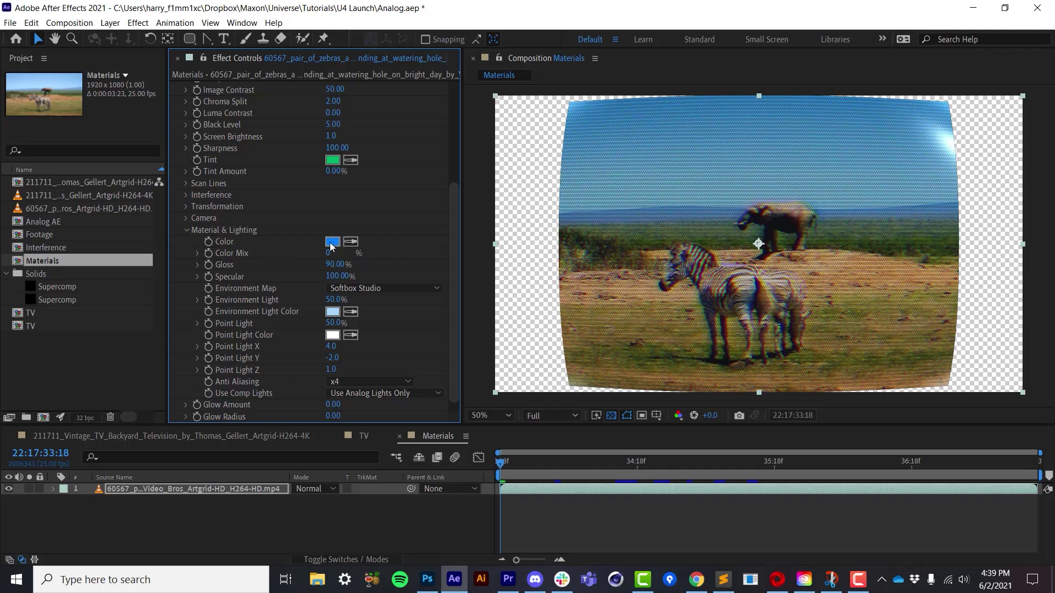
mouse_move(403, 266)
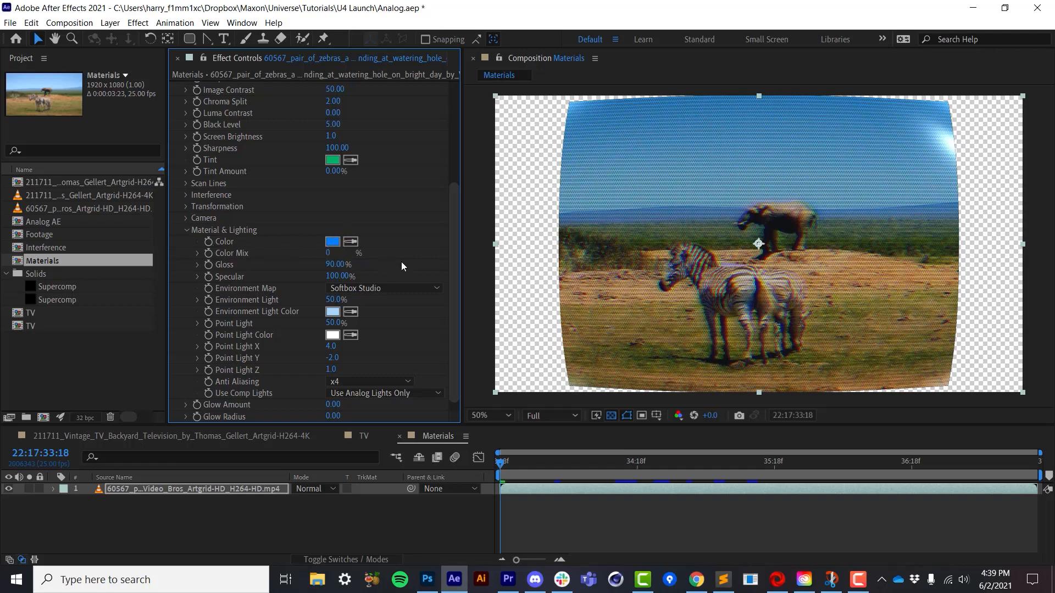
mouse_move(777, 253)
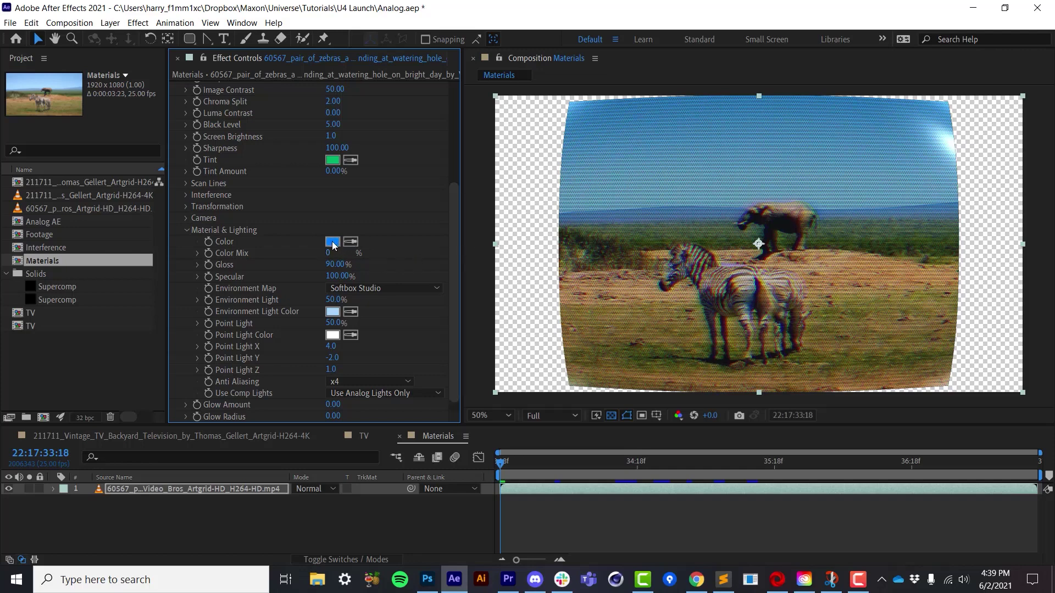
Try black and purple for the Analog material colour, then settle on pale teal.
click(332, 242)
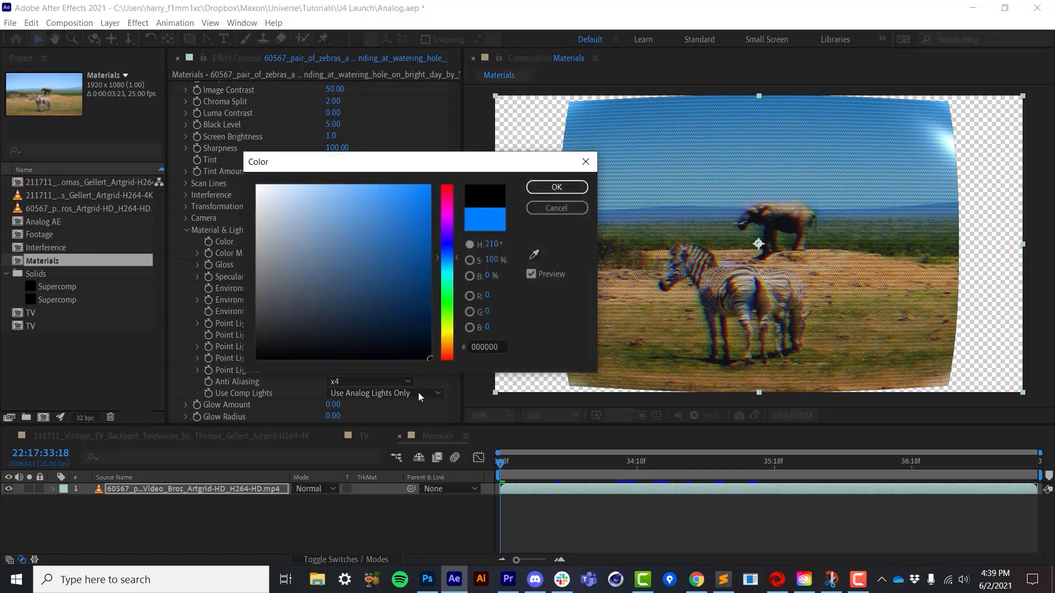
click(556, 187)
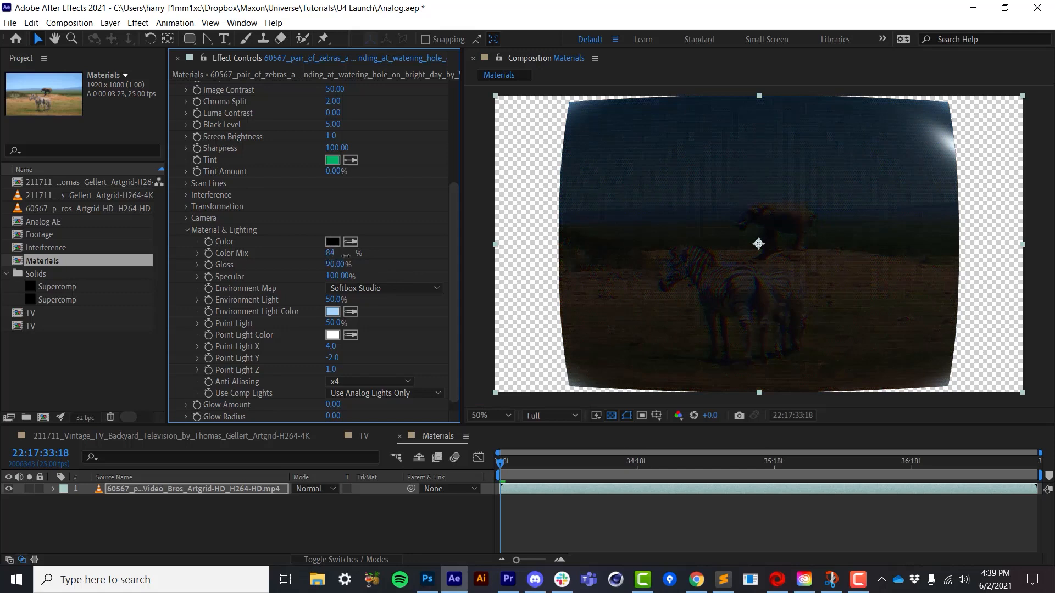
drag(333, 252, 318, 252)
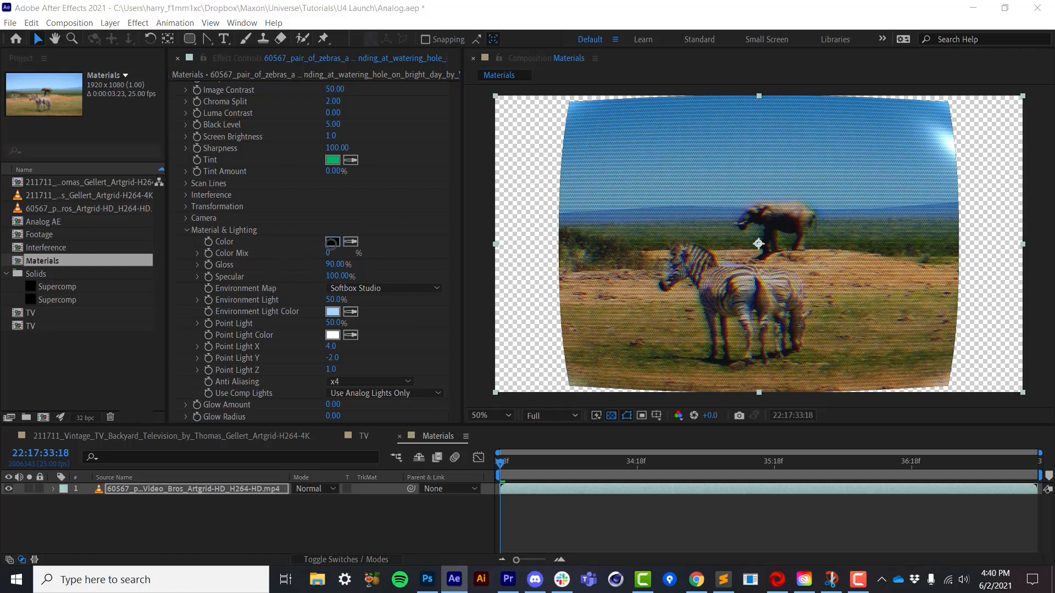
click(332, 241)
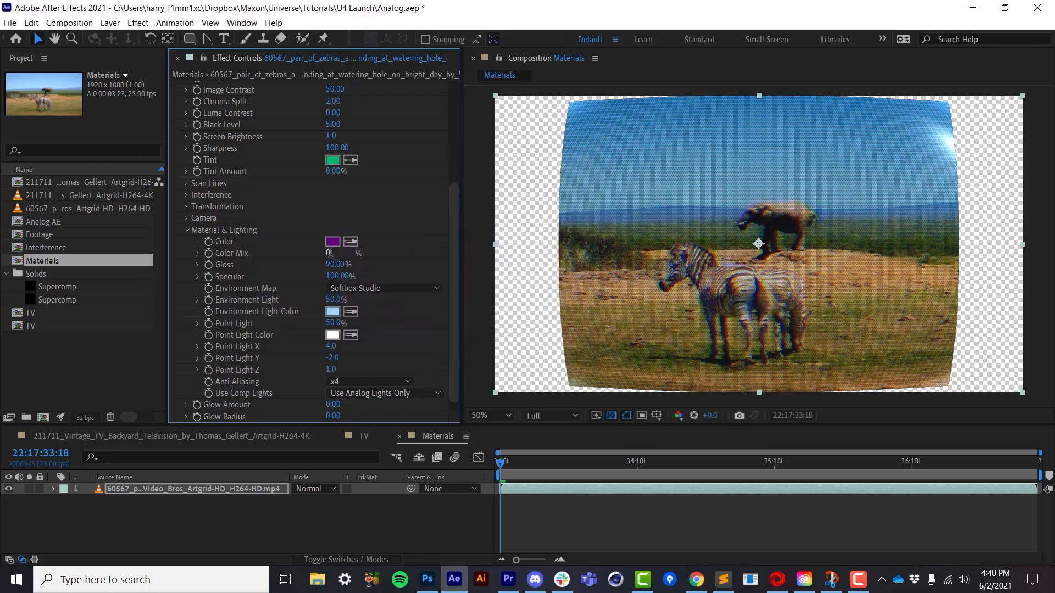
drag(329, 252, 350, 253)
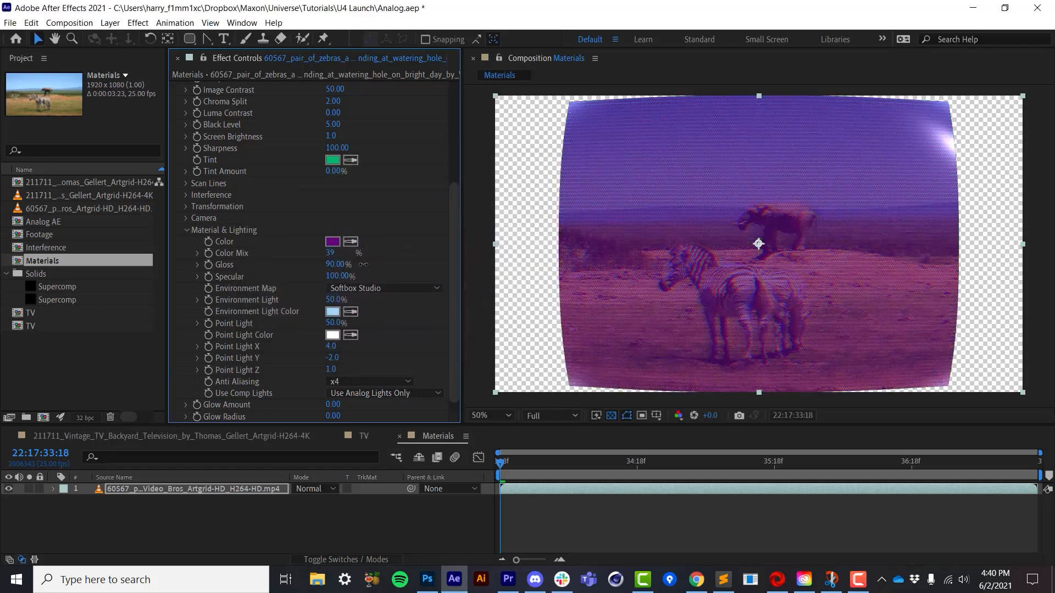
click(332, 242)
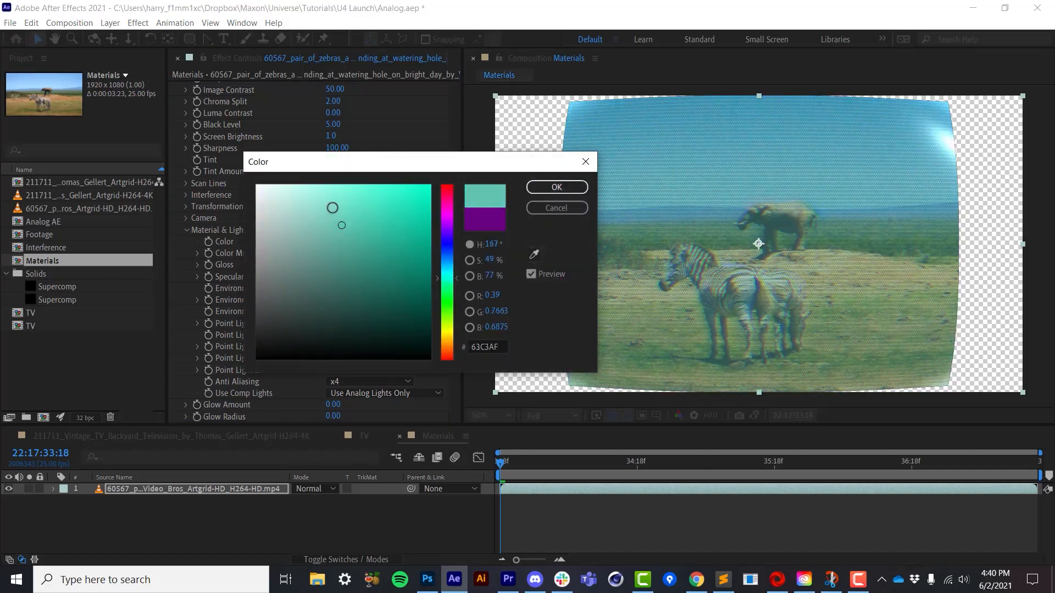
click(556, 187)
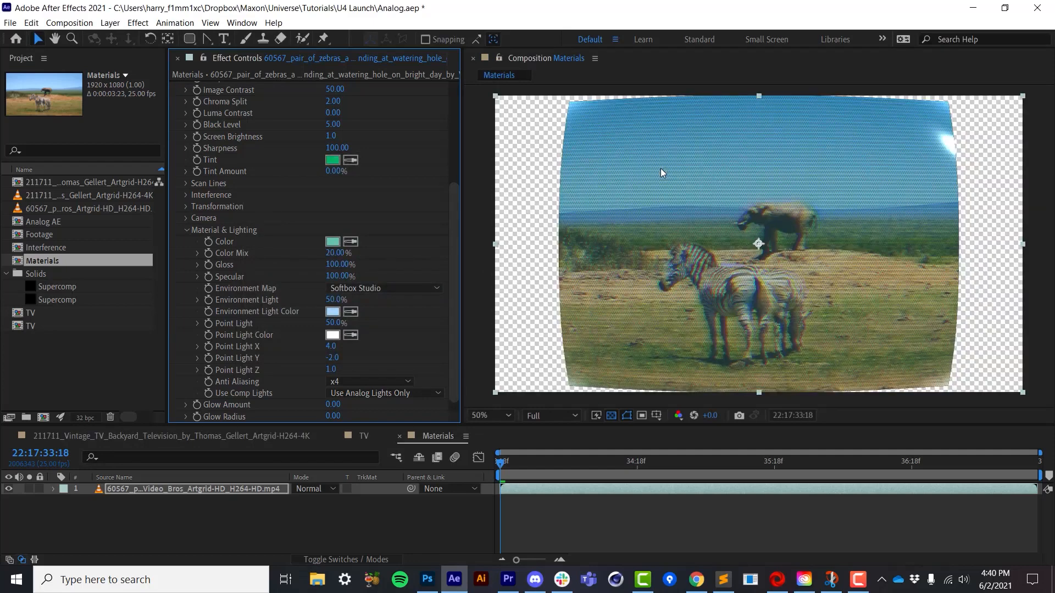
Tilt the zebra screen back to 17° X rotation in the Analog transformation.
scroll(down, 3)
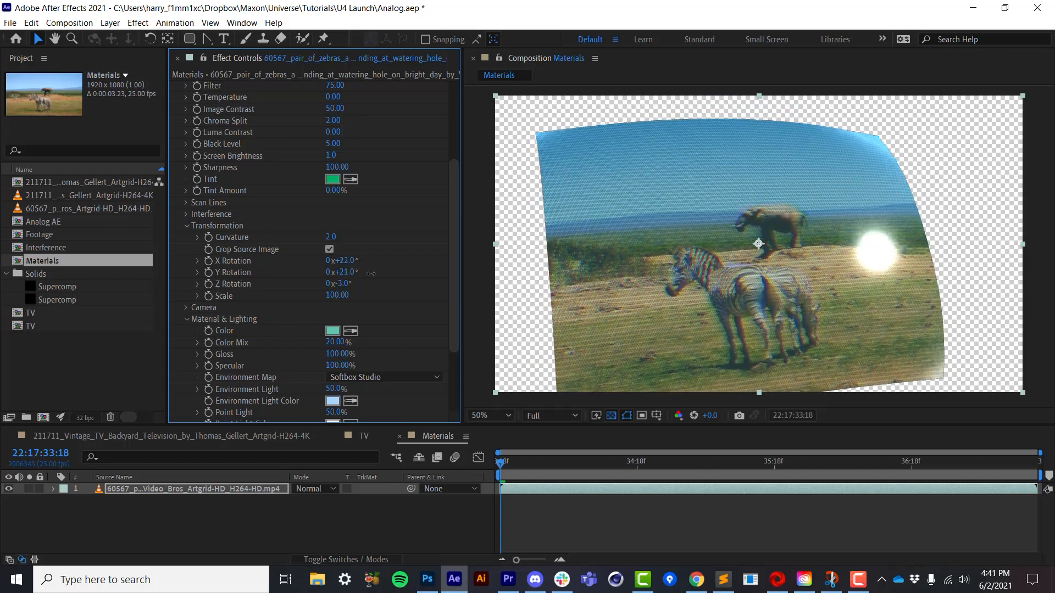
drag(336, 261, 323, 261)
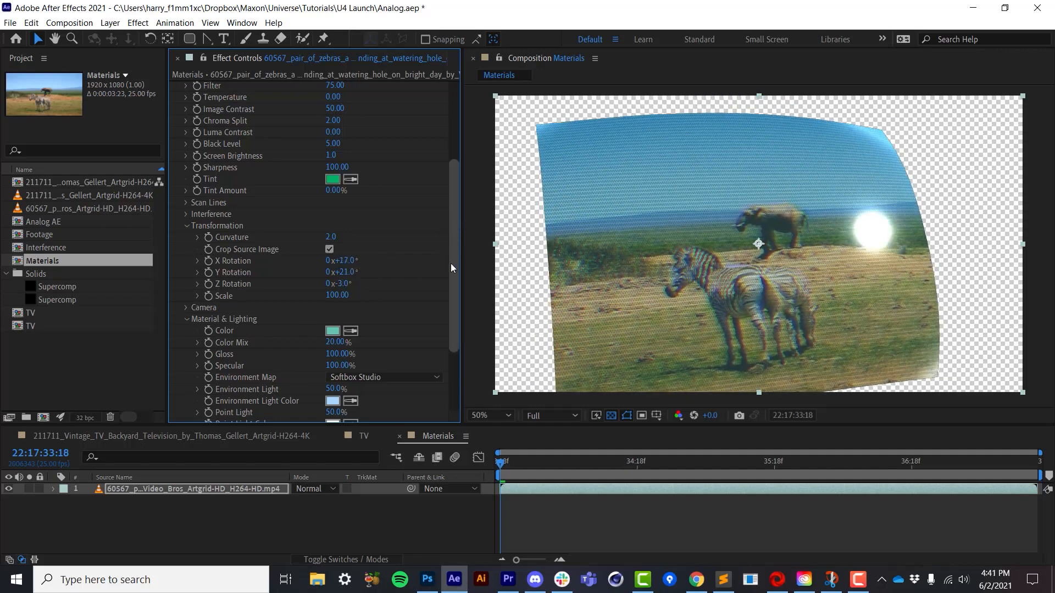
scroll(down, 3)
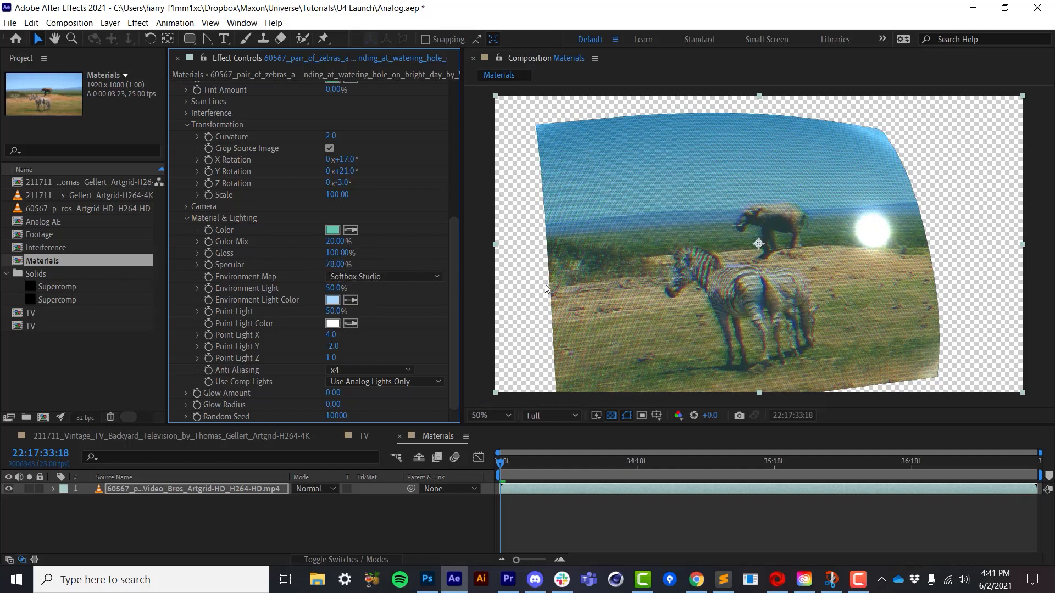
mouse_move(273, 278)
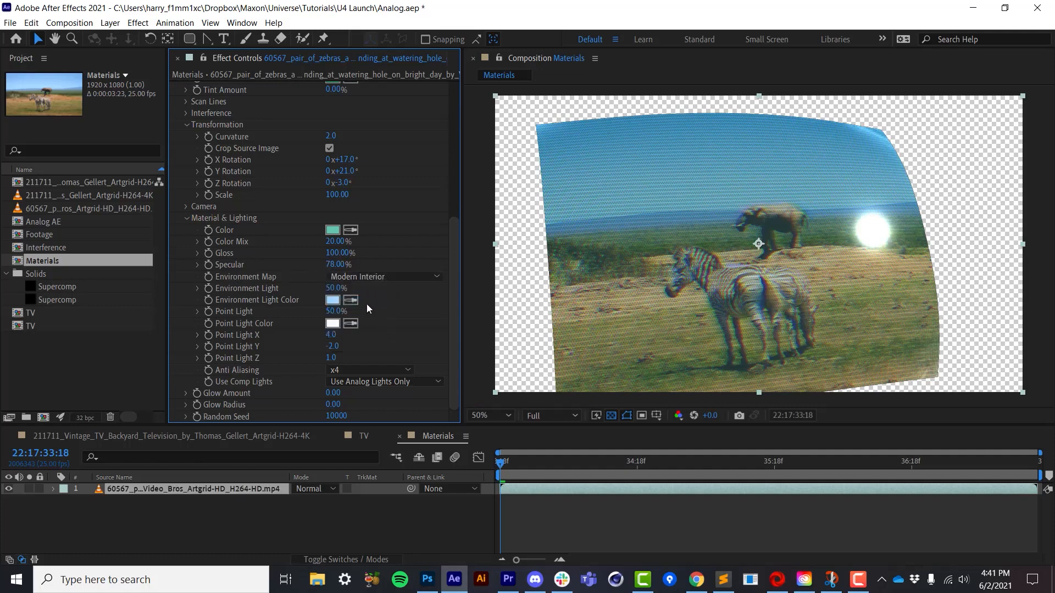
Try Two Light Setup, reselect Modern Interior, and raise Environment Light to 89%.
click(383, 277)
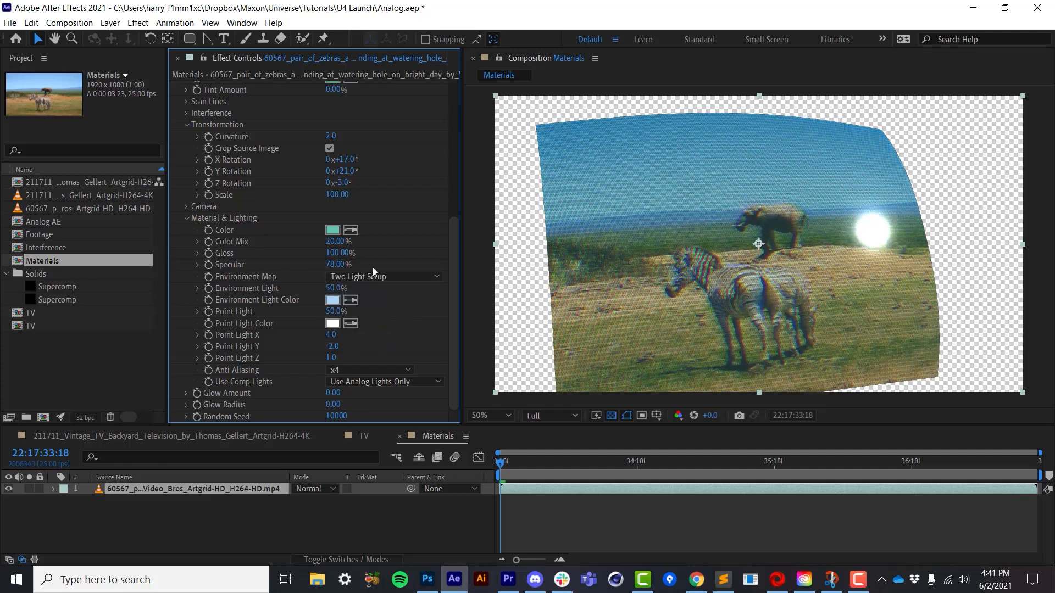
click(383, 277)
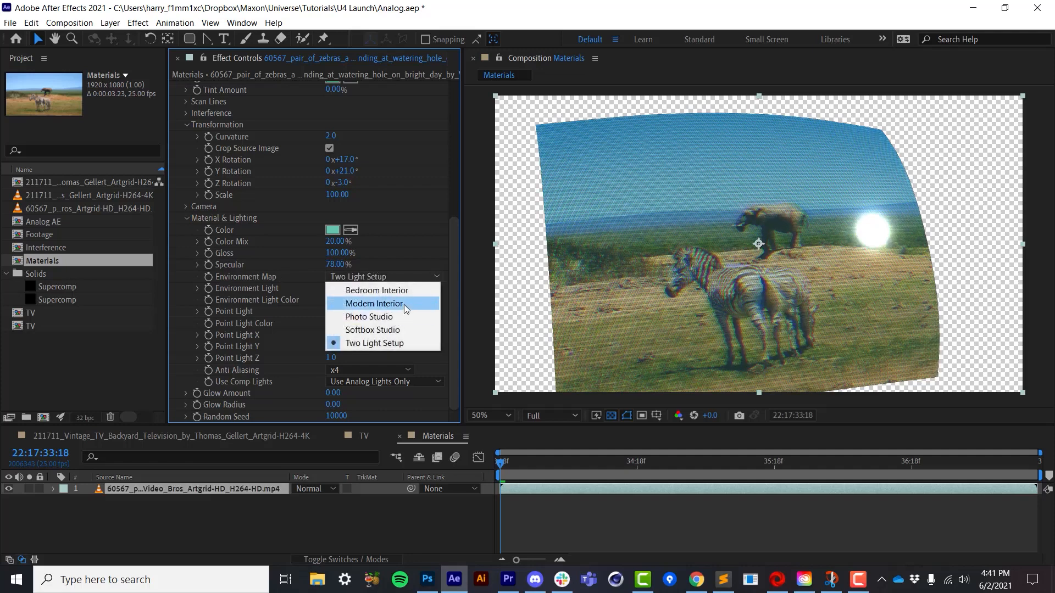
click(374, 303)
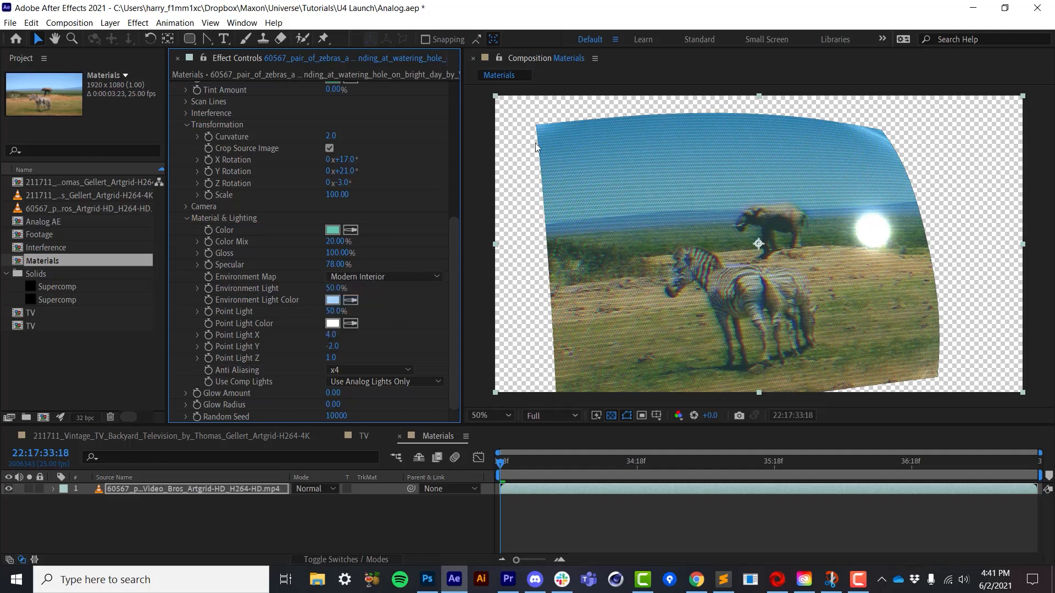
mouse_move(375, 283)
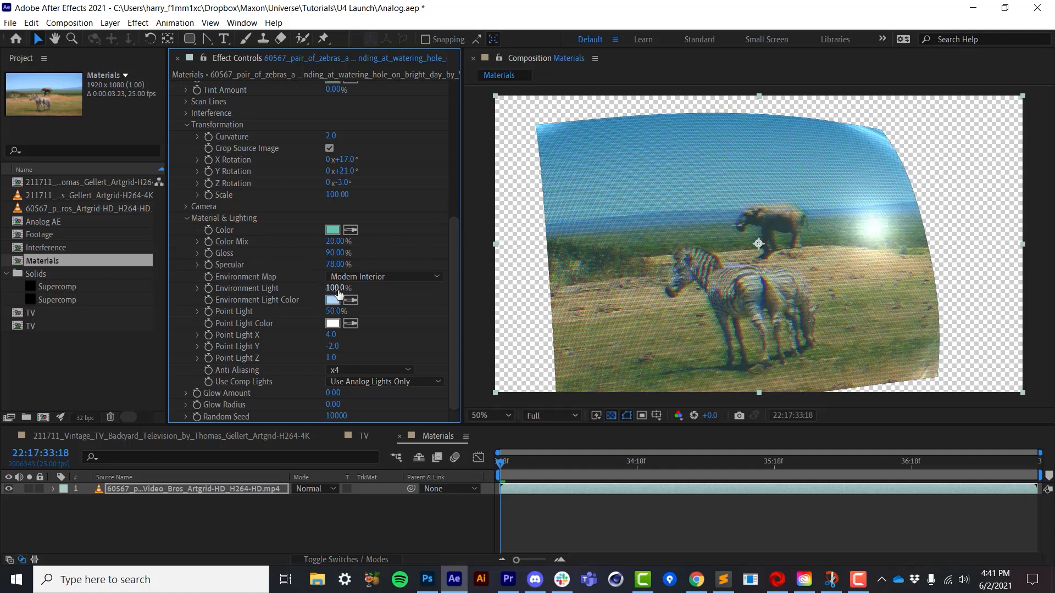
drag(336, 288, 330, 288)
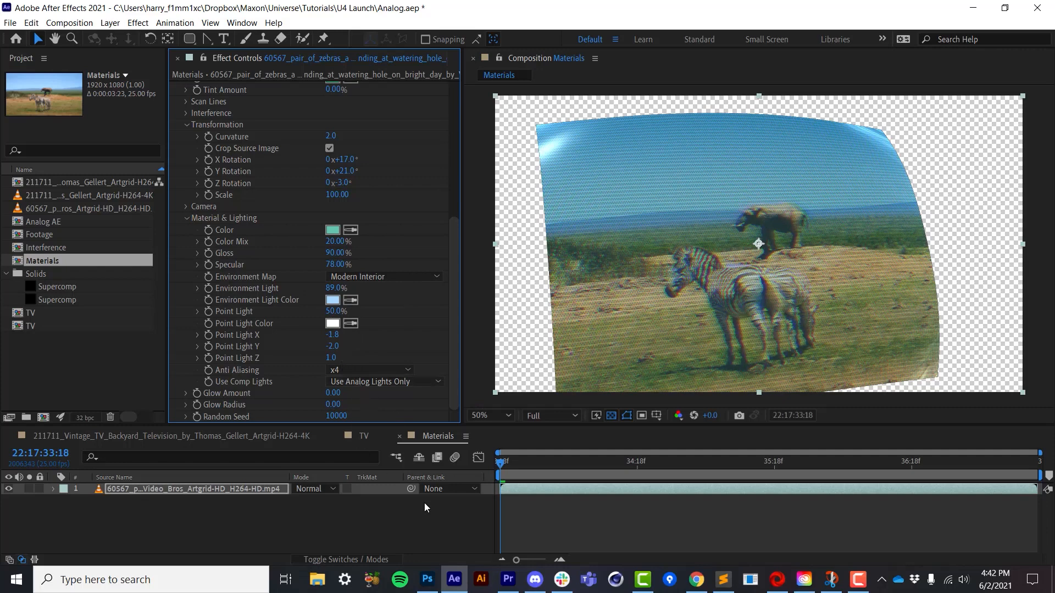
Create a new magenta point light for the composition.
click(576, 463)
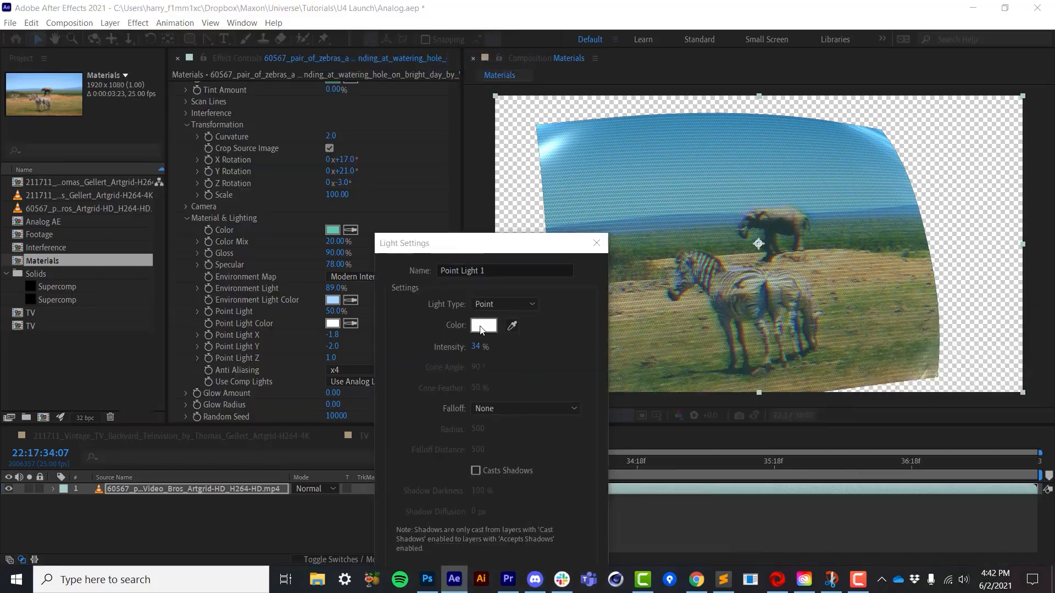
click(483, 325)
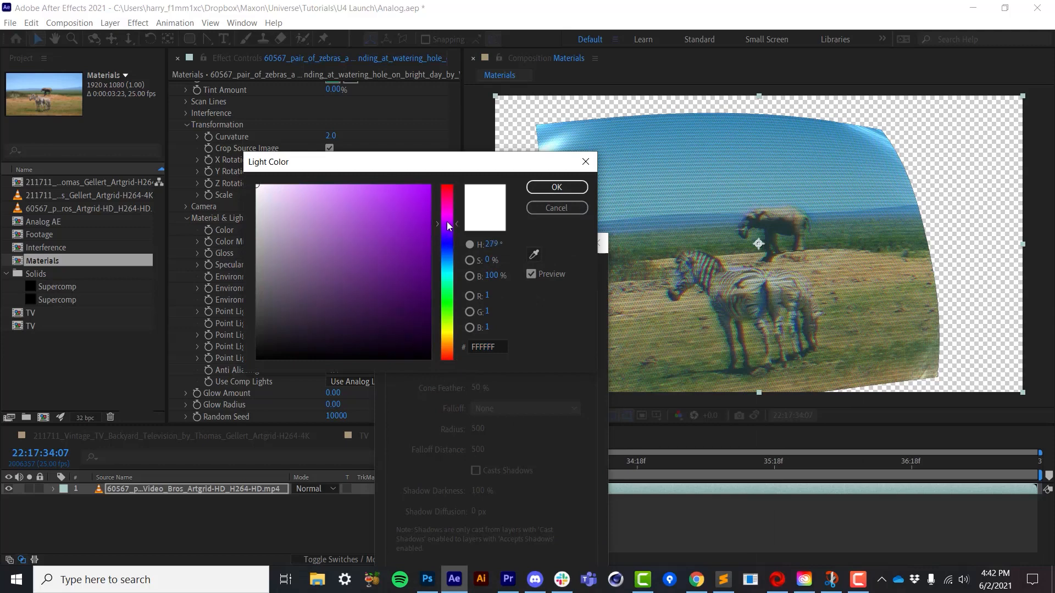
click(557, 187)
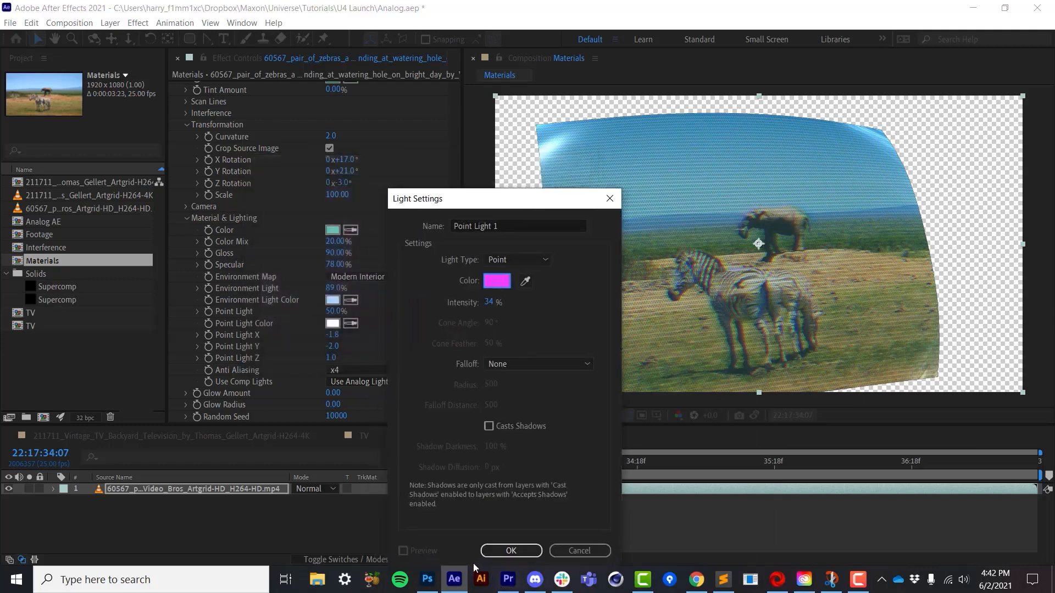
click(511, 551)
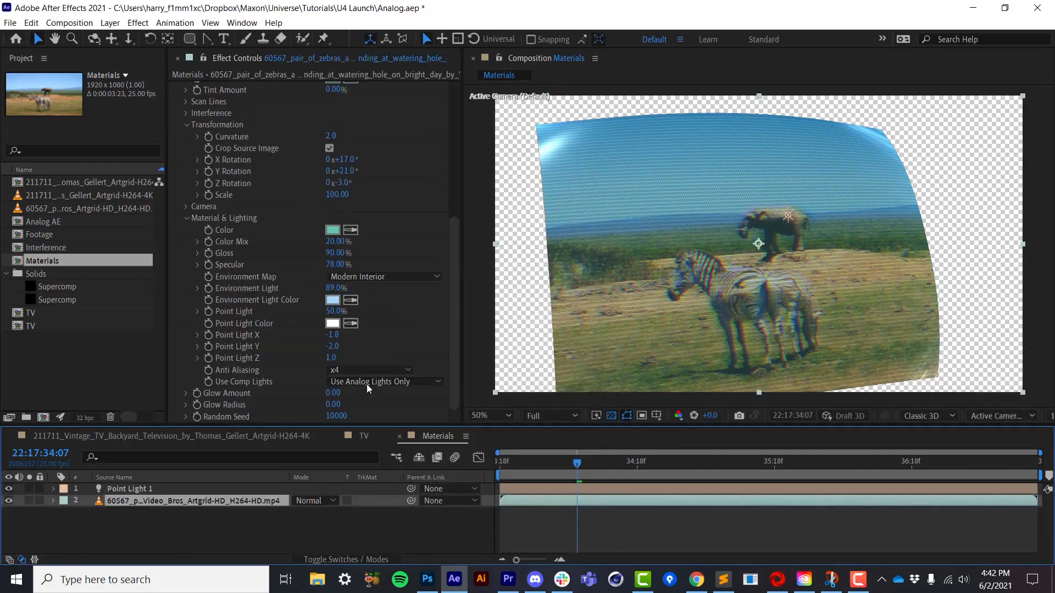
Set Analog to use both light sources and move the magenta light right.
click(383, 381)
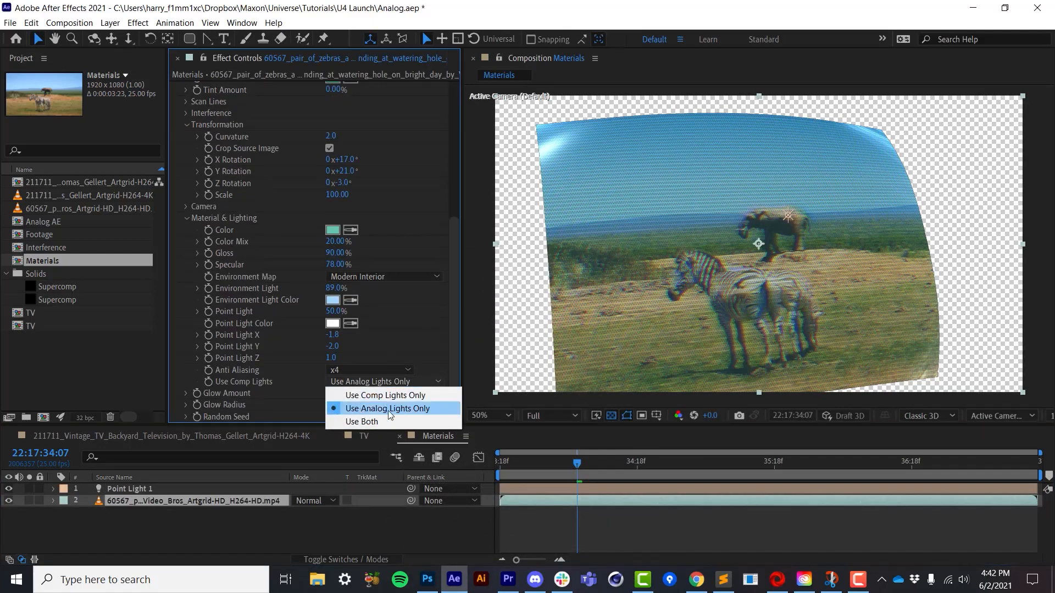
click(360, 421)
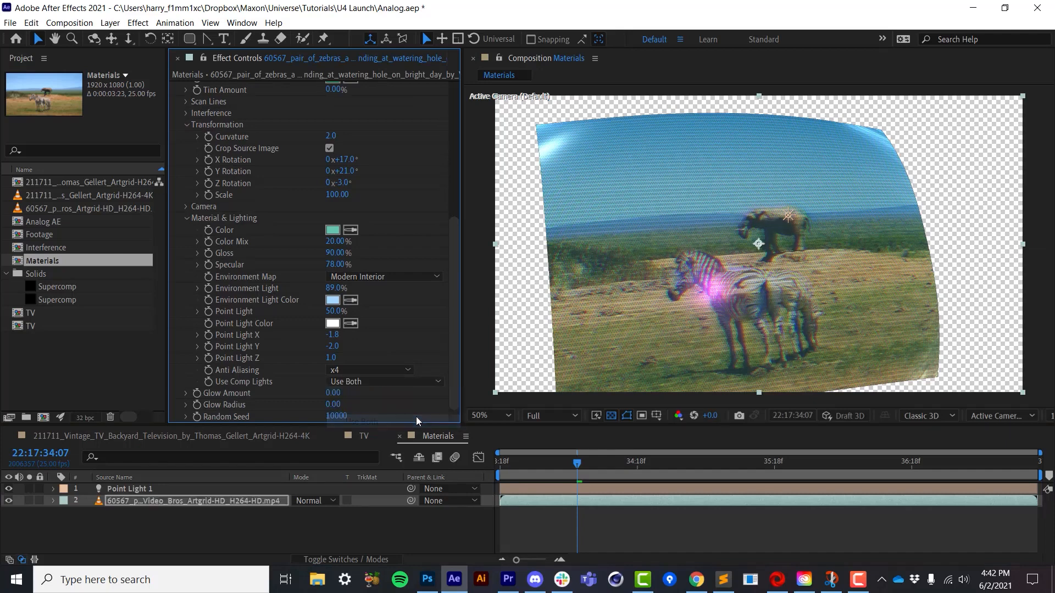
click(129, 488)
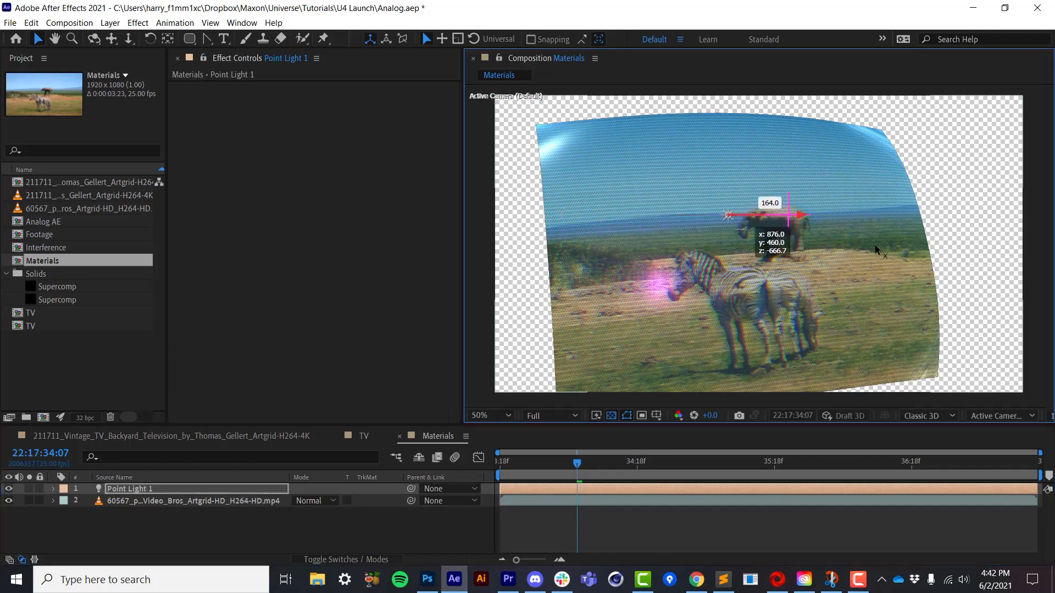
drag(726, 216, 989, 215)
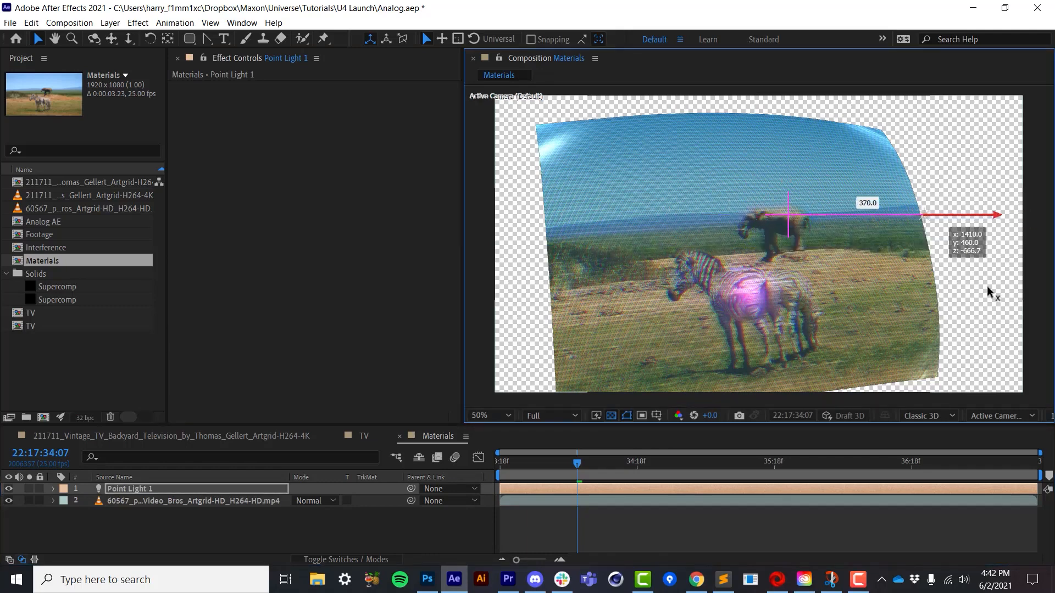